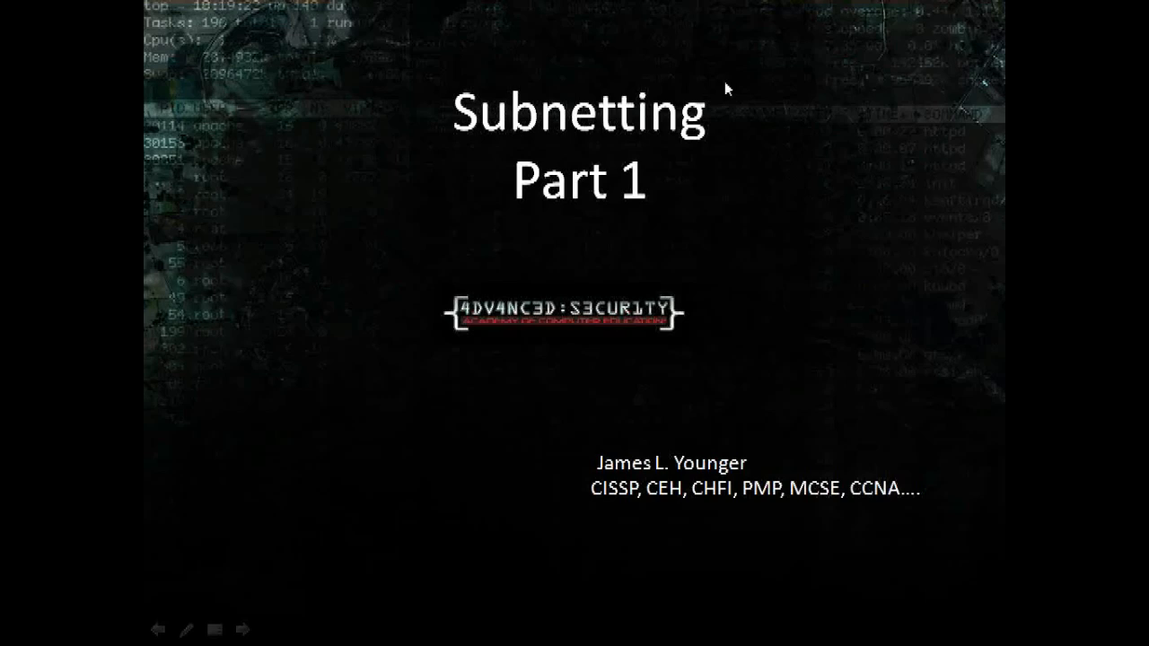
mouse_move(806, 205)
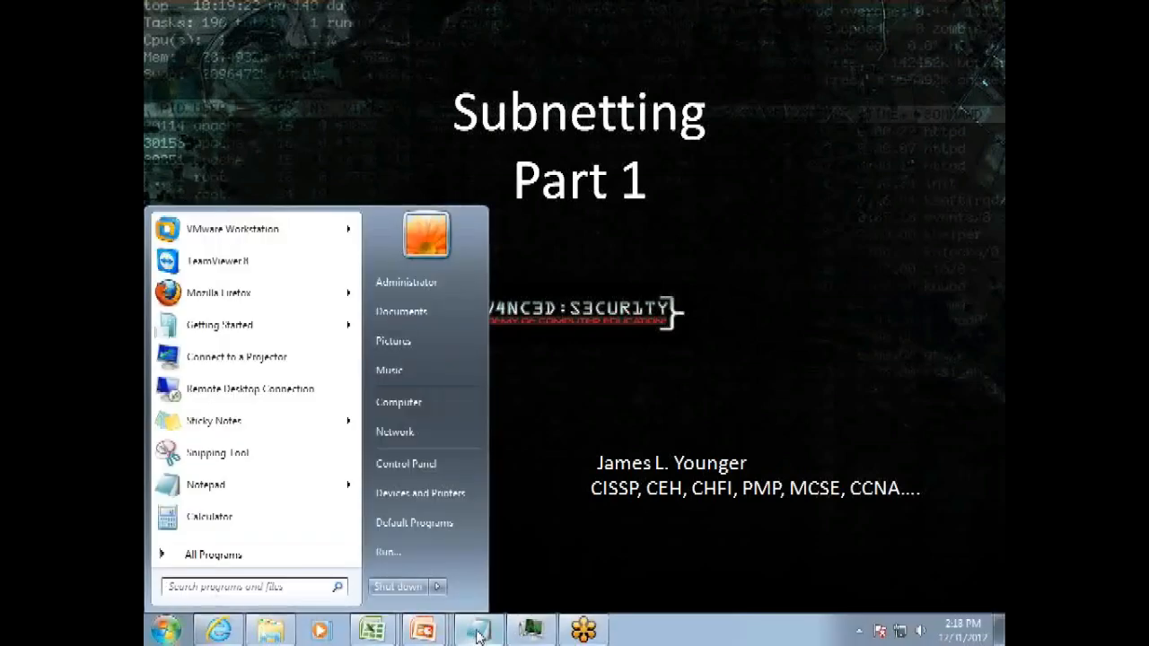
- Bring up the subnetting notes and select the first 0 of the /24 mask's last octet
click(478, 628)
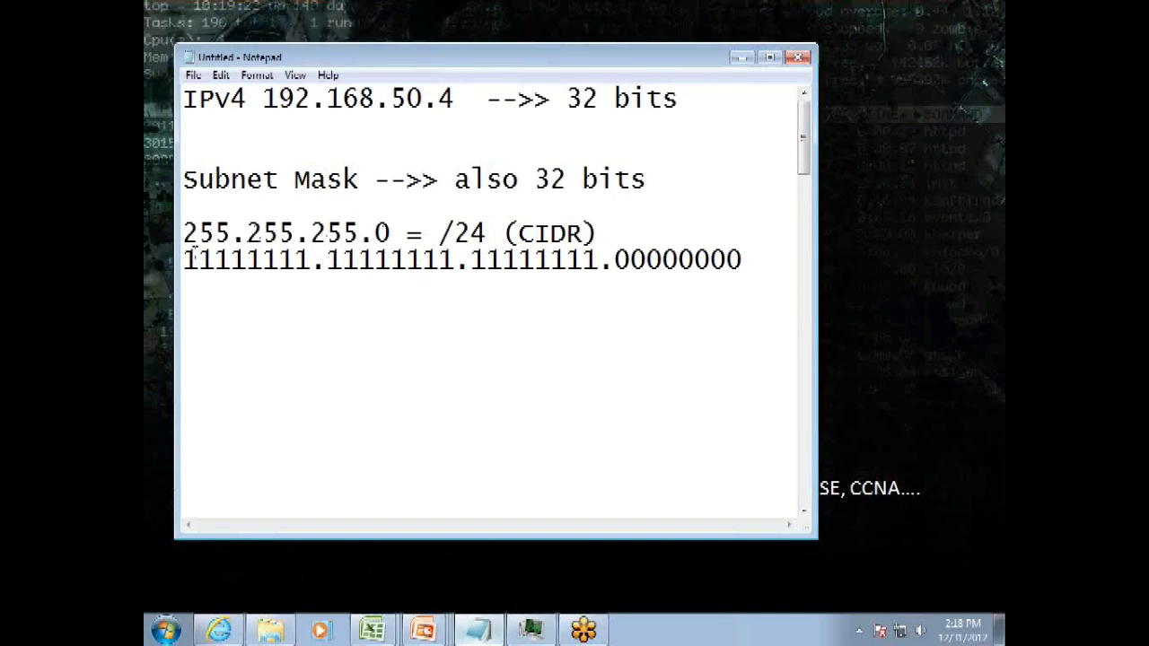
drag(183, 259, 727, 259)
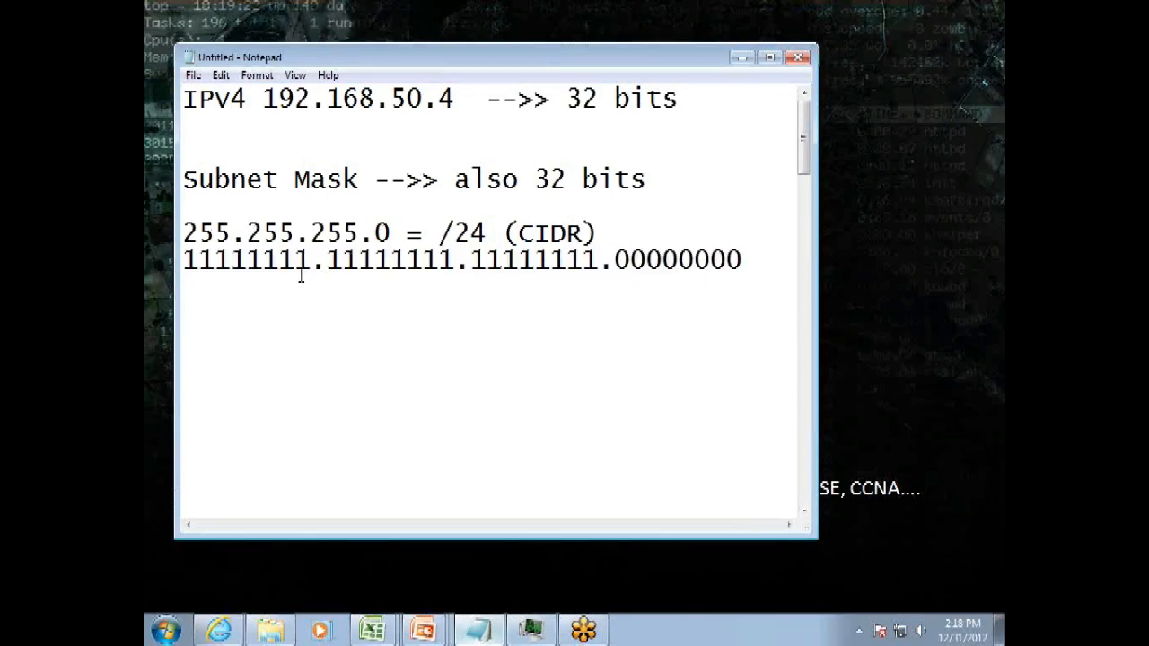
mouse_move(304, 316)
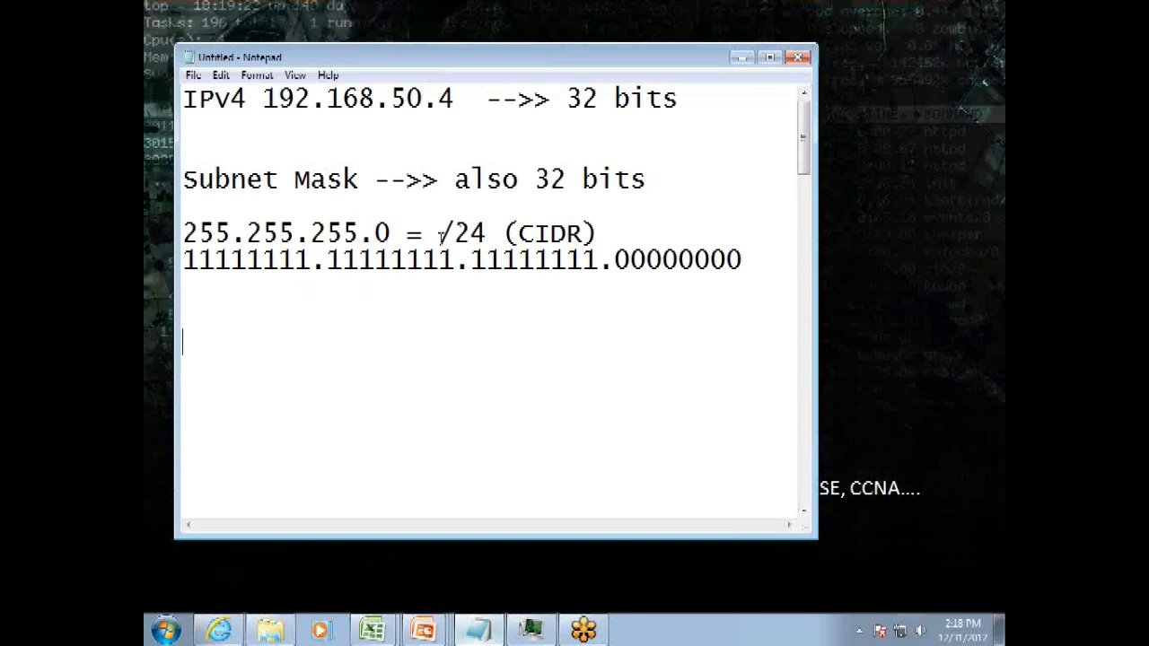
drag(183, 260, 215, 260)
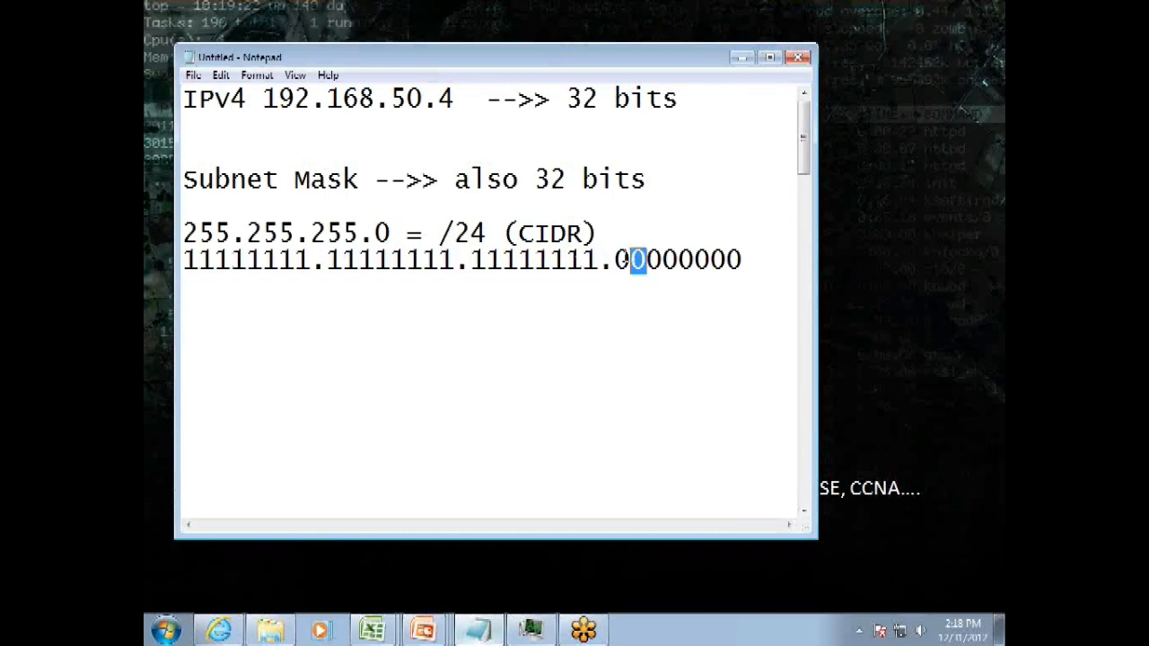
- Overwrite the selected zero bit with 1 so the last octet starts becoming 11000000
text(11)
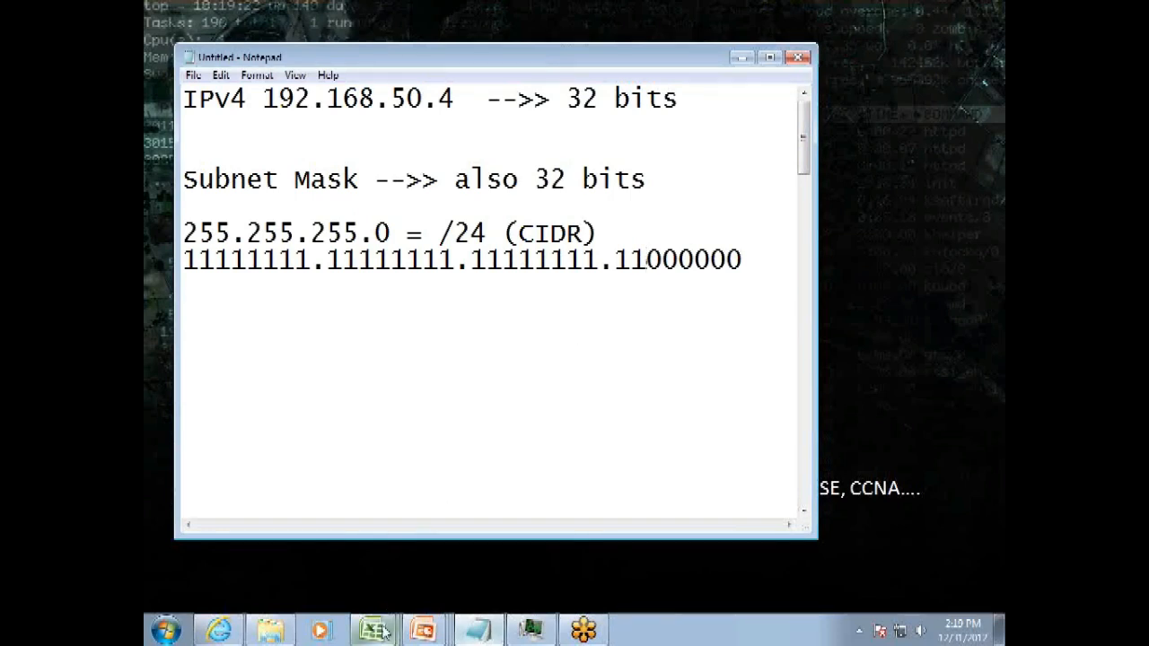
mouse_move(371, 628)
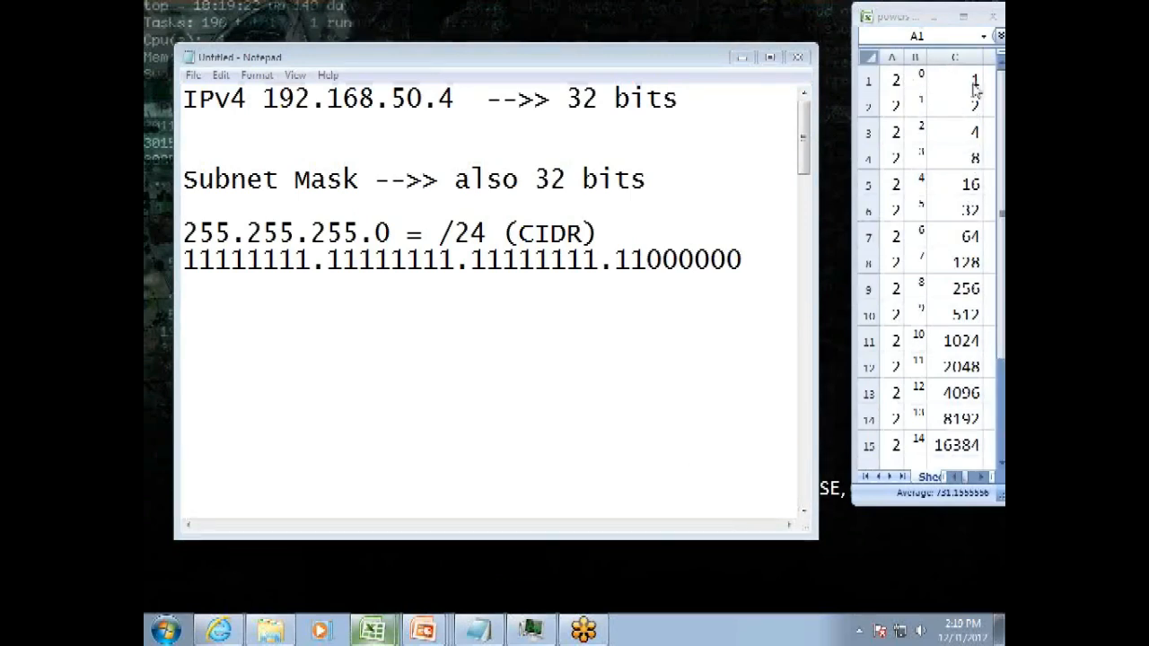
mouse_move(937, 436)
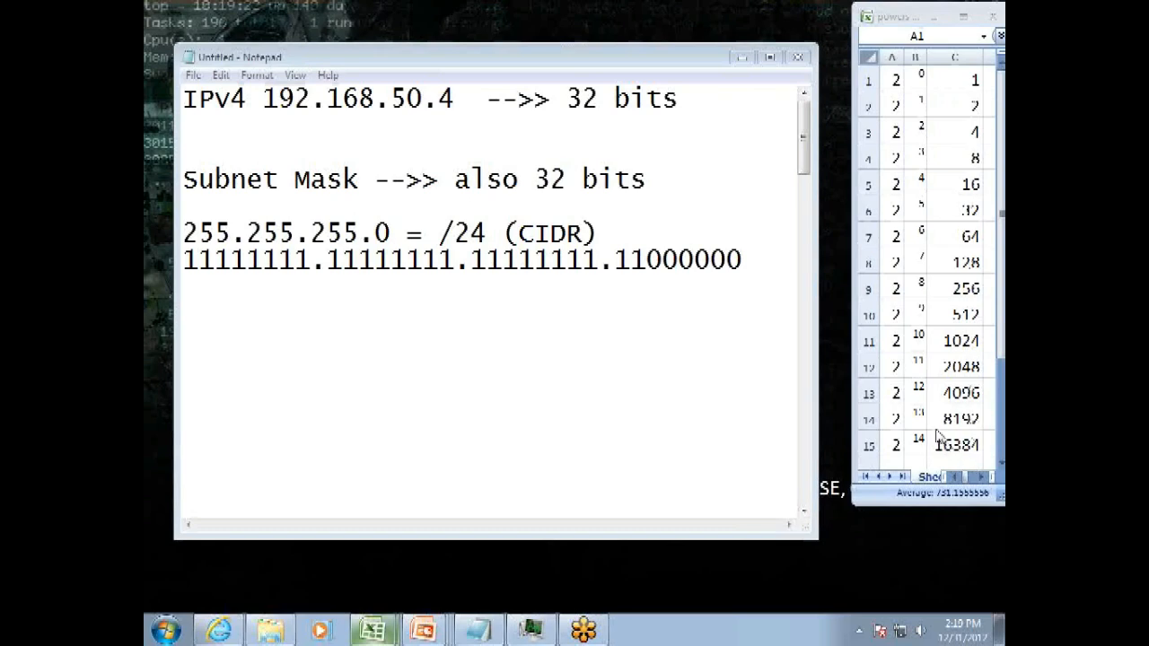
mouse_move(942, 431)
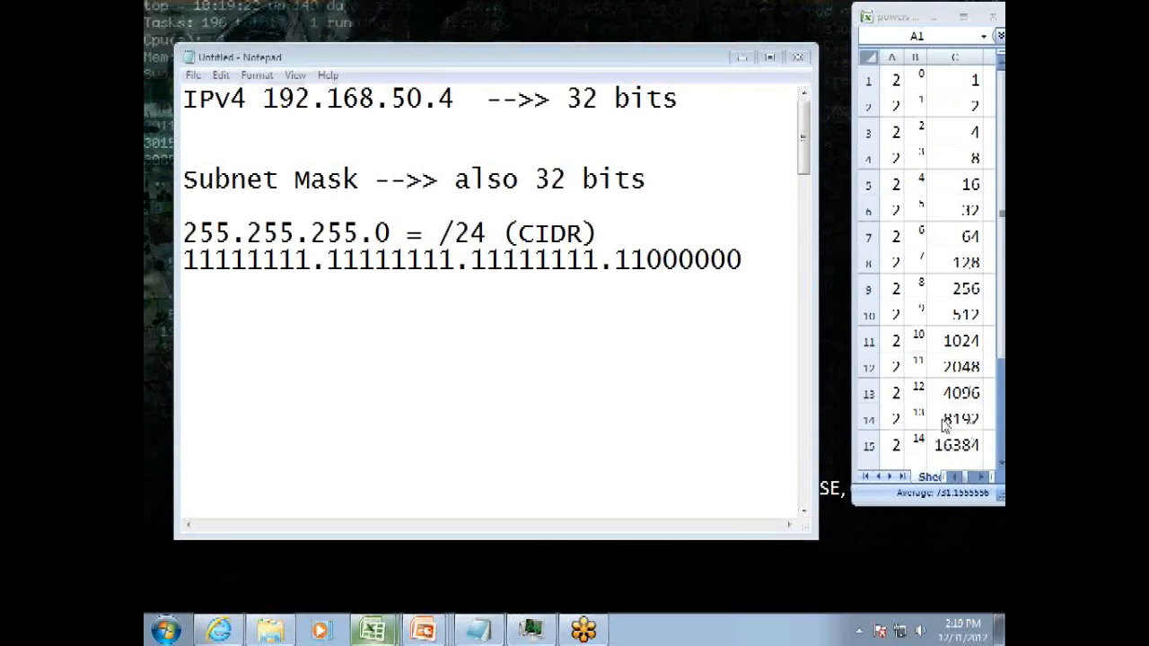
mouse_move(953, 460)
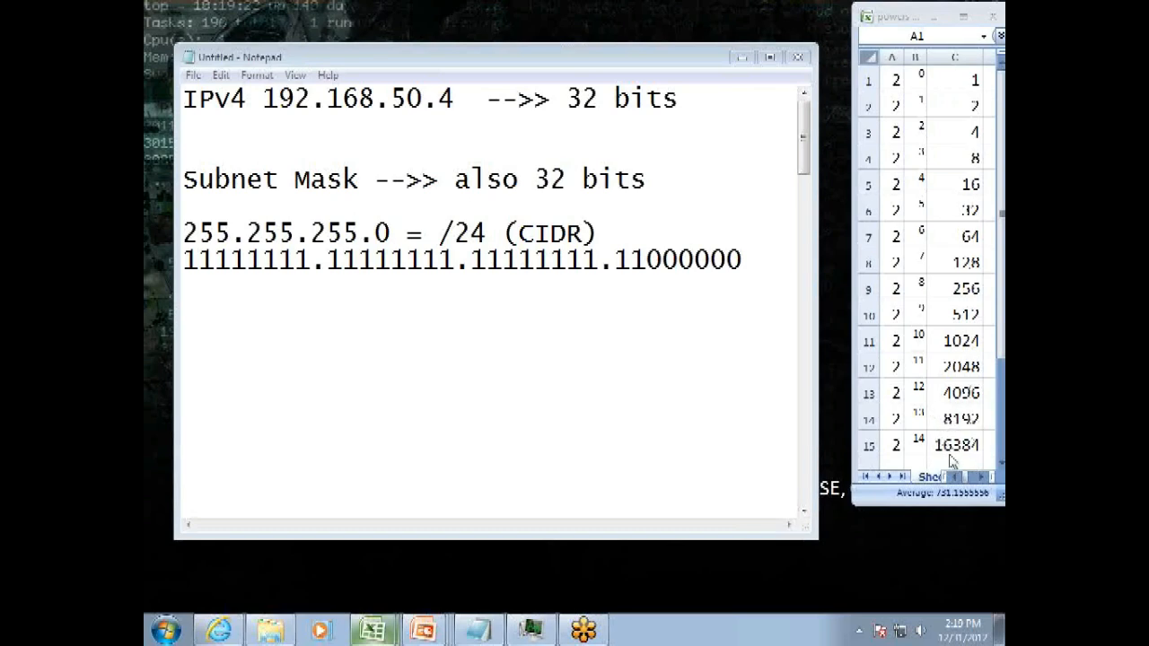
mouse_move(894, 399)
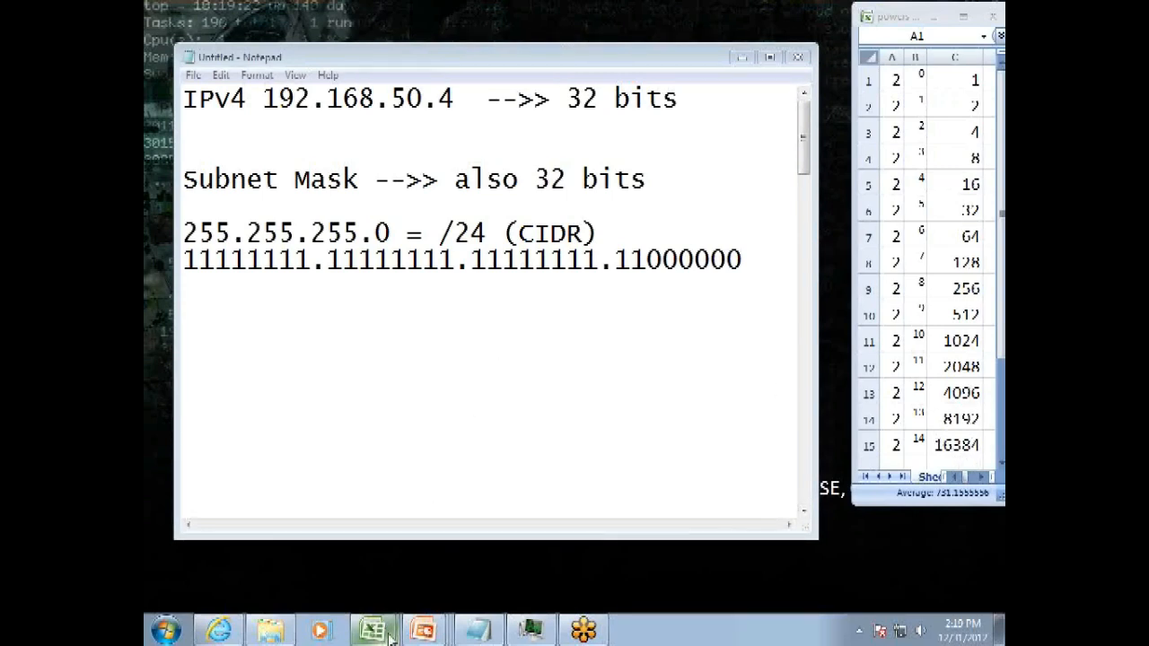
- Bring the subnetting workbook with the binary-to-decimal octet table to the front
click(371, 629)
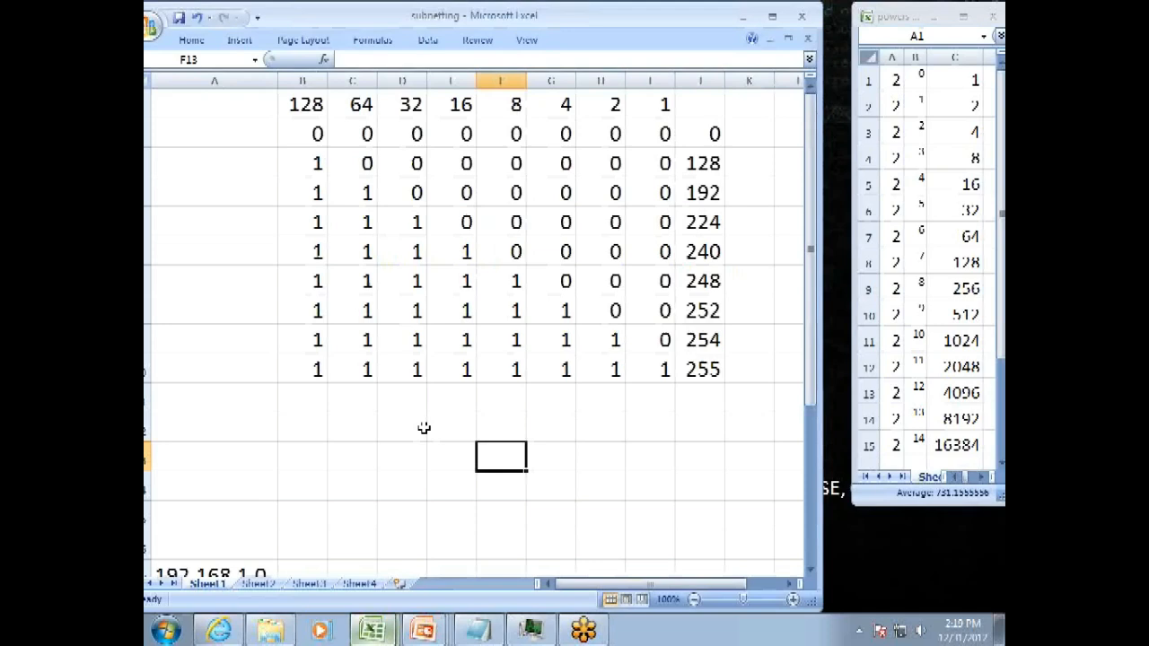
- Switch to Sheet2's mask rows and widen the window to show hosts, subnets, CIDR and decimal columns
click(258, 585)
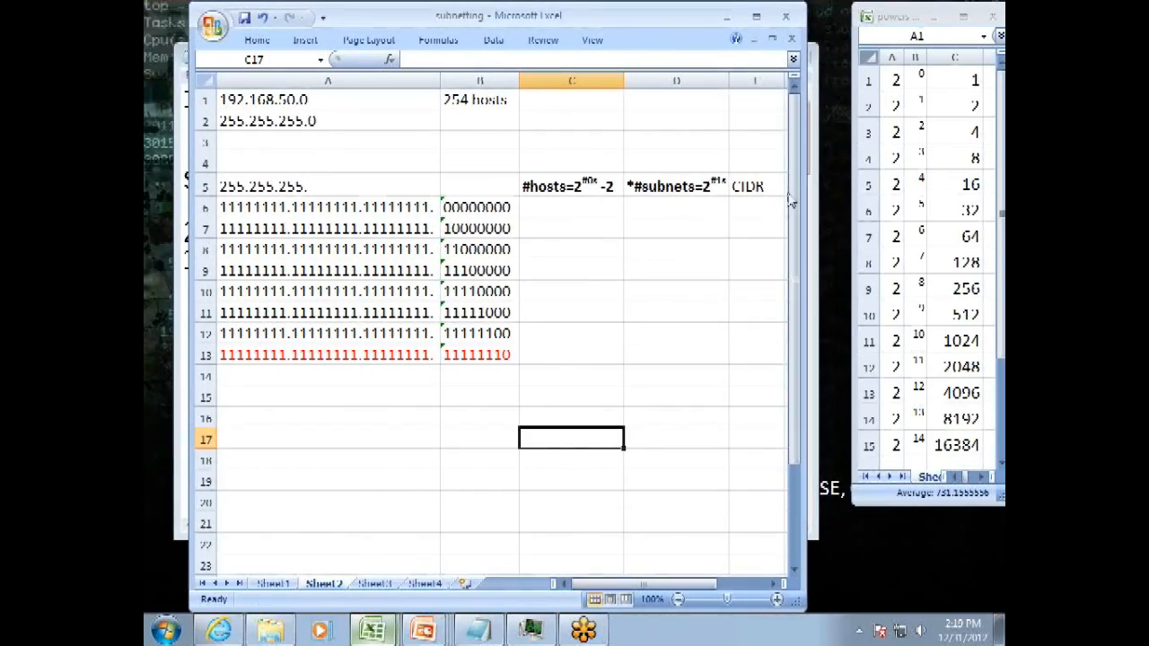
drag(499, 14, 449, 14)
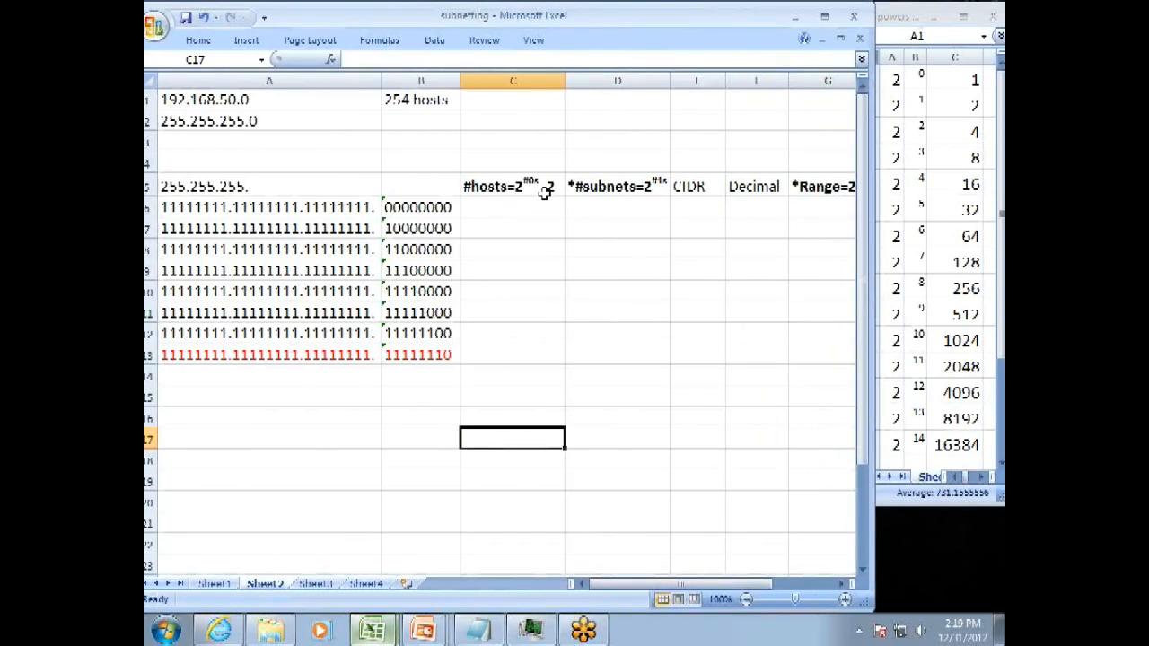
mouse_move(628, 190)
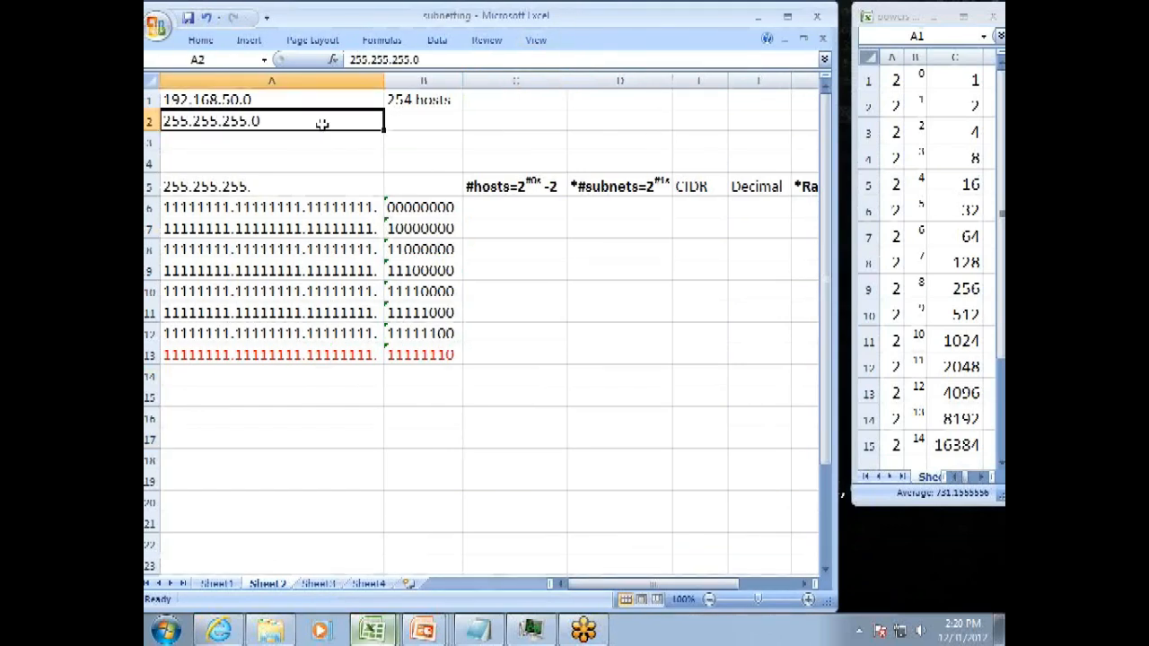
click(272, 142)
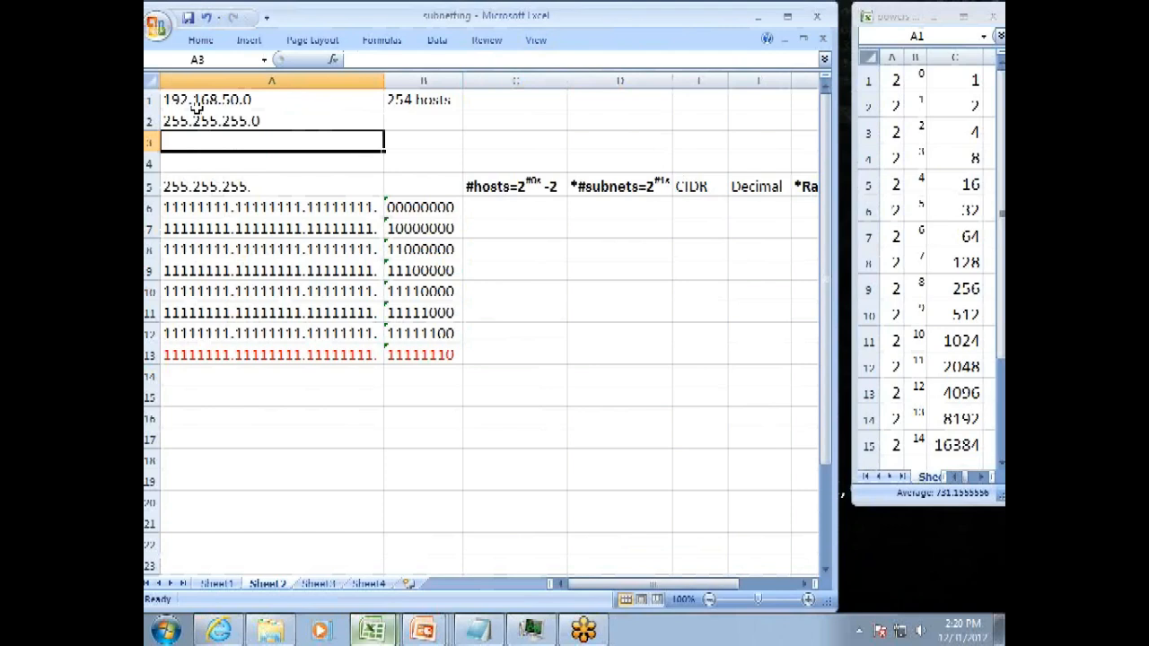
click(269, 99)
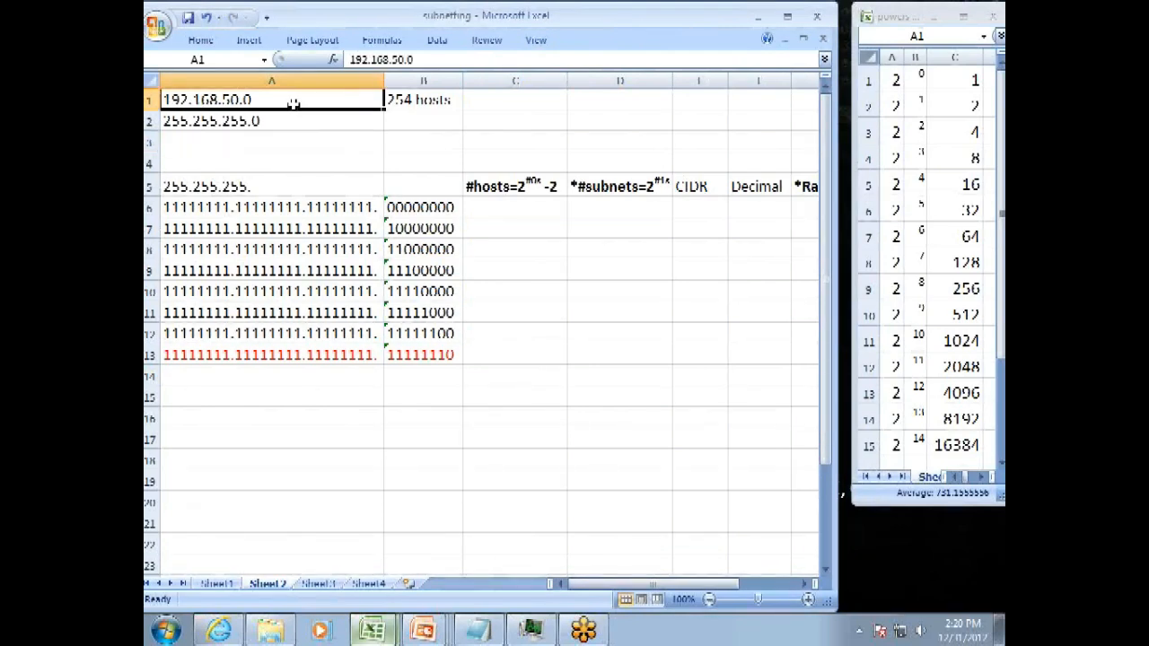
mouse_move(294, 144)
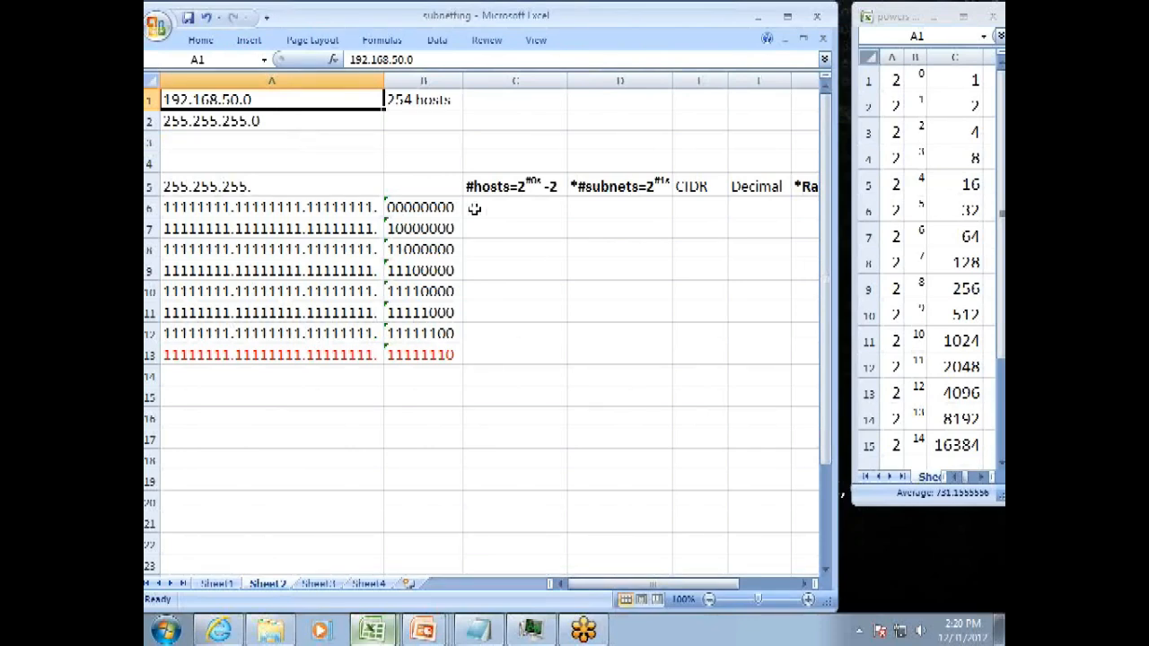
click(513, 185)
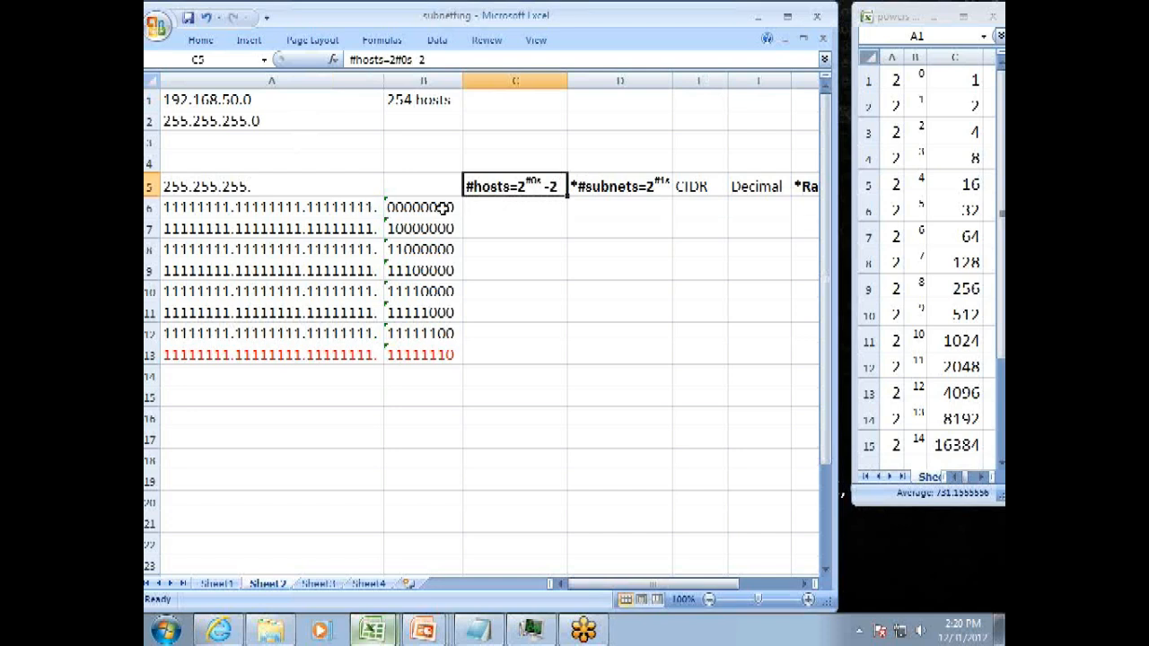
mouse_move(304, 165)
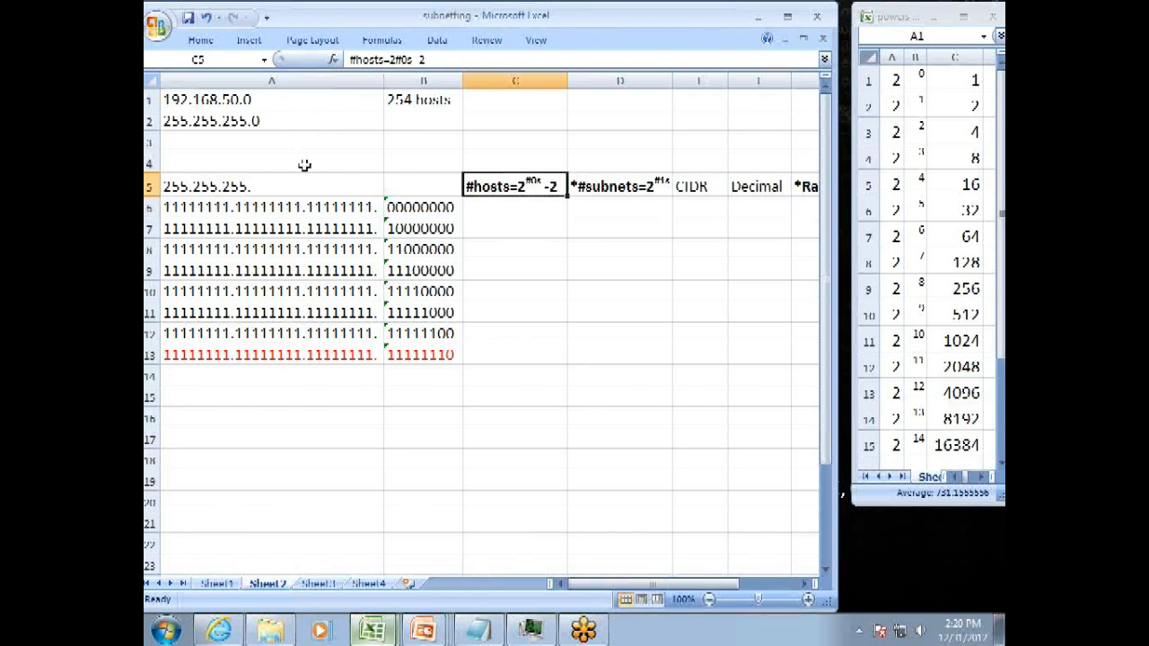
mouse_move(227, 137)
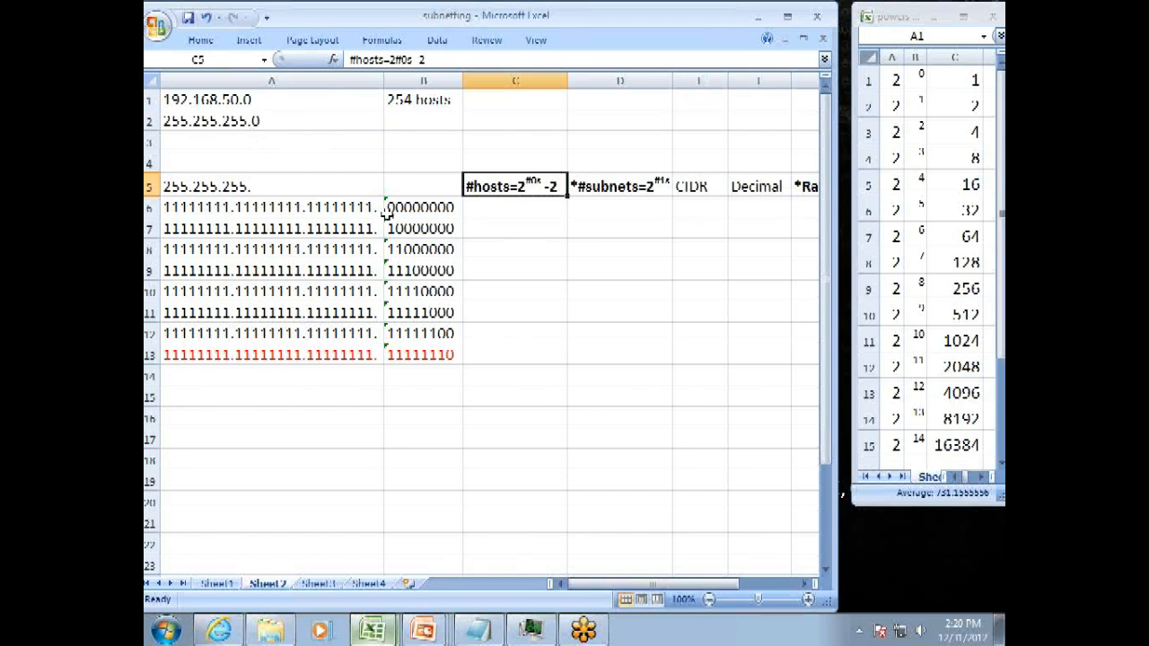
click(513, 228)
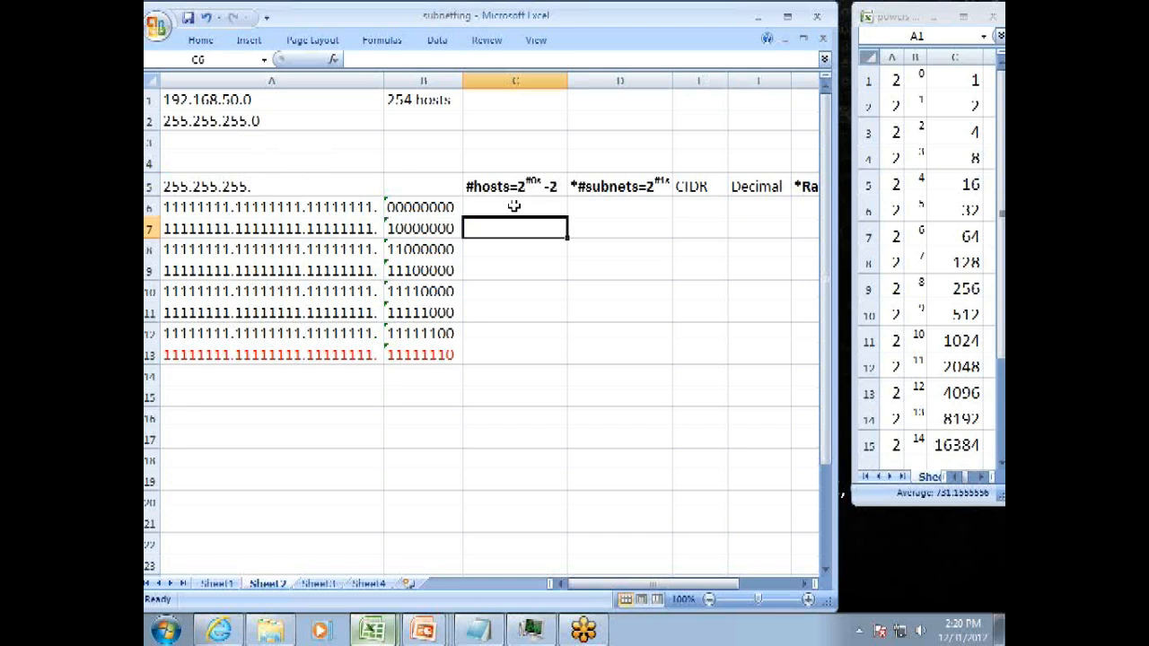
click(514, 208)
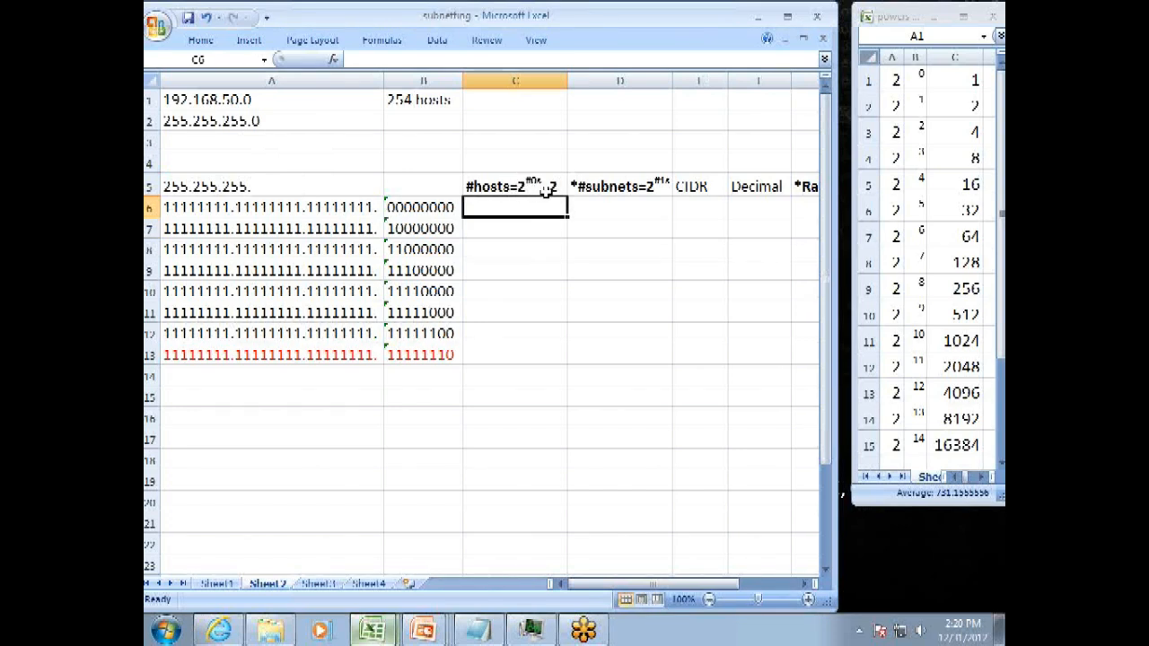
click(424, 208)
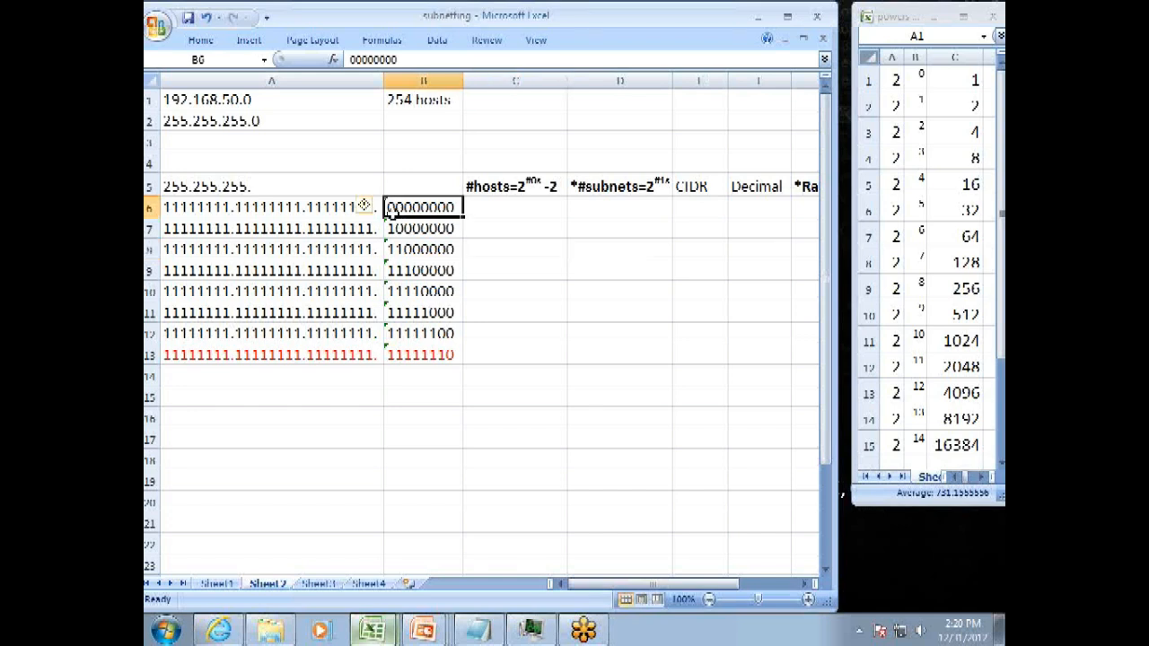
click(513, 206)
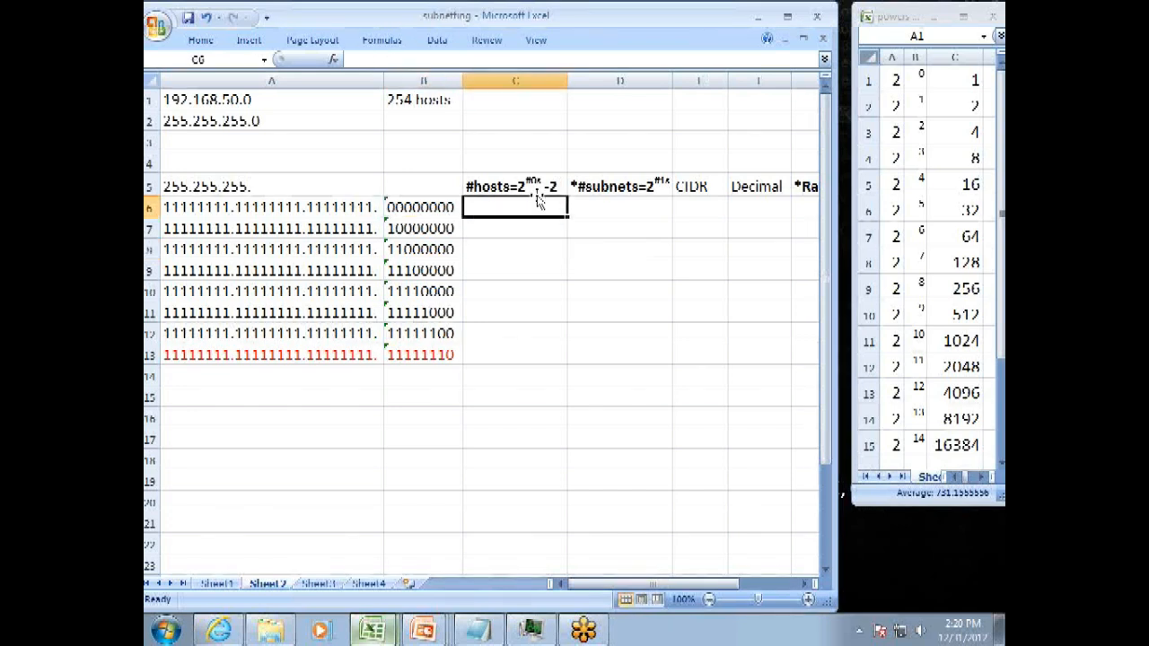
mouse_move(915, 298)
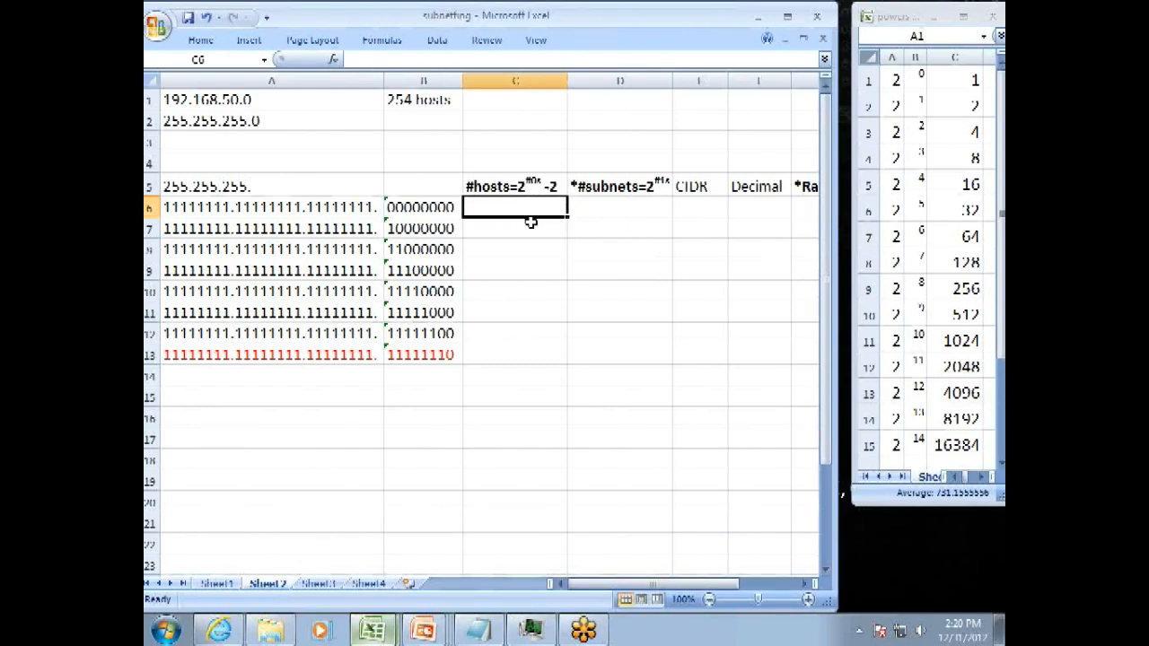
- Enter 254 hosts and CIDR /24 for the 00000000 row and check its .0 decimal value
text(254)
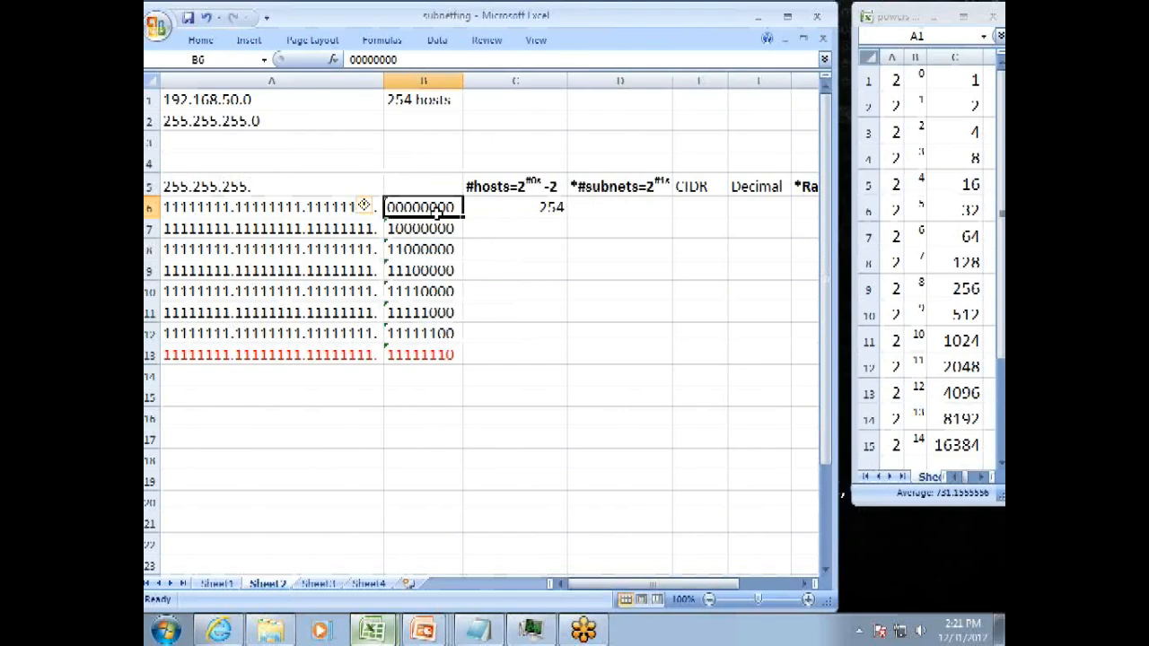
mouse_move(646, 200)
text(1)
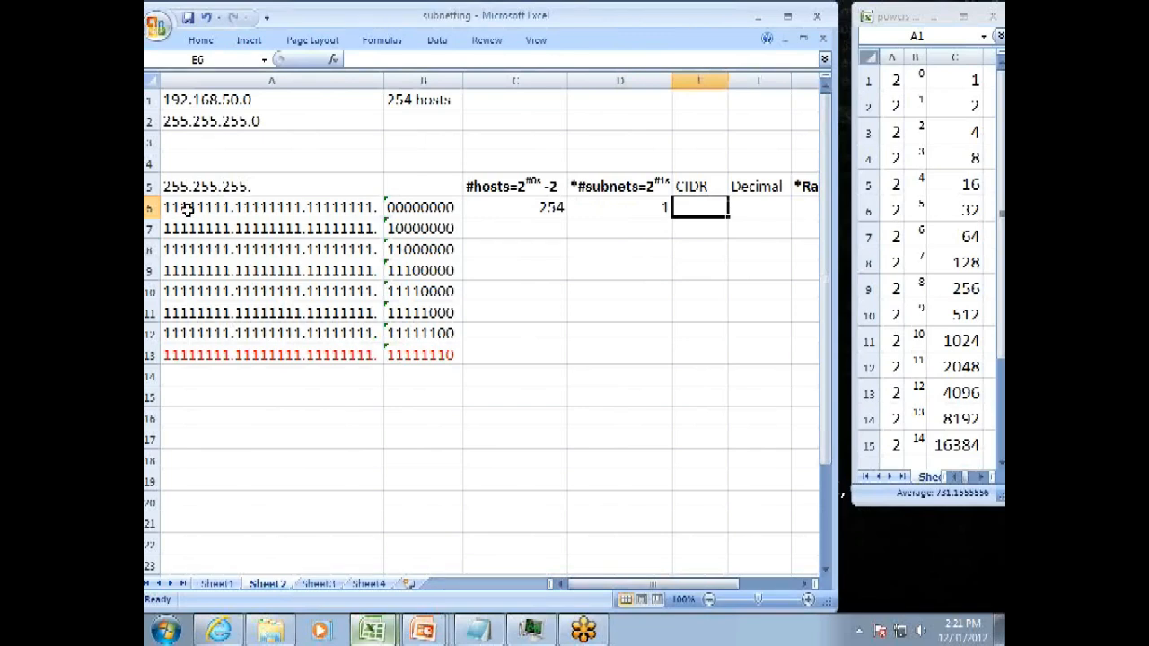
mouse_move(438, 170)
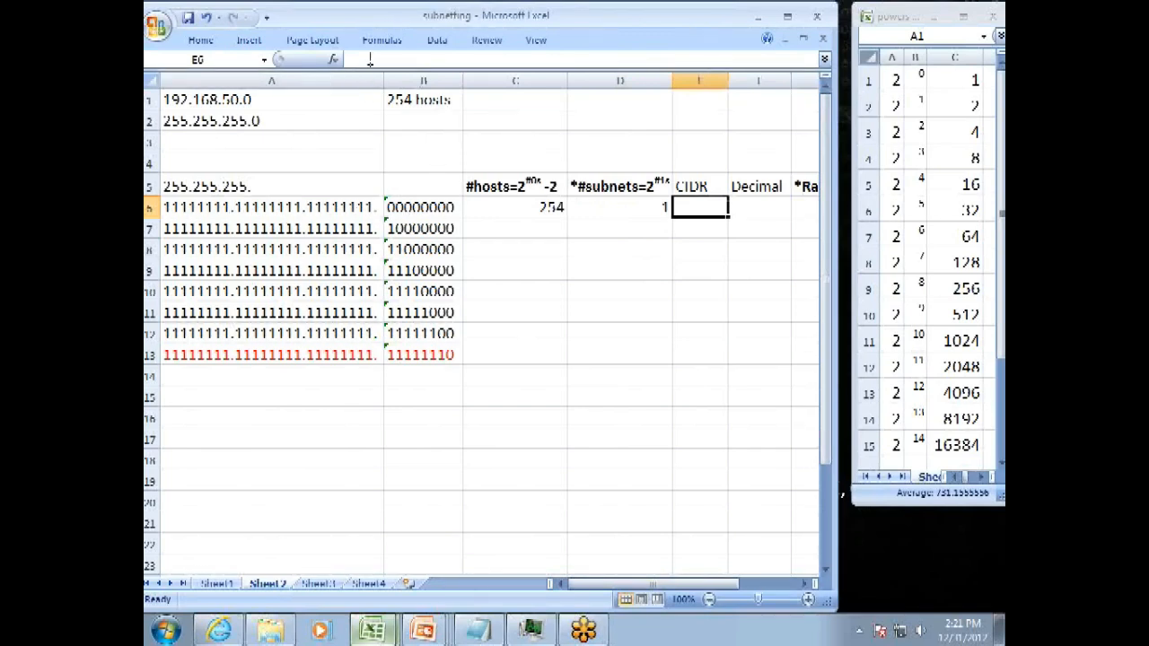
text(/24)
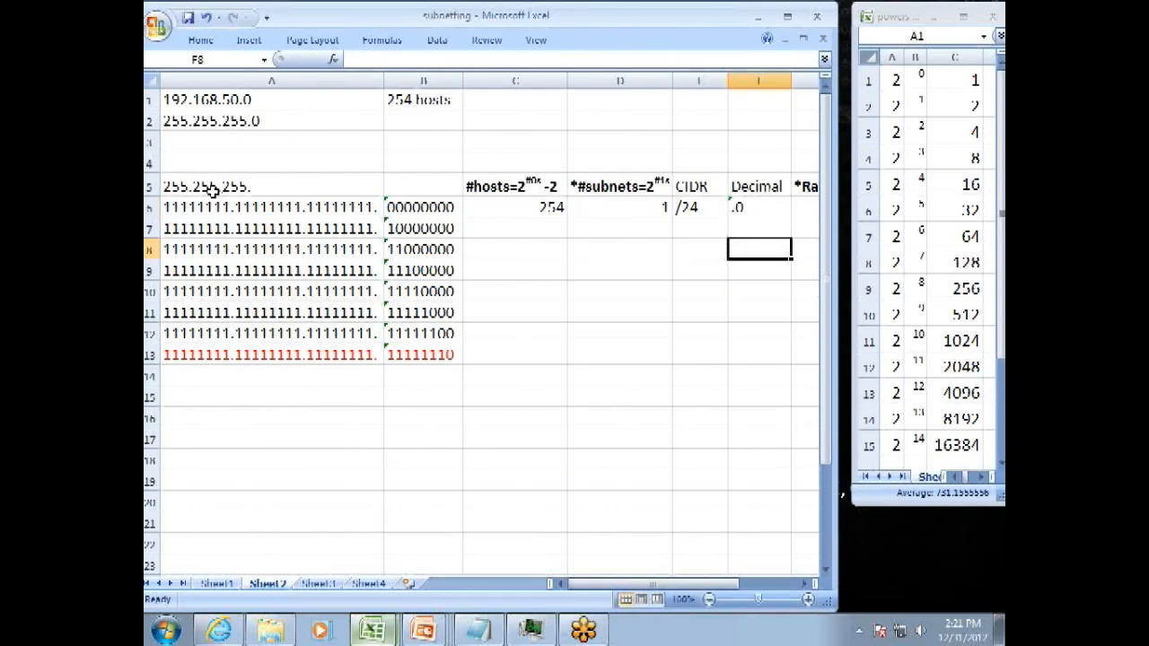
mouse_move(210, 184)
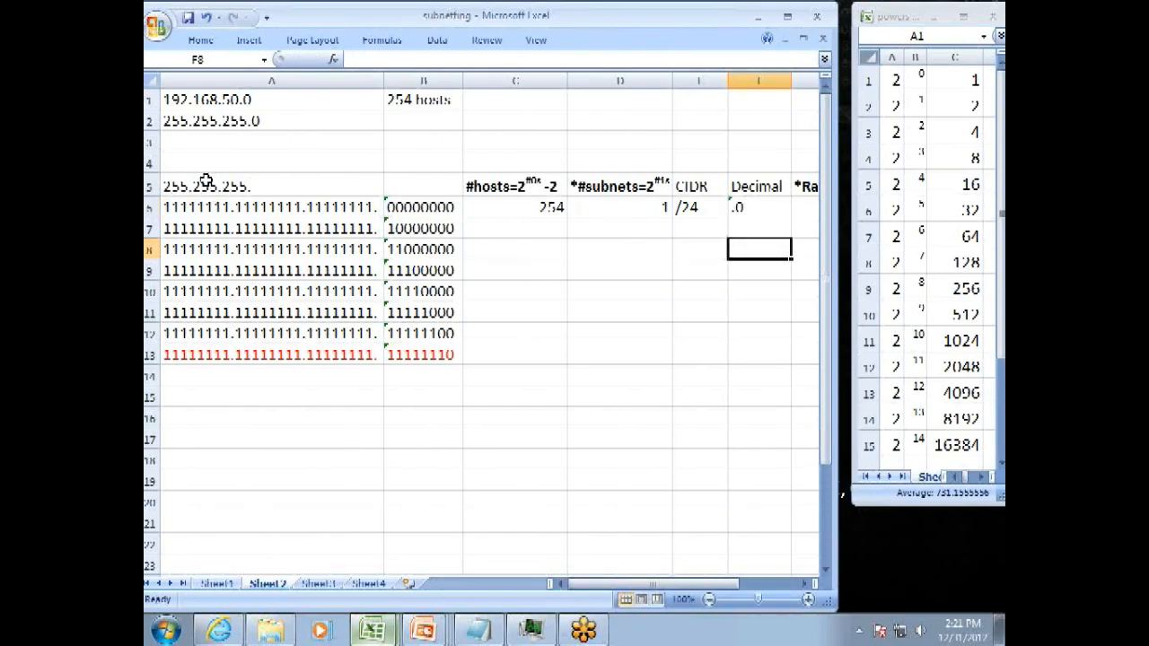
click(757, 208)
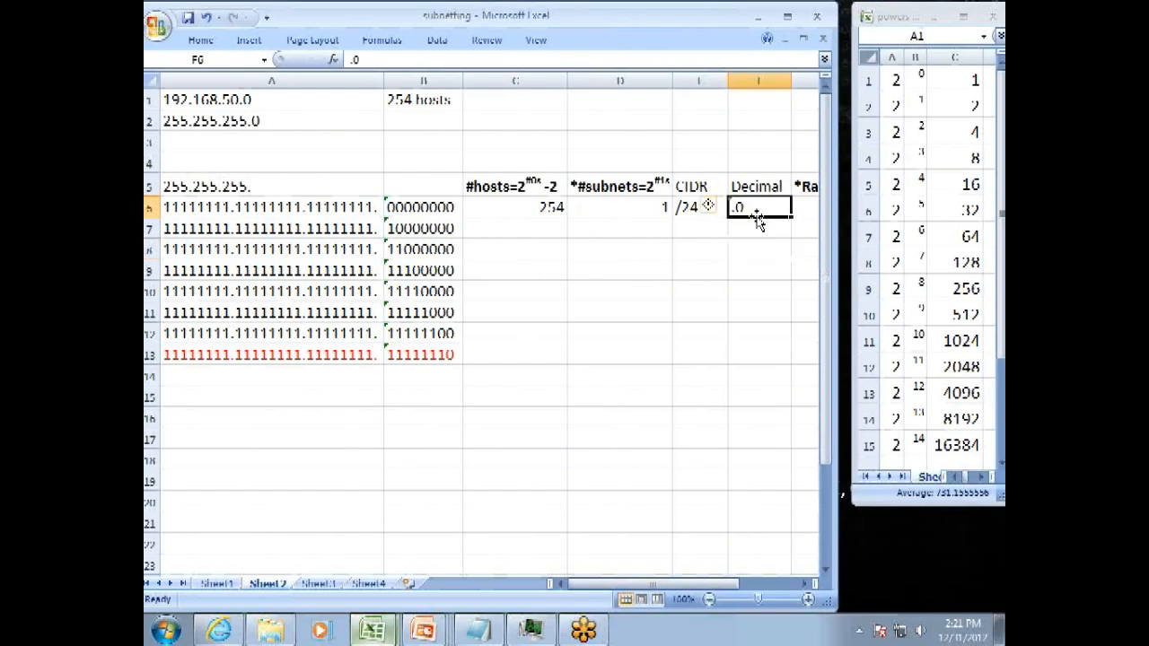
click(515, 230)
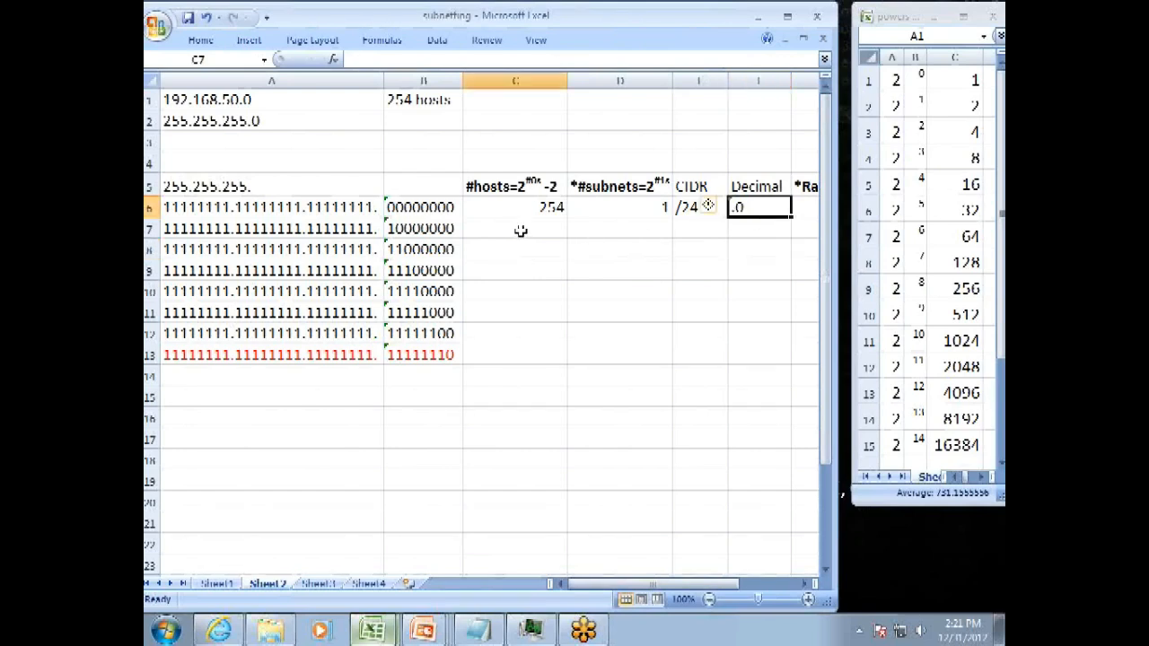
- Check the 10000000 bits in row 7 and enter 126 hosts and CIDR /25
click(513, 228)
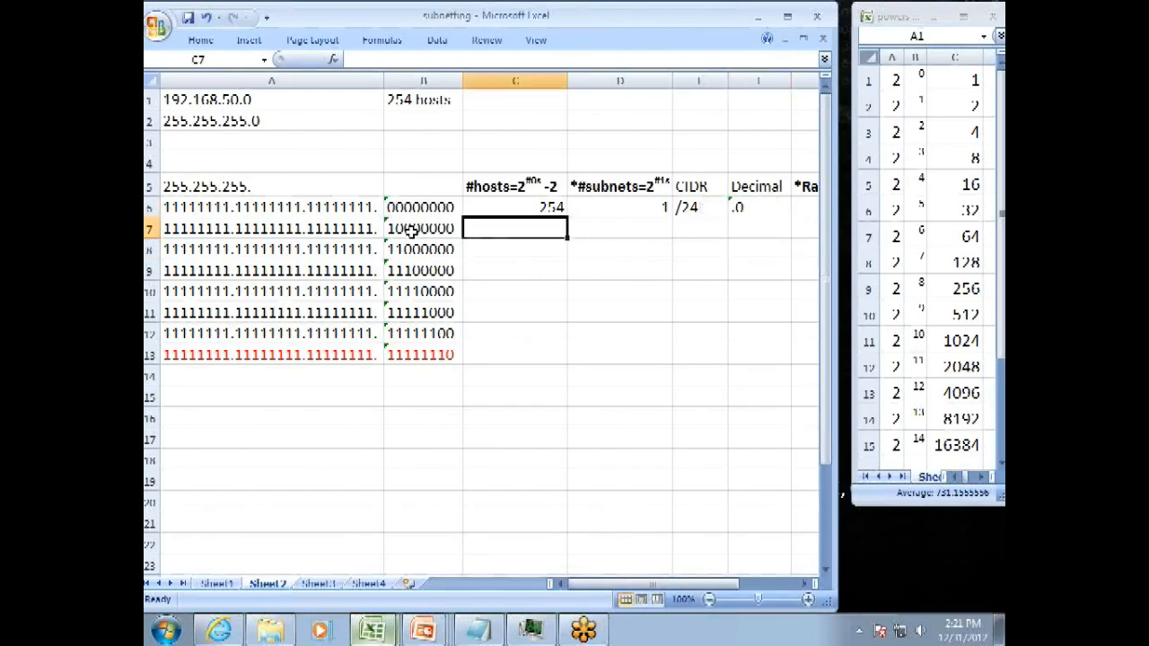
click(422, 228)
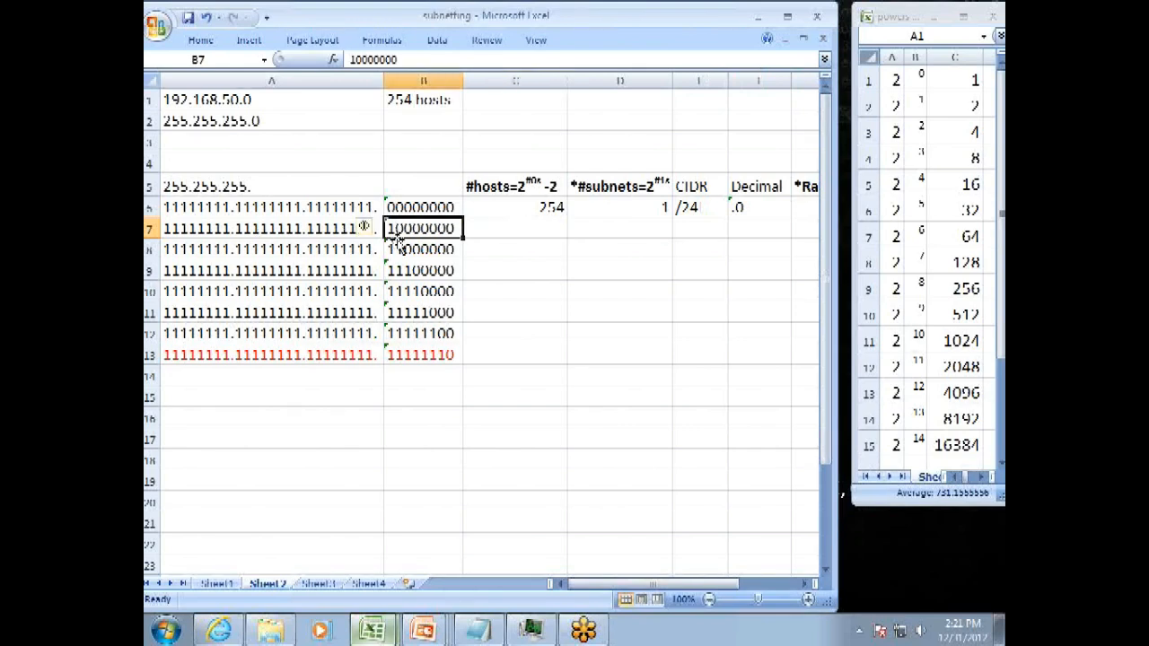
click(515, 226)
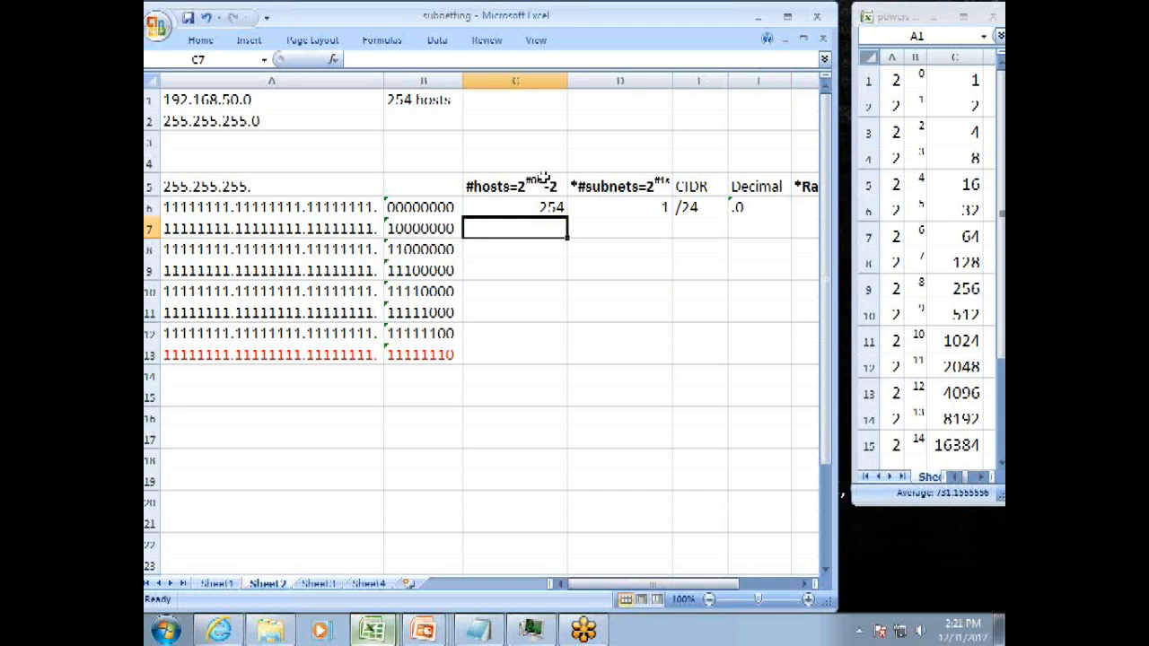
mouse_move(428, 237)
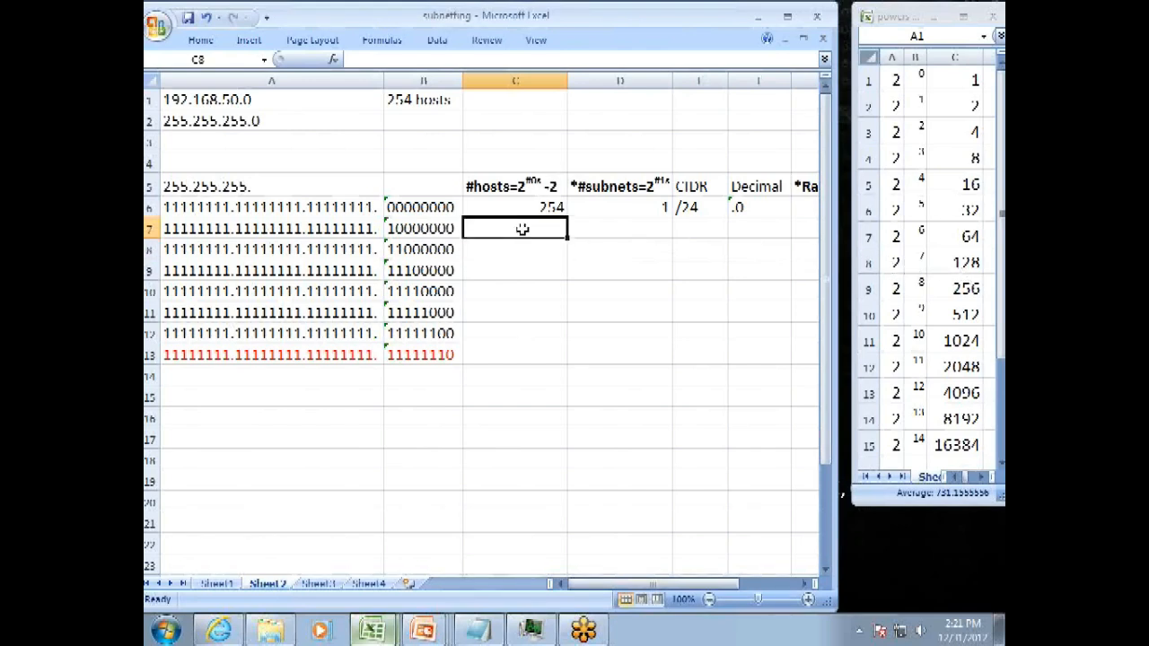
text(126)
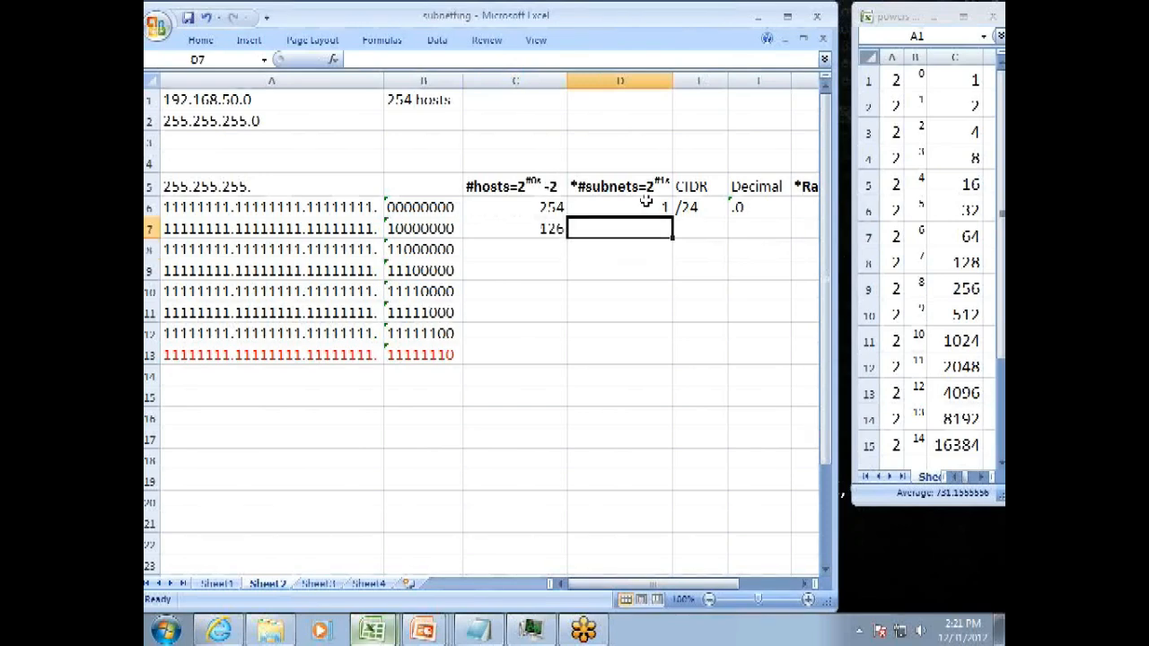
mouse_move(505, 237)
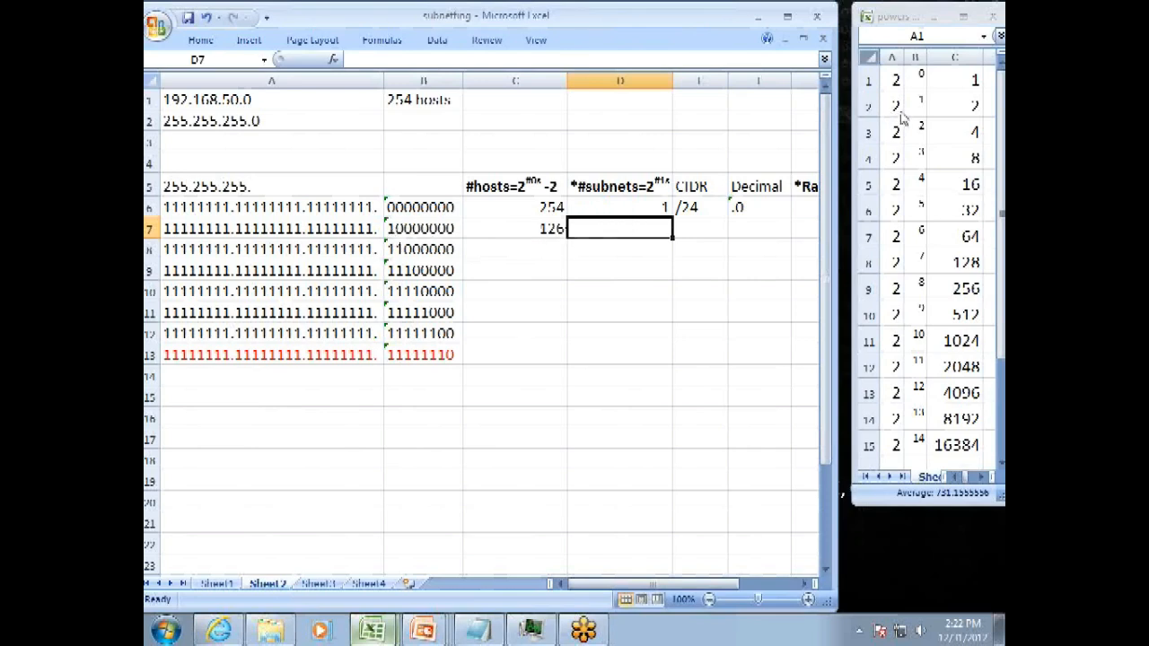
mouse_move(917, 108)
text(2)
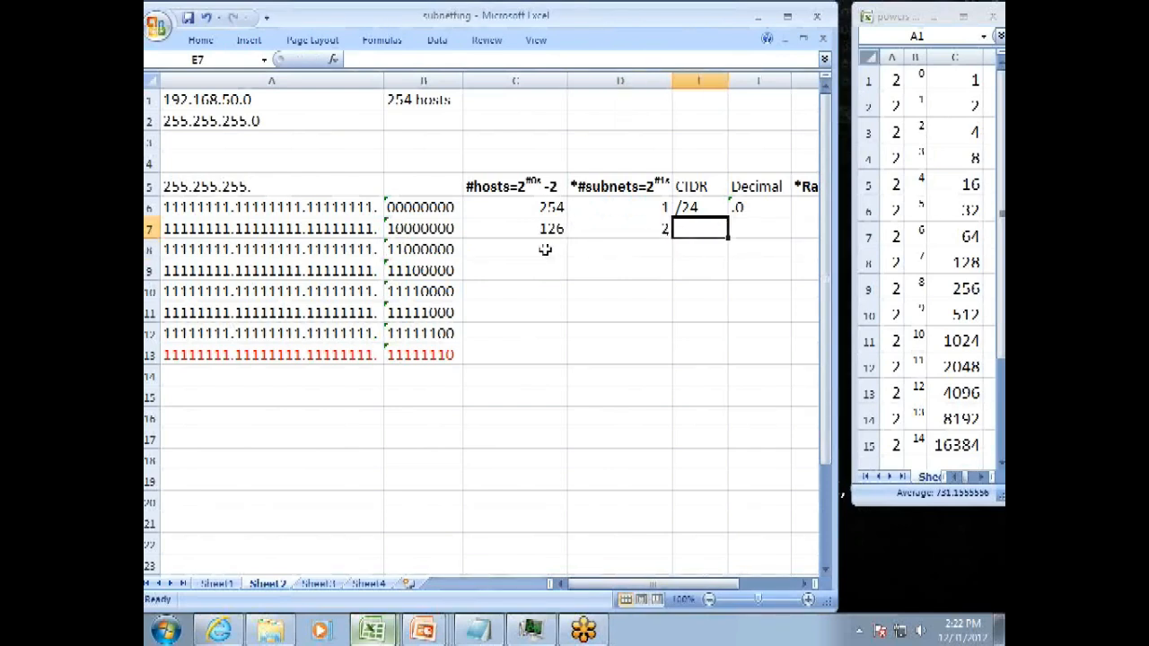
mouse_move(497, 230)
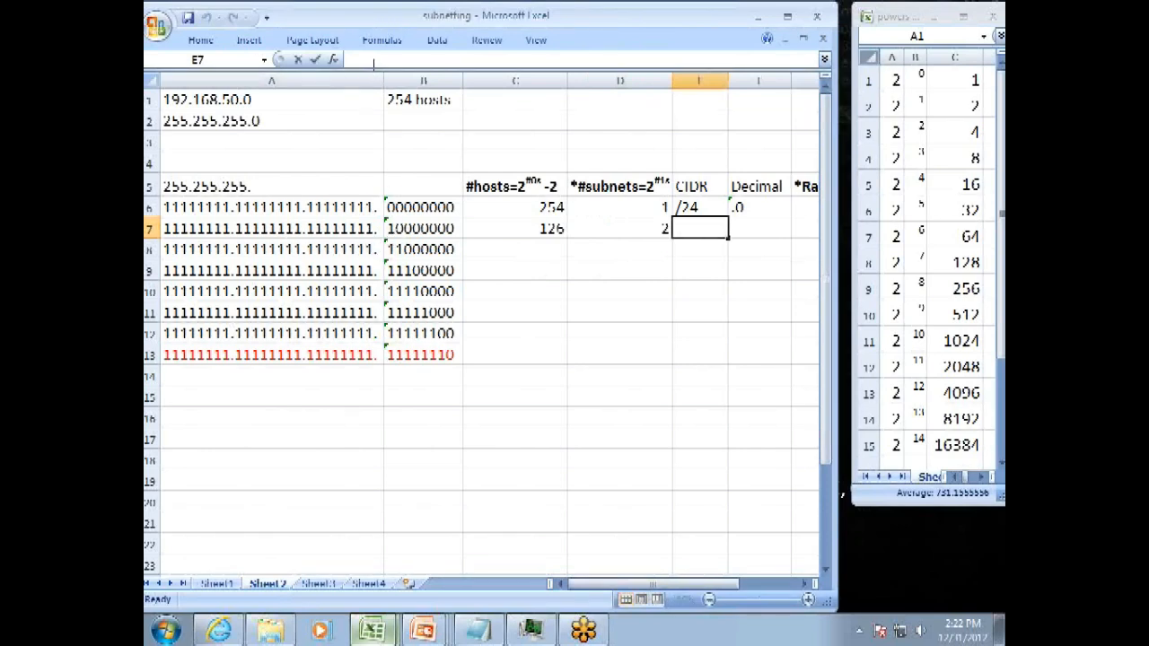
text(/25)
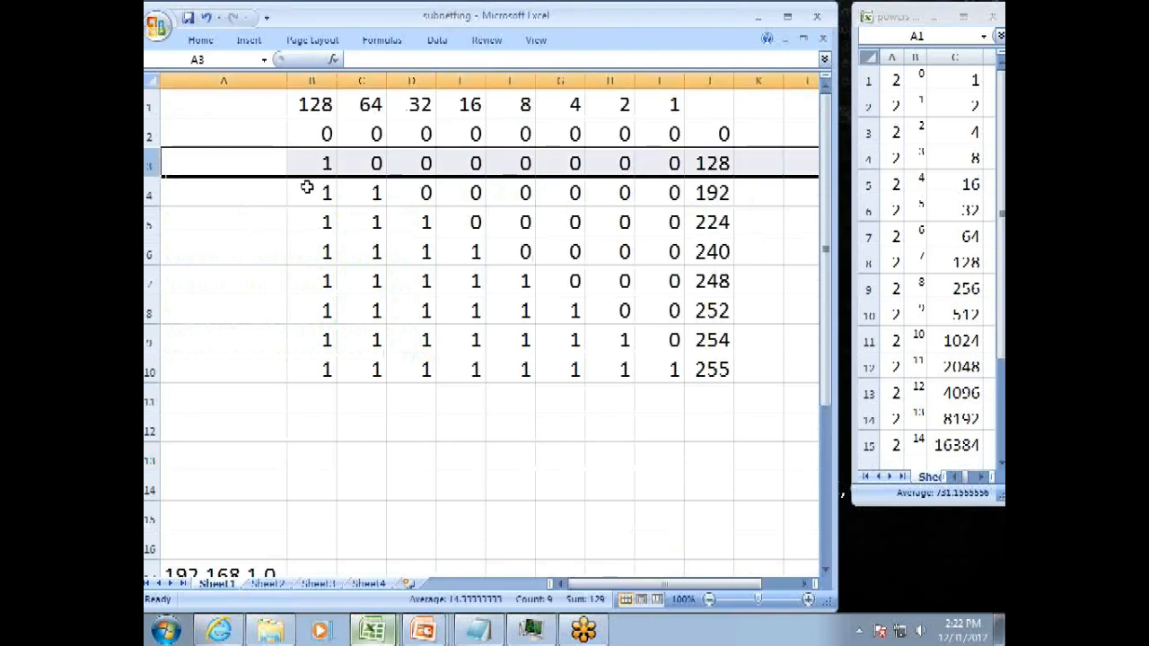
mouse_move(675, 167)
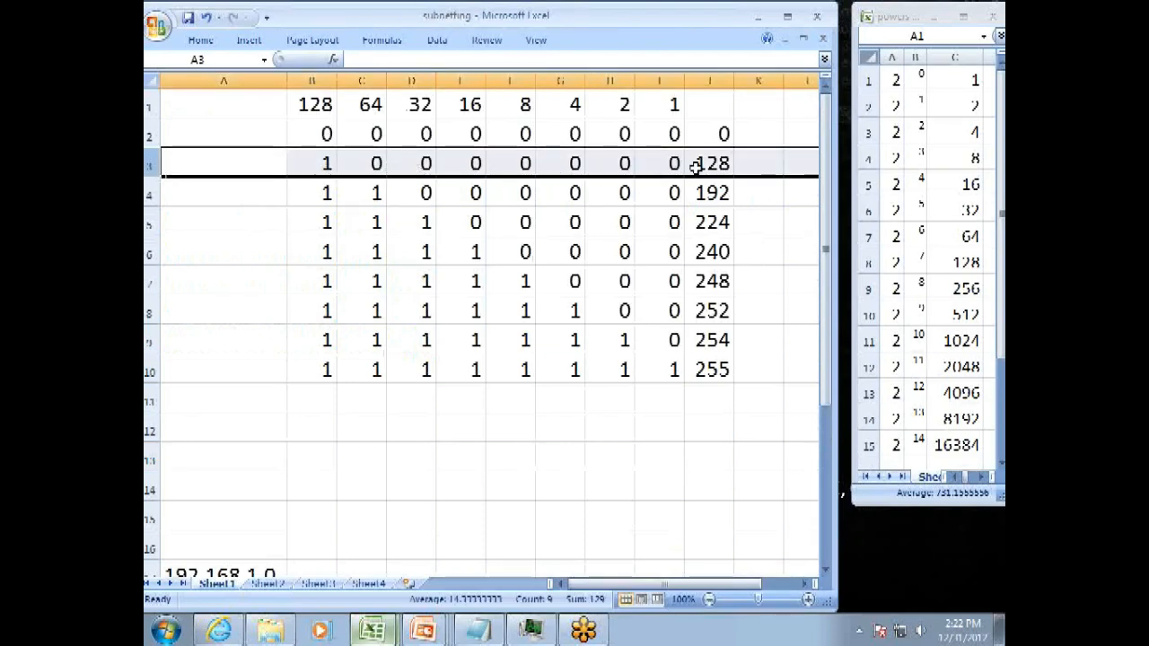
- Return to the subnetting sheet to record .128 as row 7's decimal mask
click(266, 584)
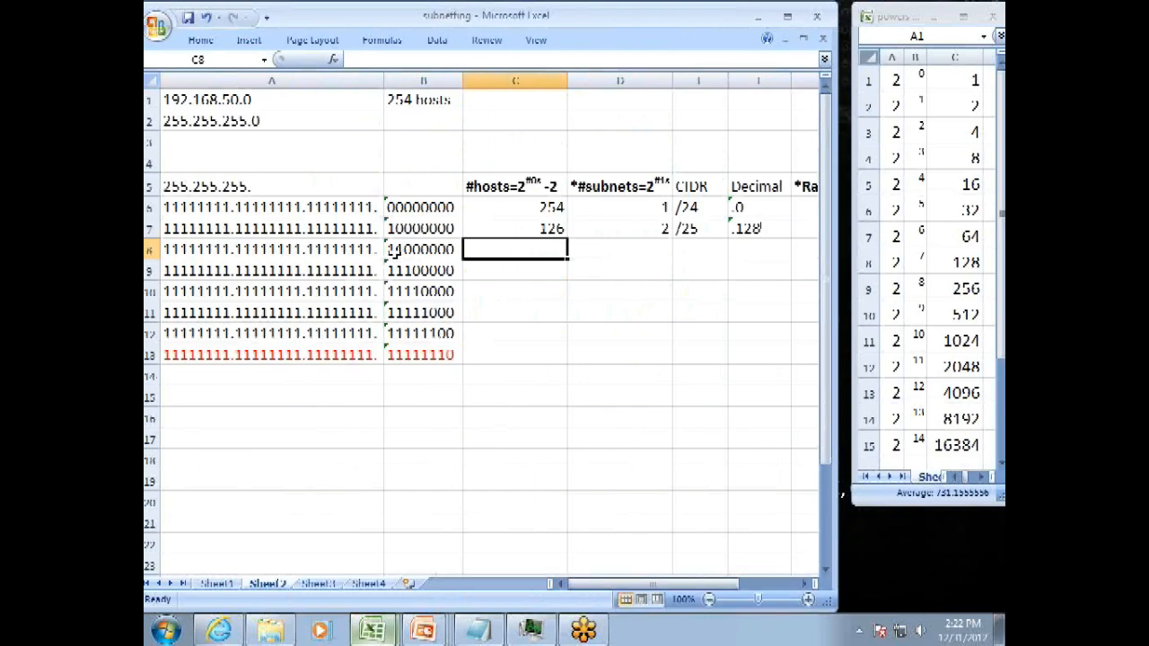
mouse_move(415, 260)
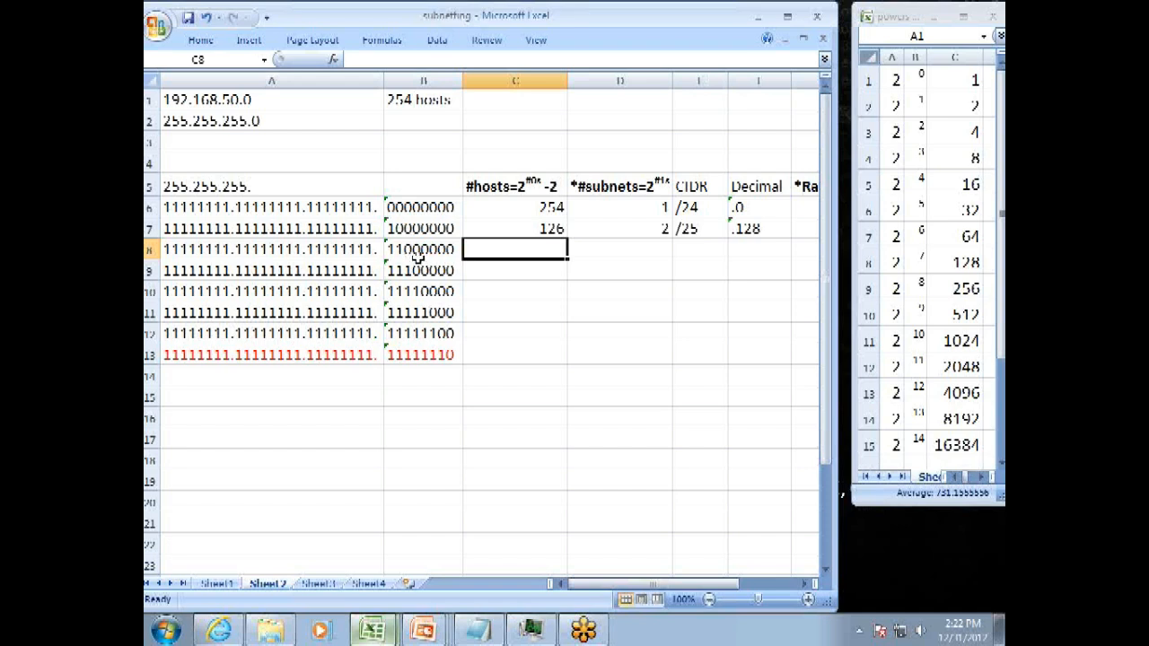
mouse_move(519, 196)
text(62)
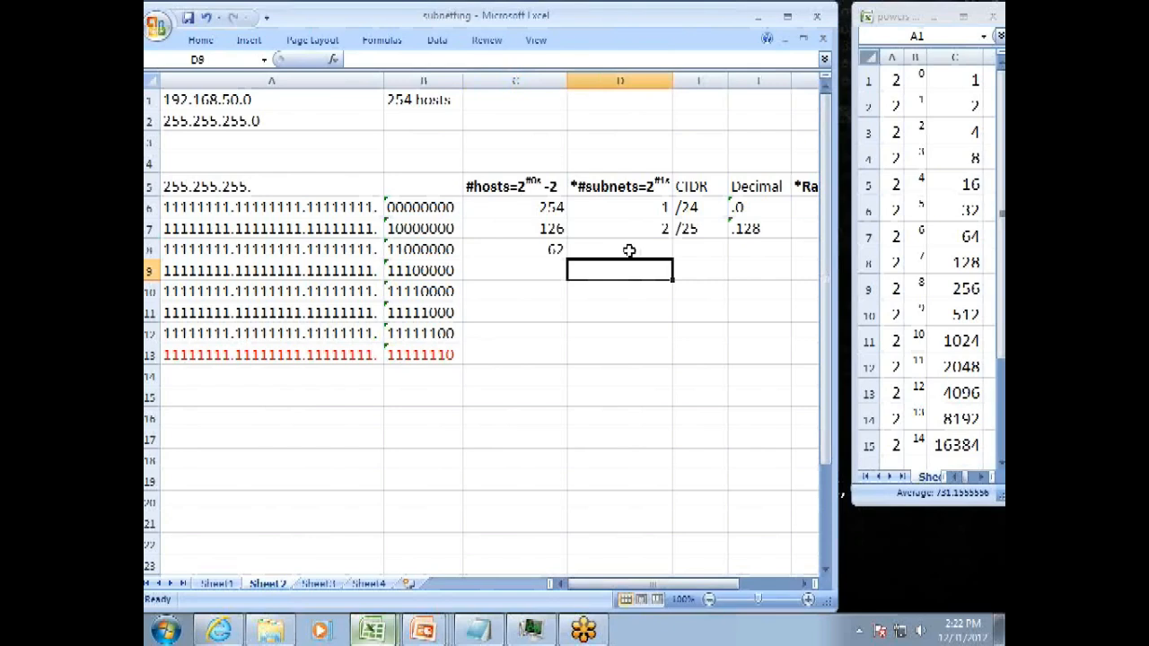
- Enter 4 subnets and CIDR /26 for the 11000000 mask row
click(619, 248)
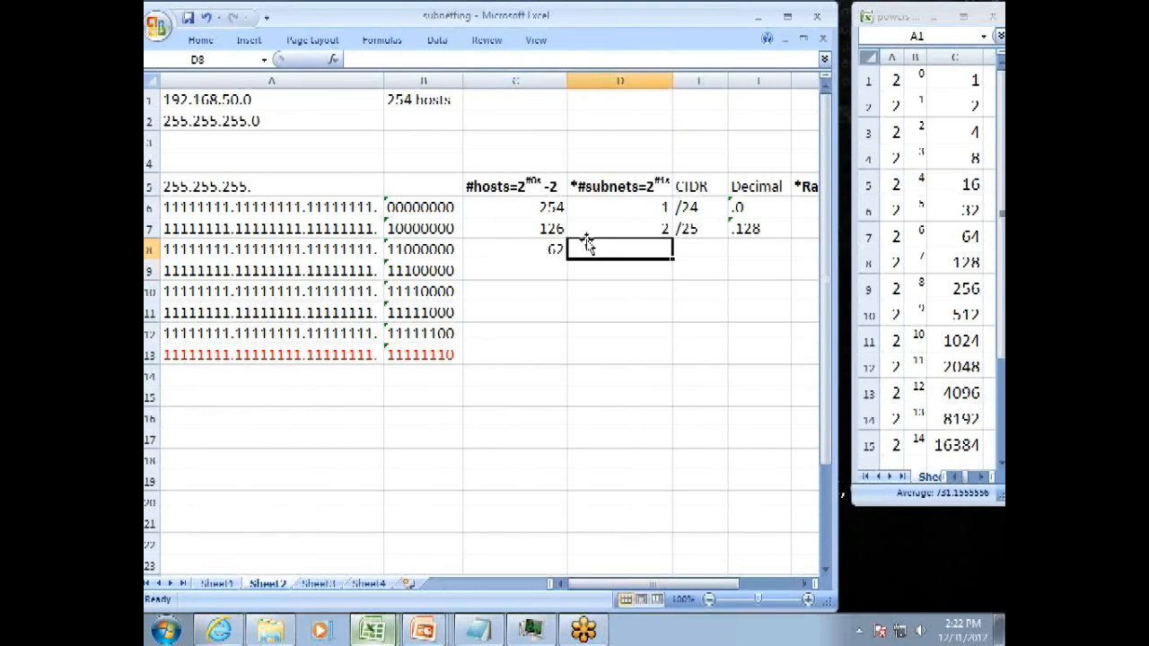
mouse_move(424, 262)
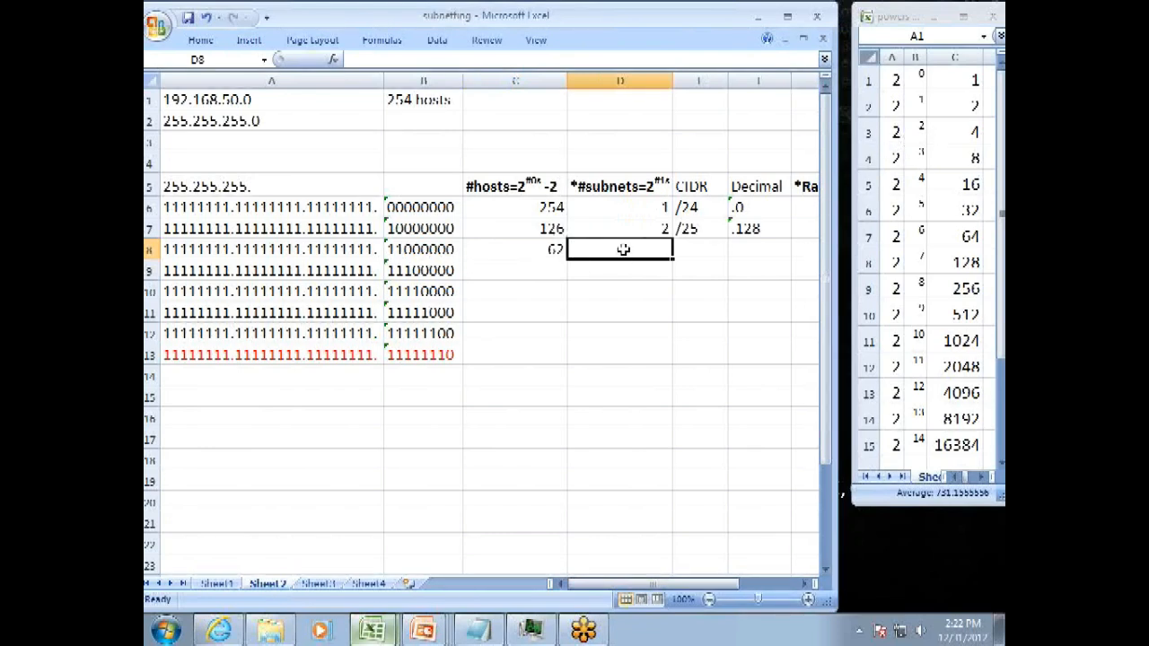
text(4)
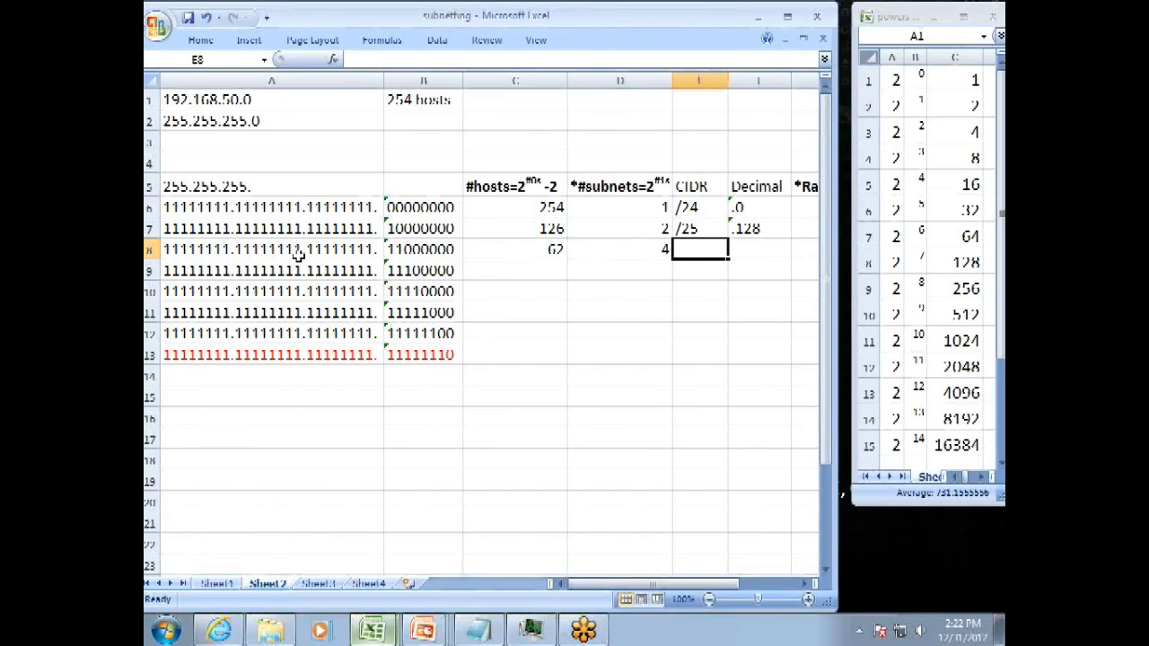
mouse_move(399, 259)
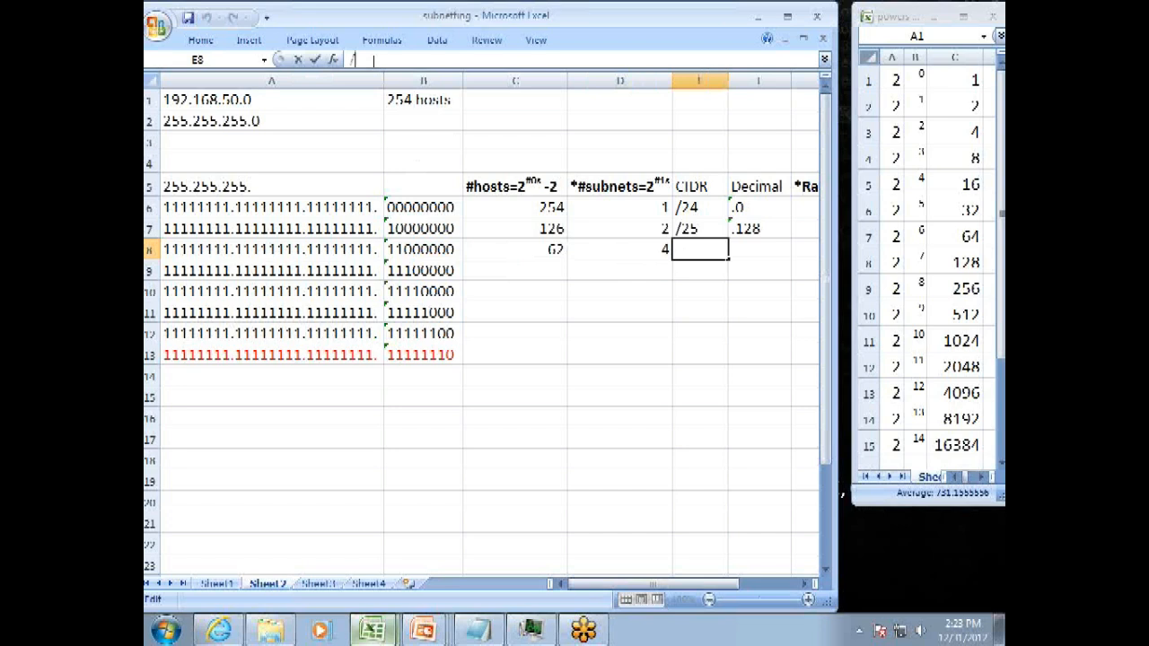
text(/26)
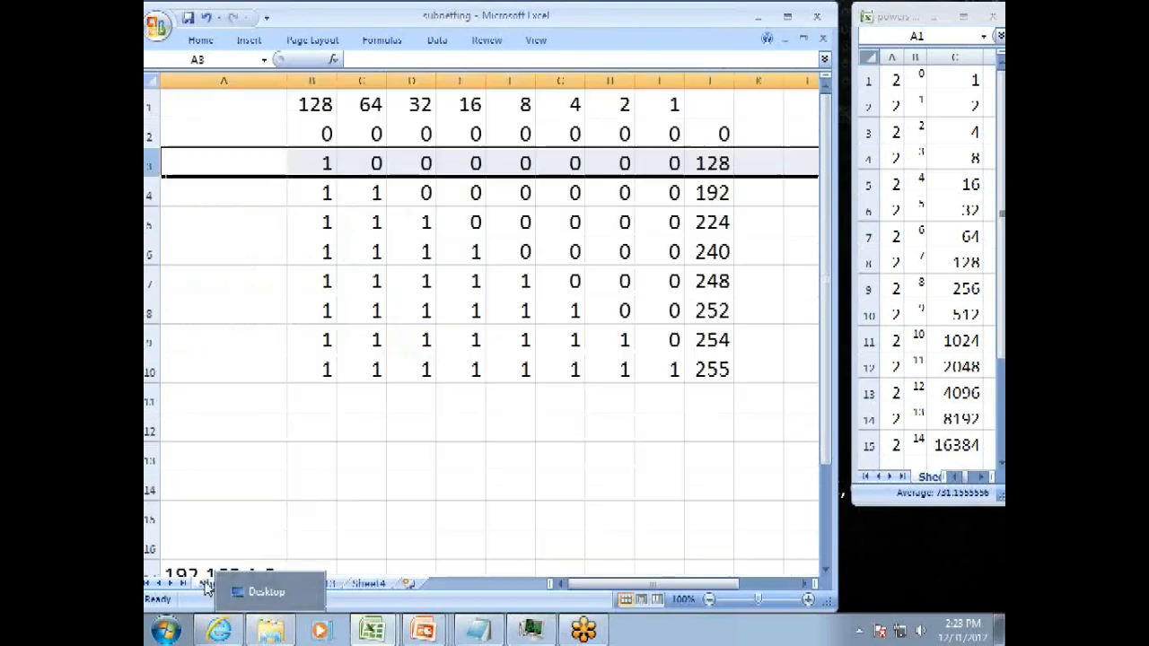
- Point out the 128 and 64 bits forming 192 in the binary table, then return to Sheet2
click(312, 192)
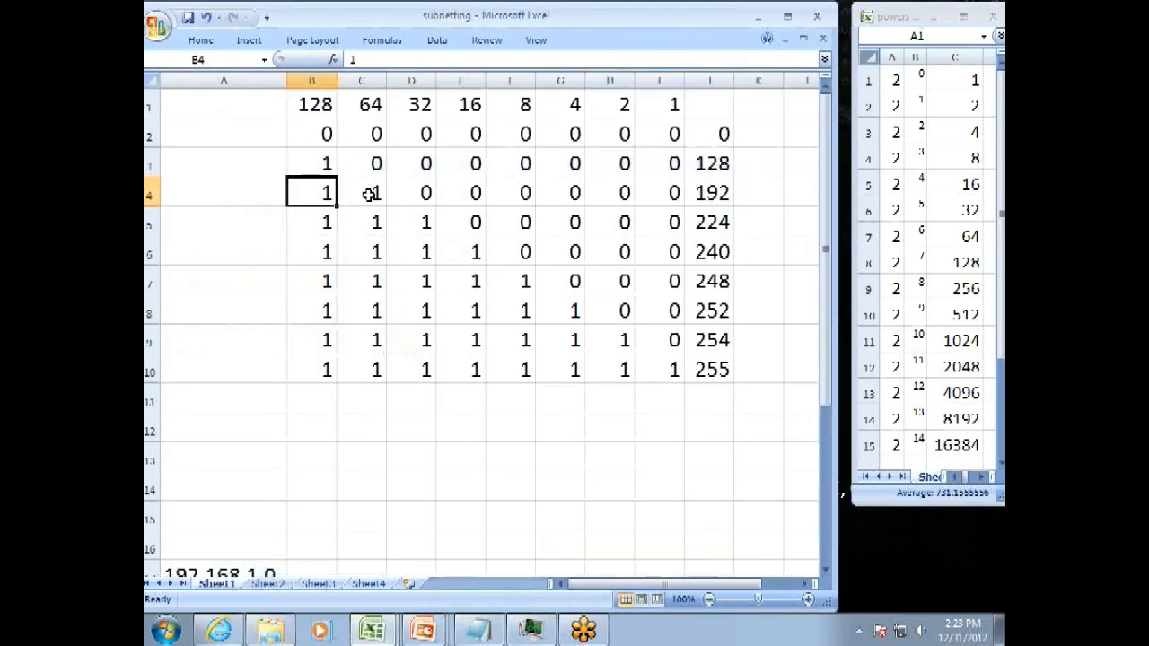
click(361, 192)
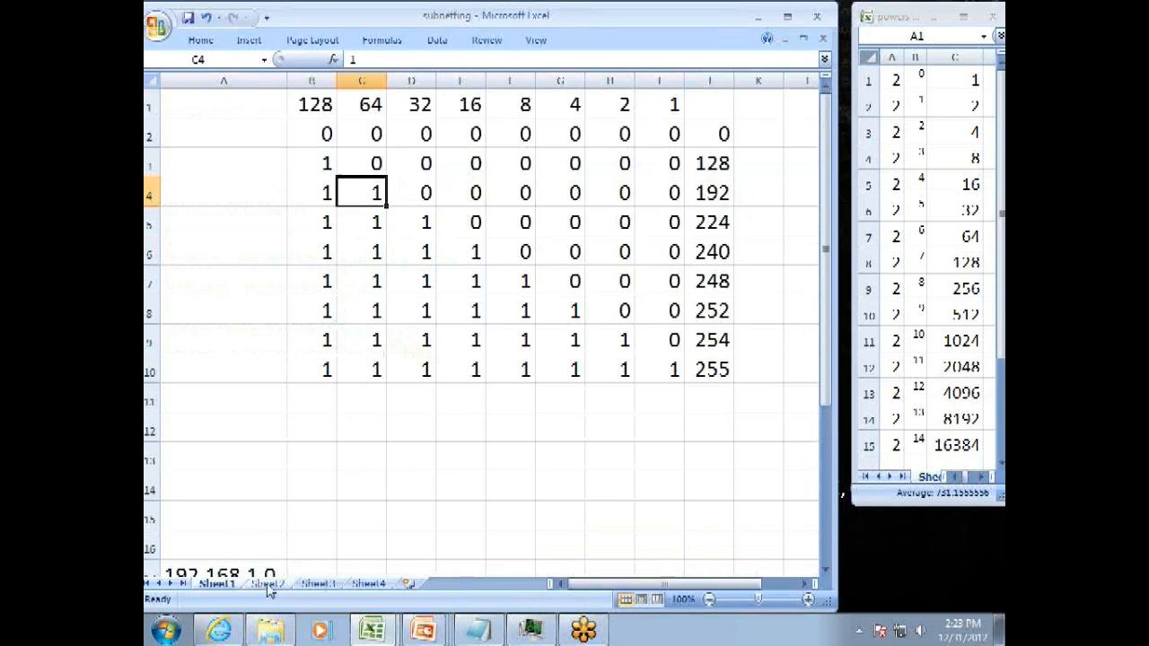
click(265, 584)
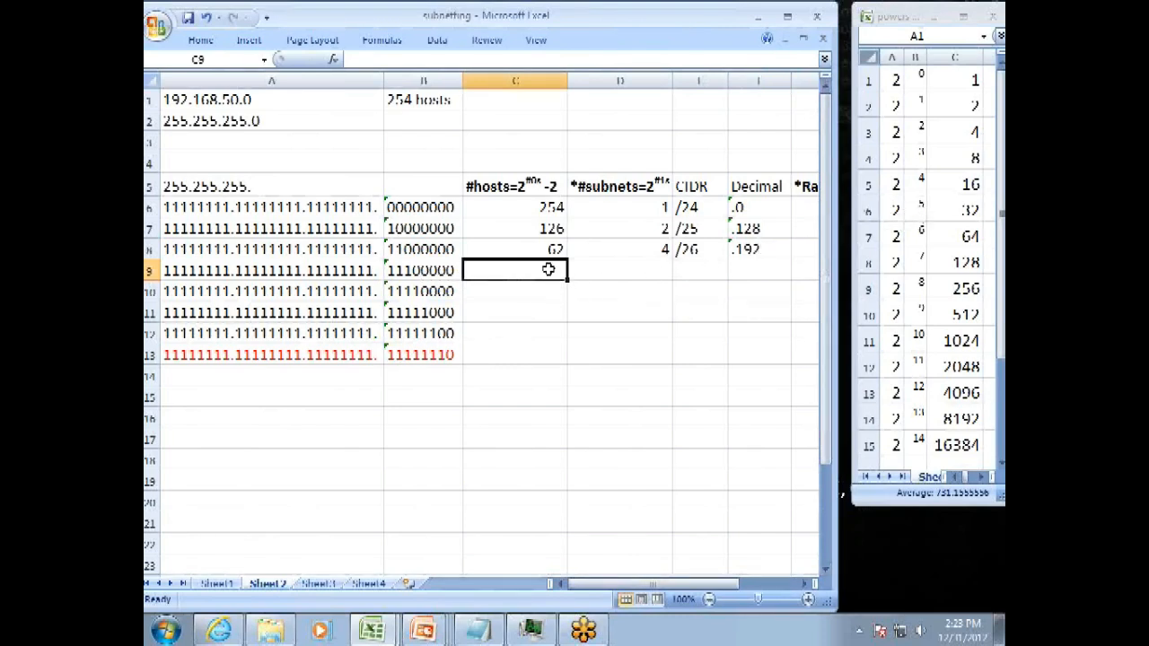
- Enter 30 hosts, 8 subnets and CIDR /27 for the 11100000 row, checking its bits against the table
text(30)
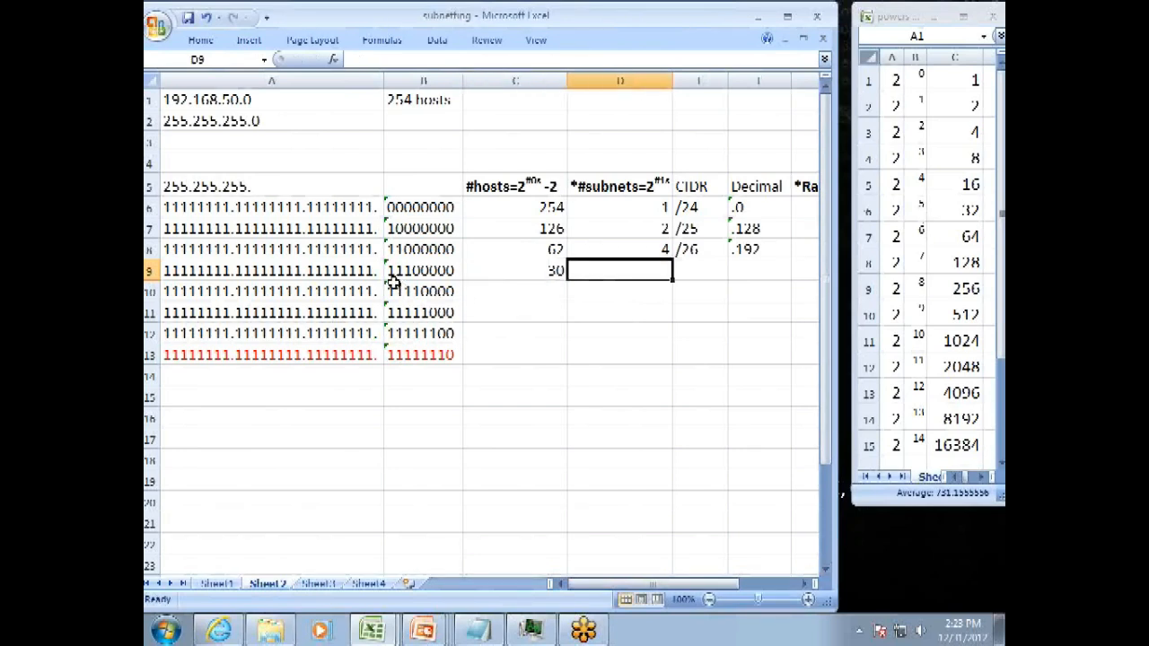
mouse_move(889, 188)
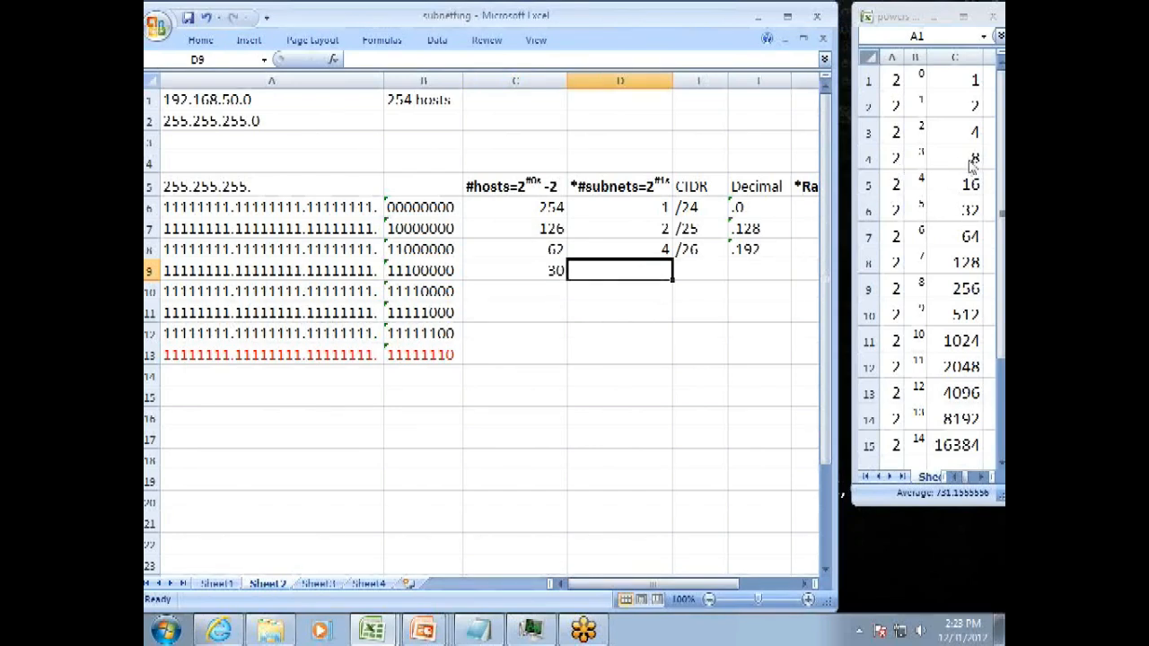
mouse_move(637, 269)
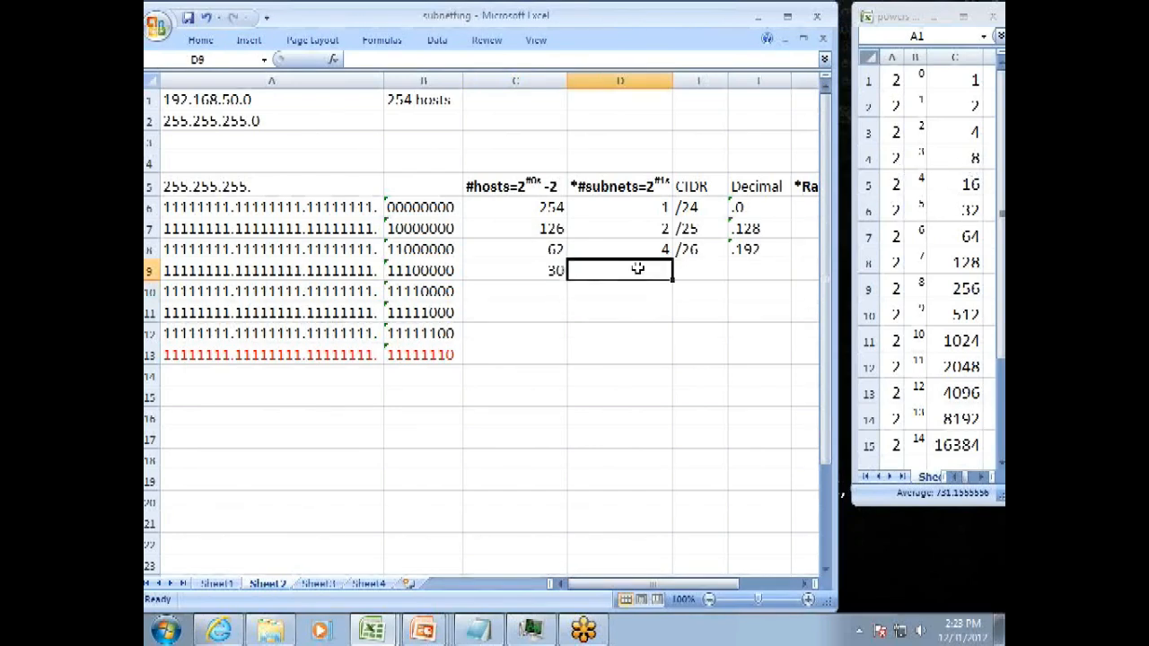
text(8)
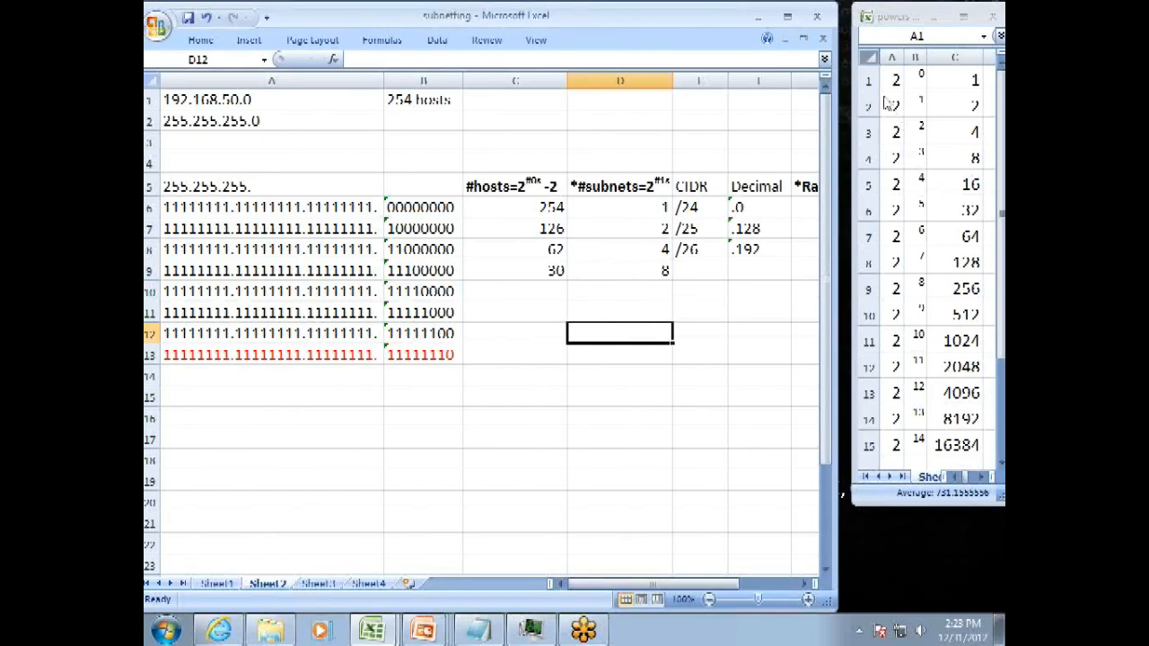
click(700, 269)
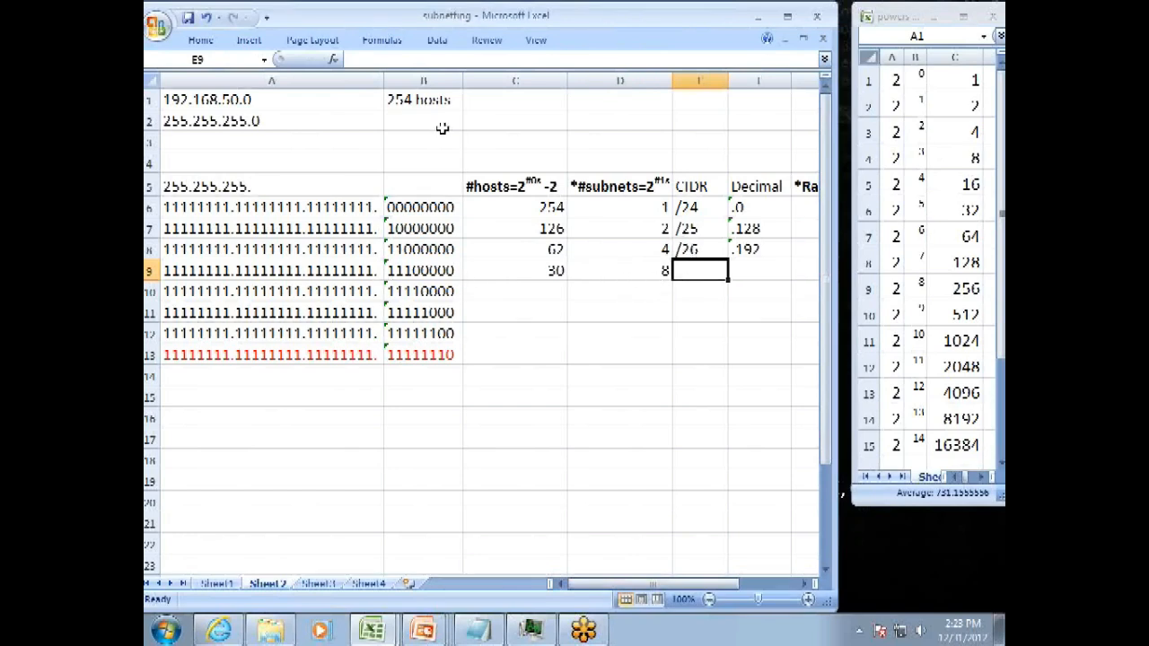
text(/27)
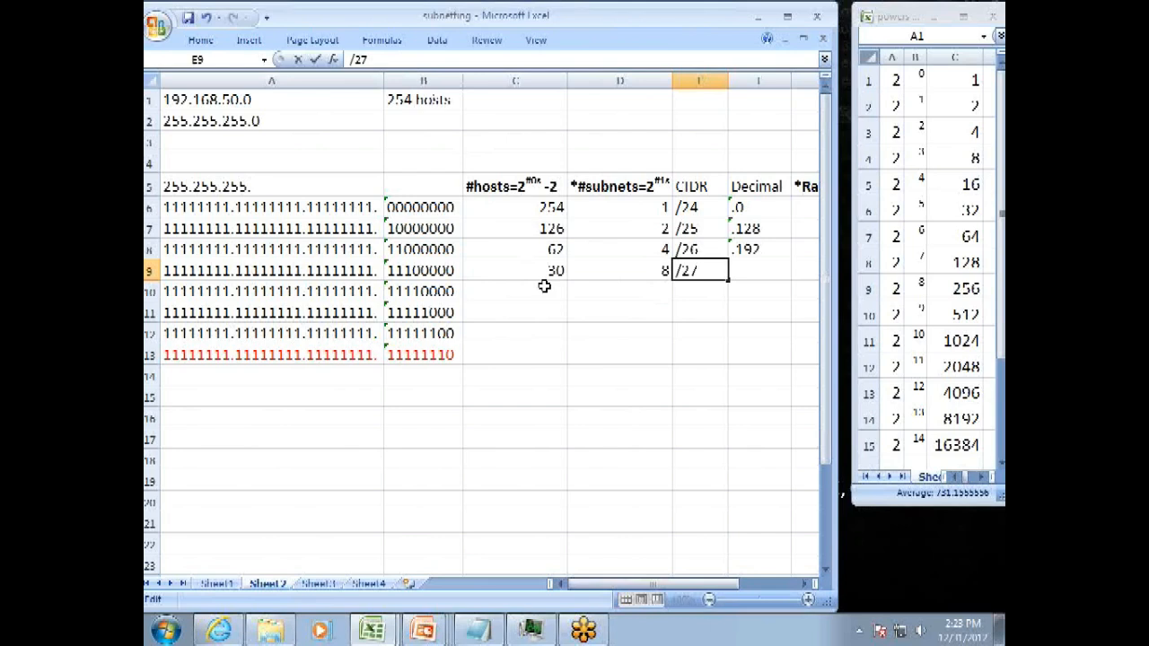
click(423, 269)
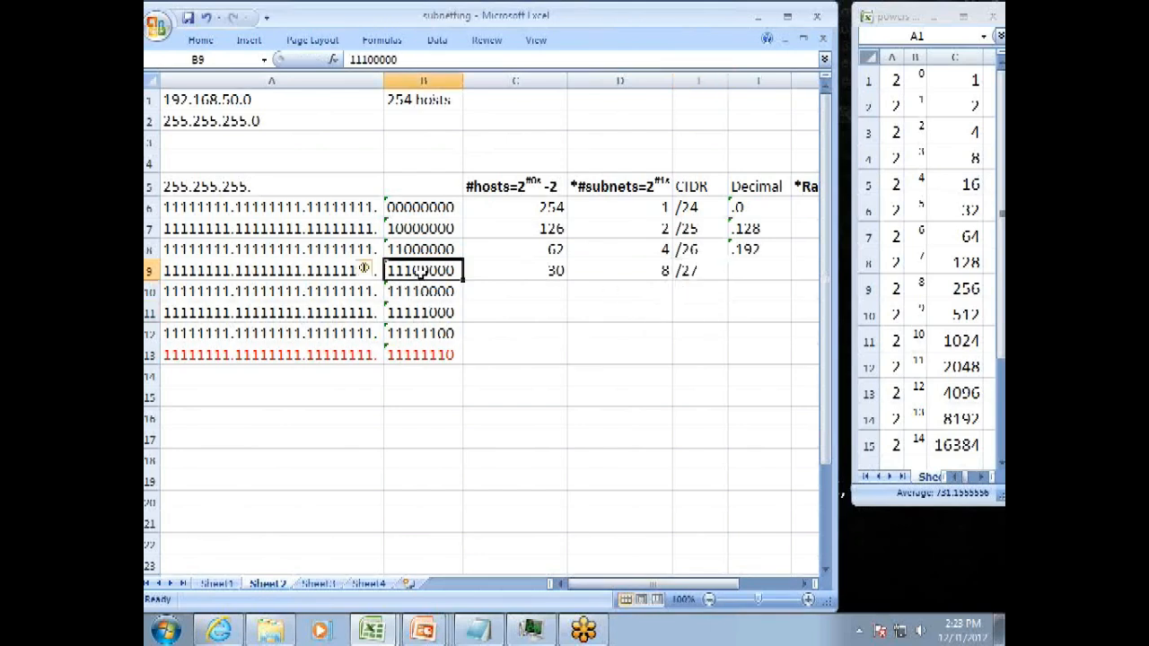
click(216, 584)
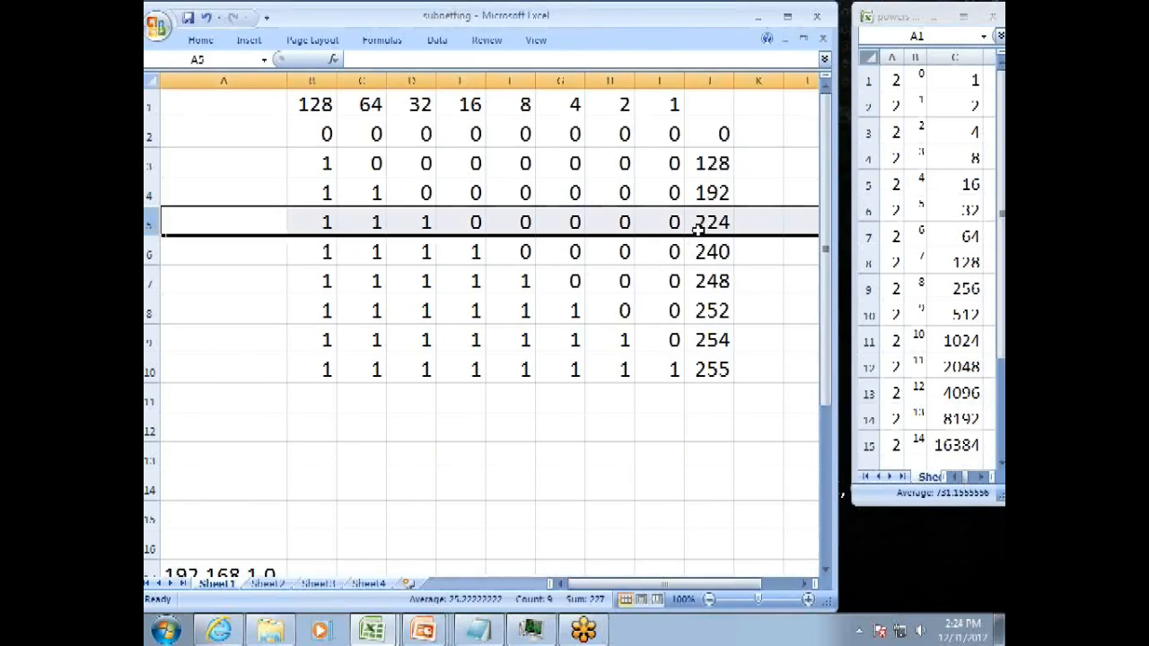
- Return to the subnetting sheet and begin entering .224 as the 11100000 row's decimal mask
click(265, 581)
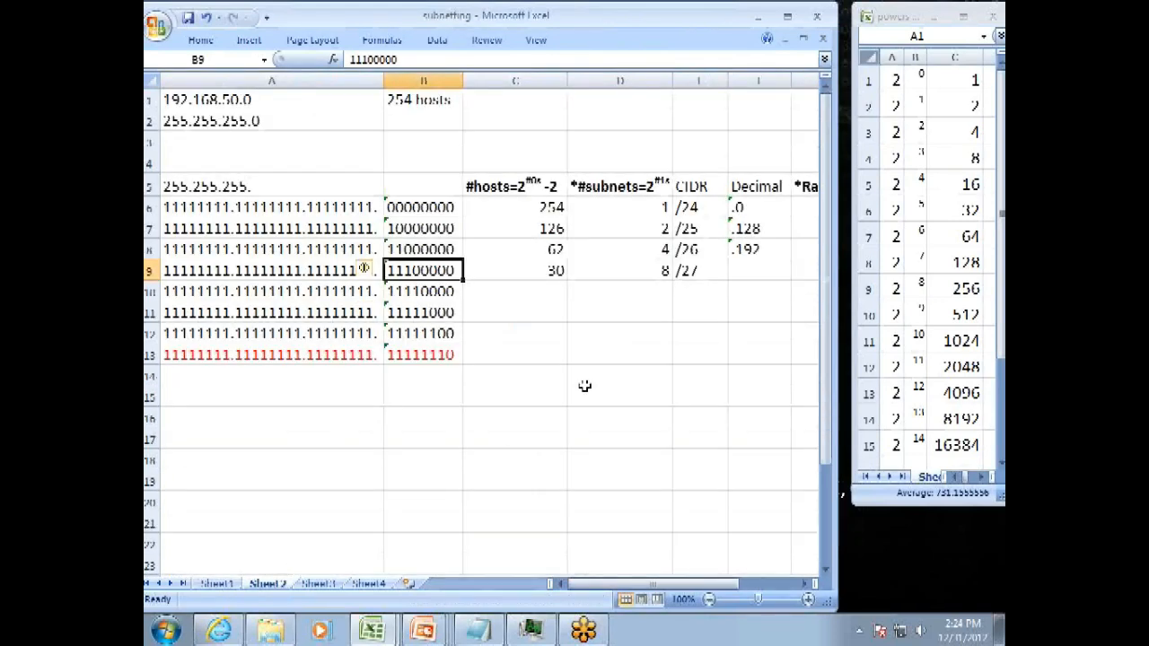
text(.224)
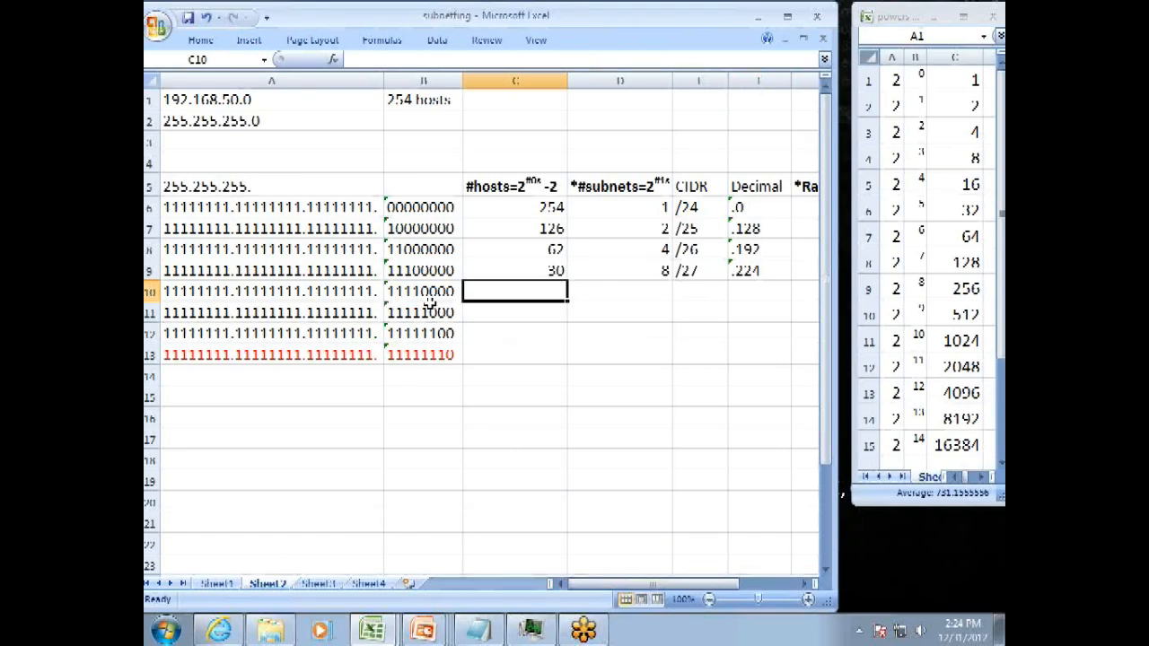
mouse_move(524, 198)
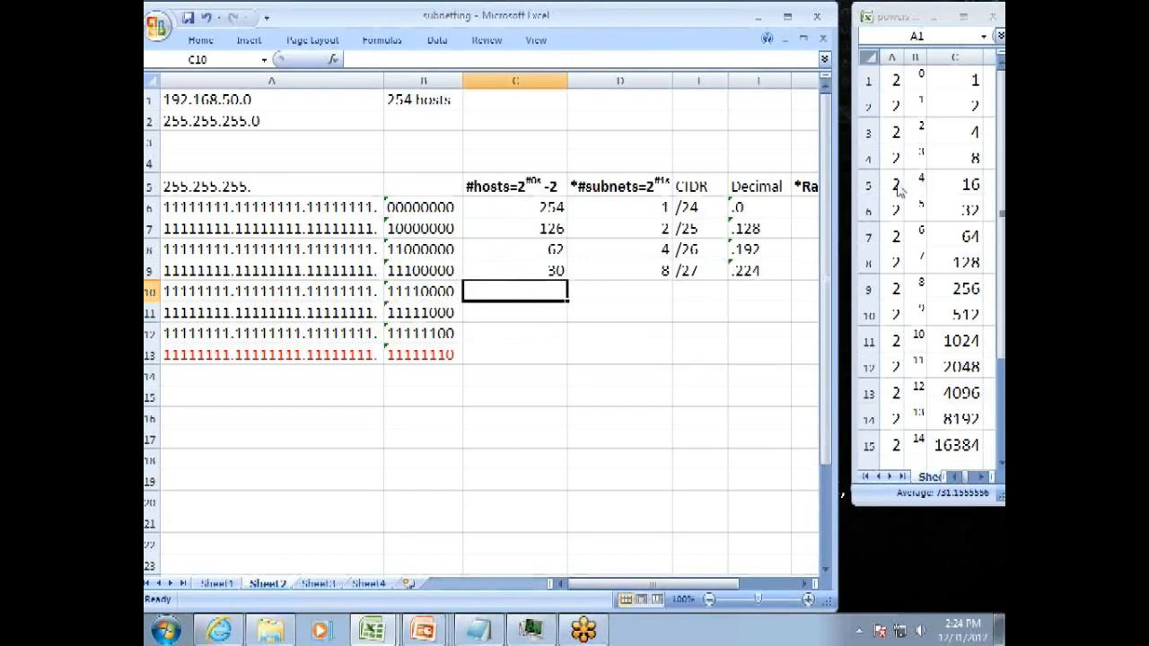
mouse_move(610, 305)
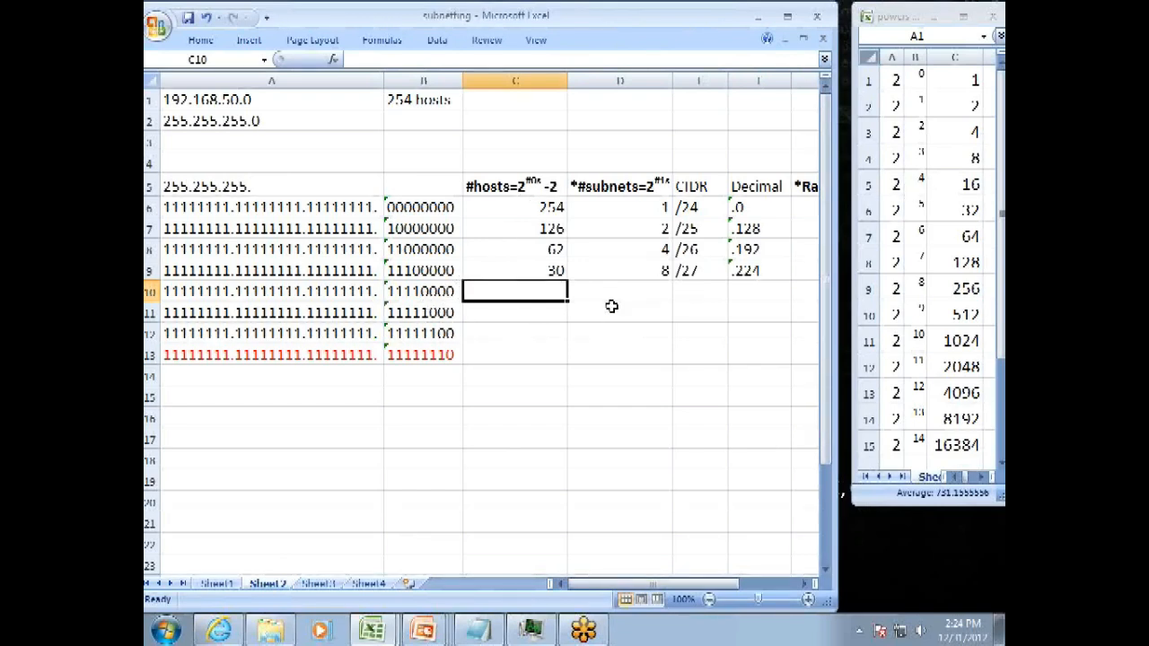
- Fill row 10 with 14 hosts, 16 subnets and CIDR /28
text(14)
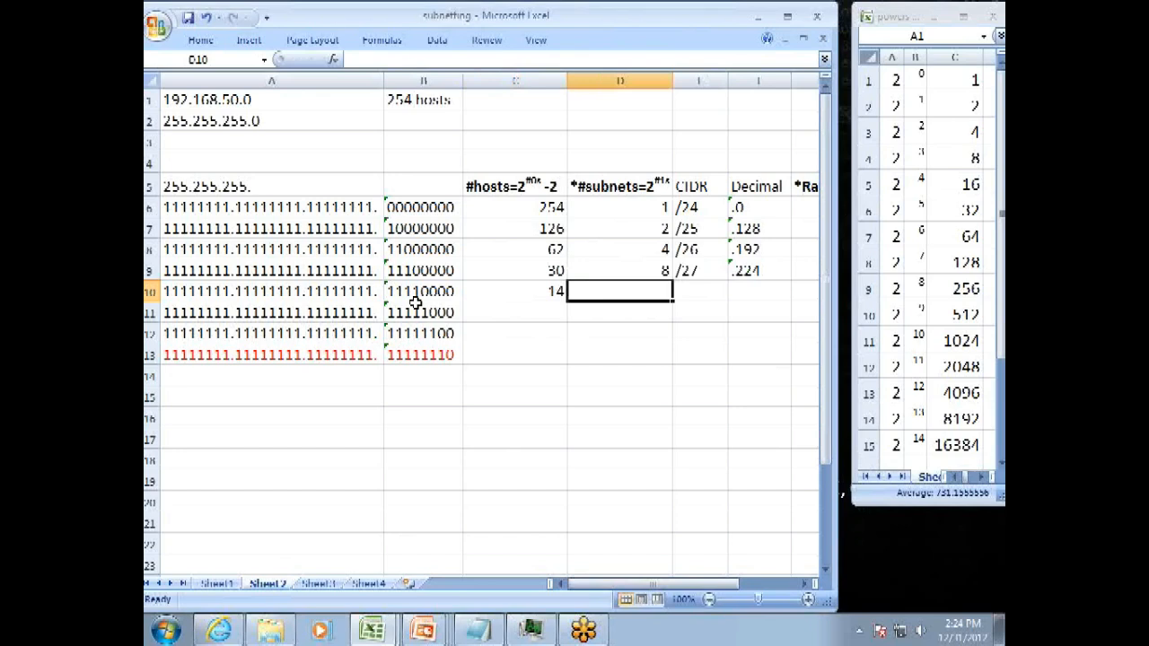
mouse_move(636, 287)
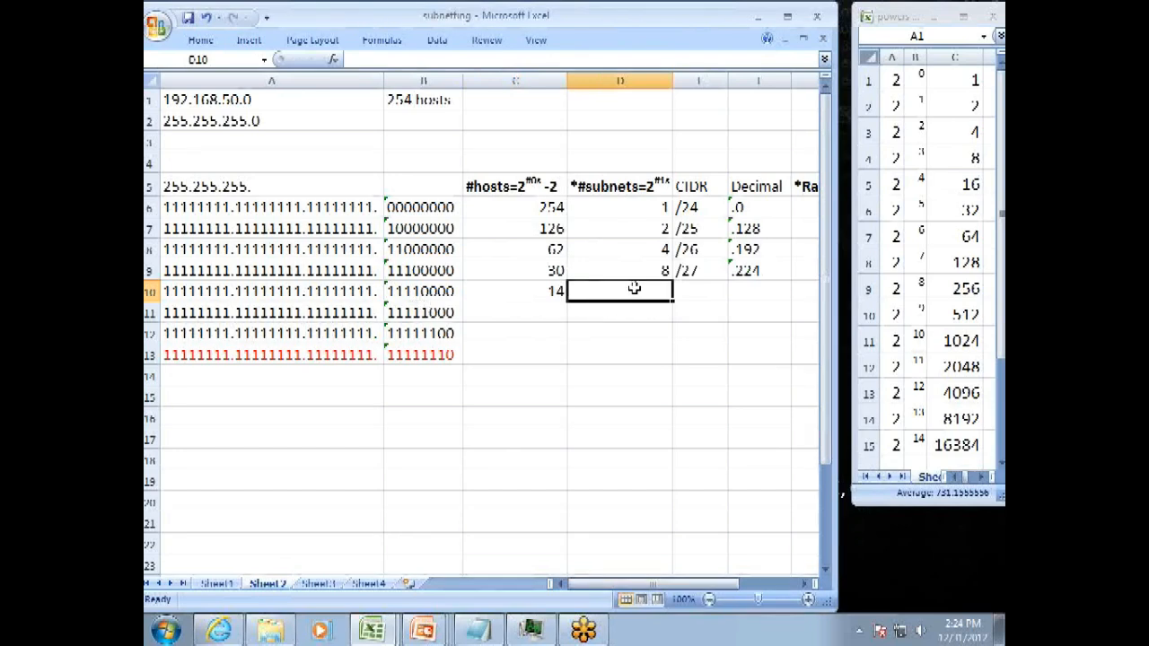
text(16)
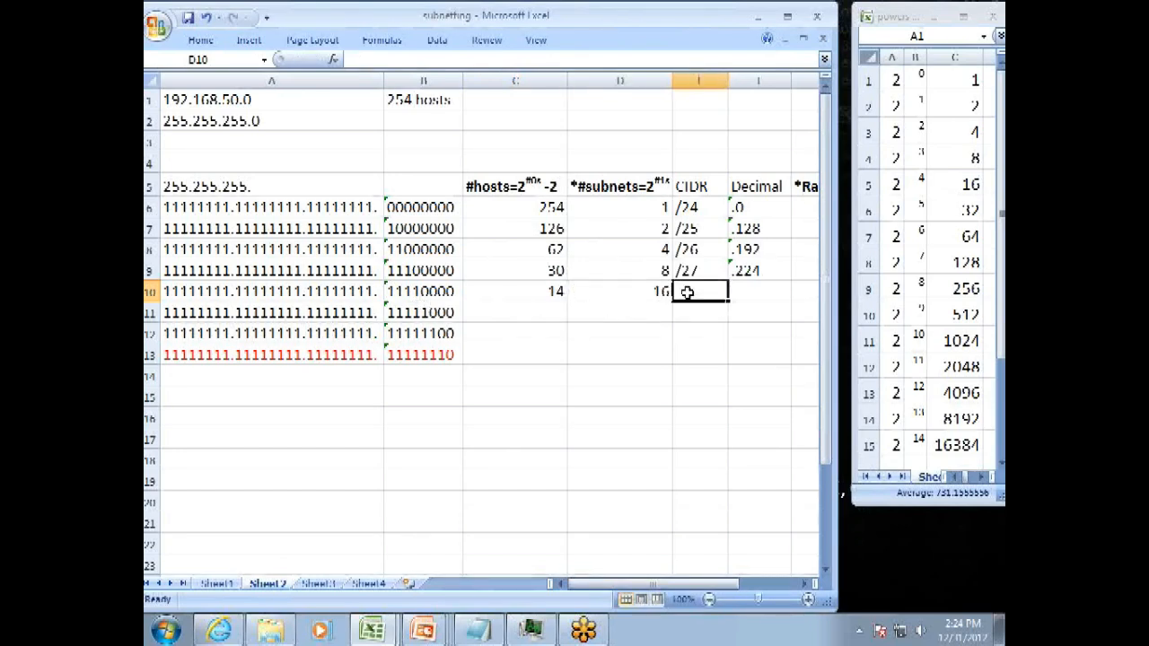
click(699, 291)
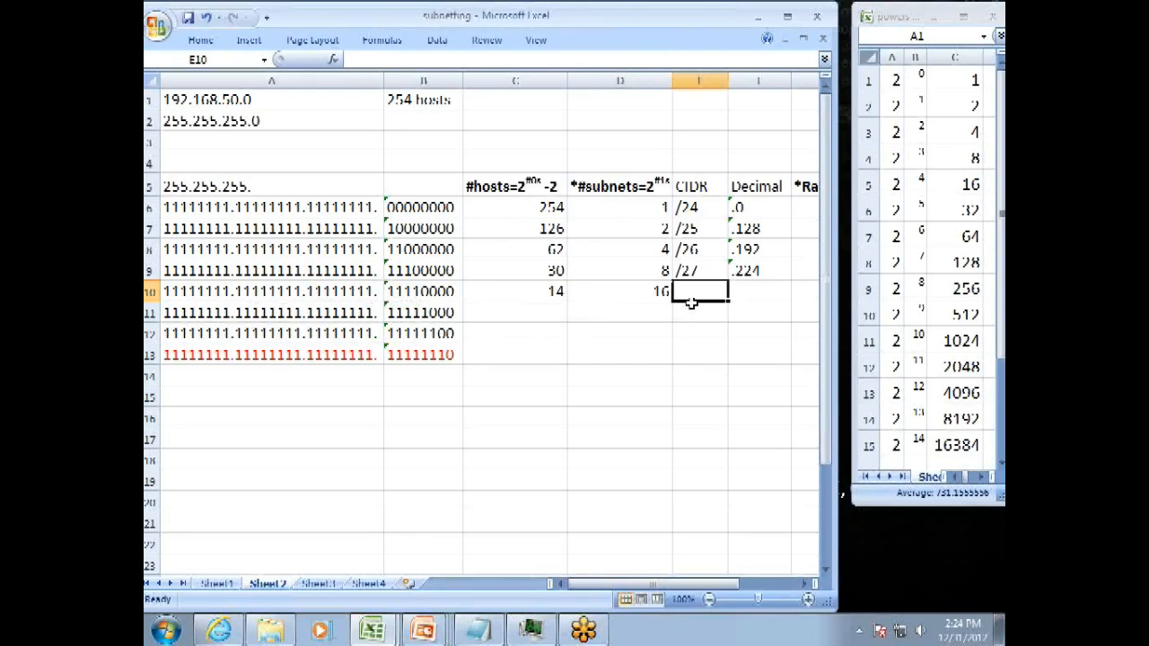
double_click(700, 291)
text(/28)
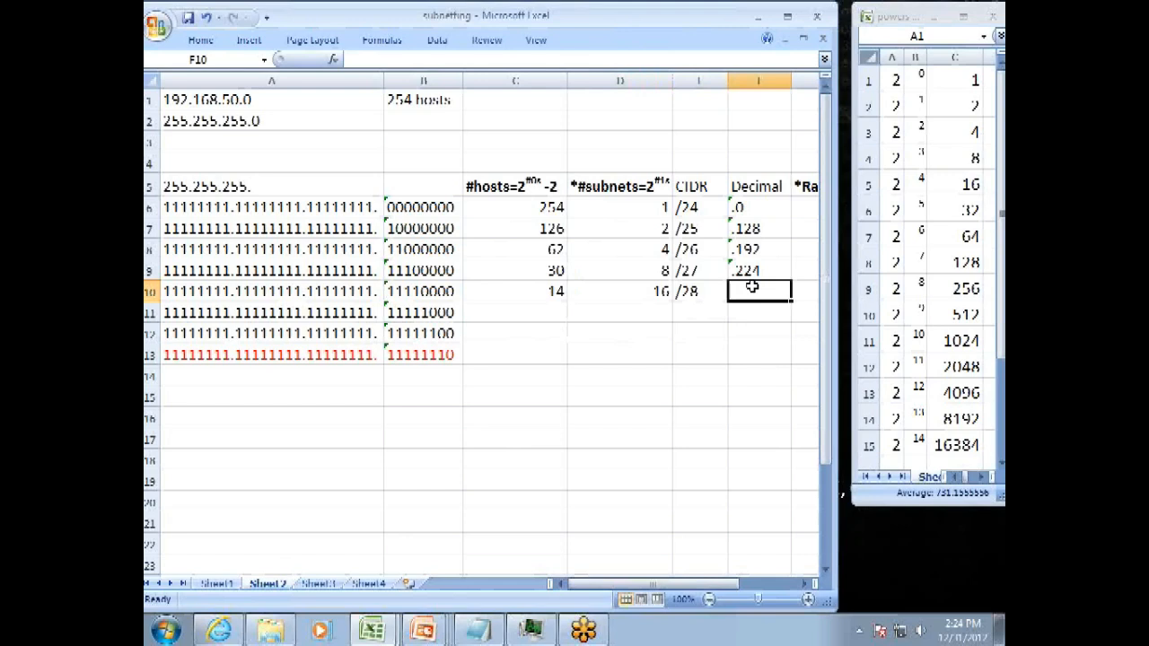
- Look up 240 for 11110000 in the binary table and return to the subnetting sheet
click(422, 290)
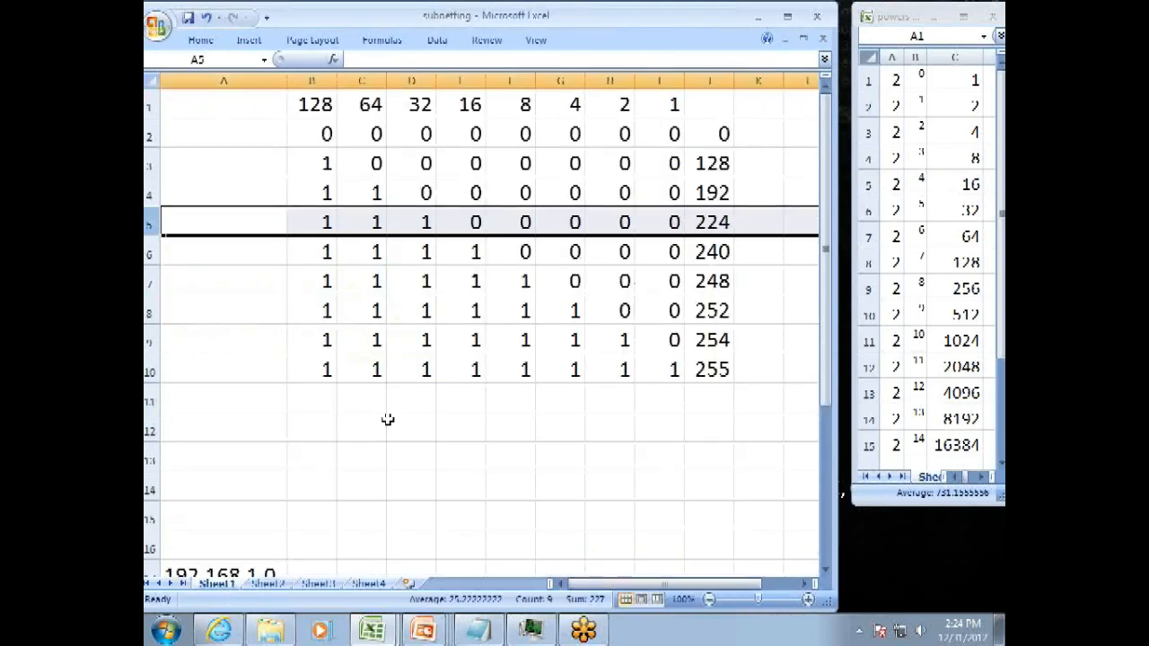
click(319, 251)
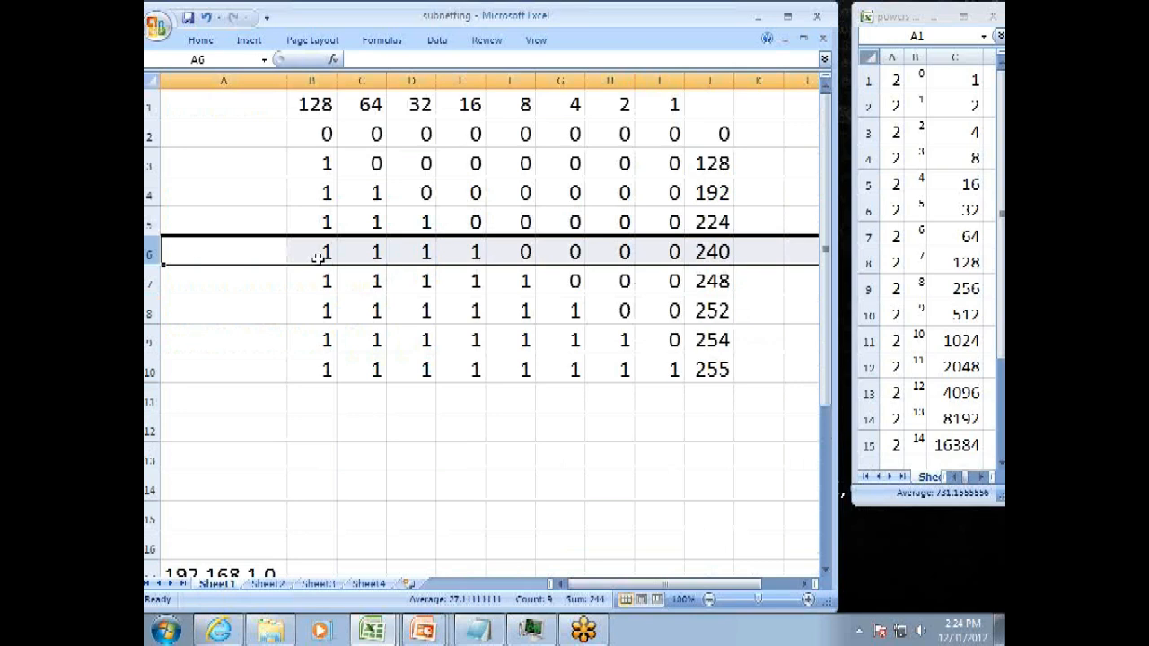
mouse_move(422, 265)
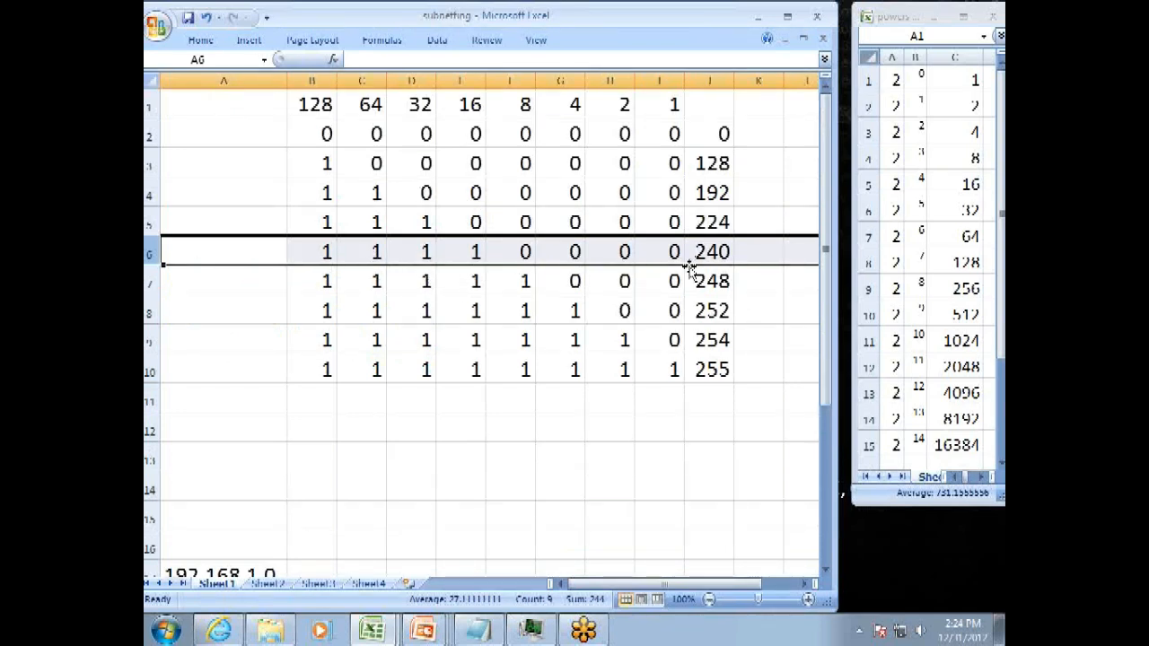
click(266, 584)
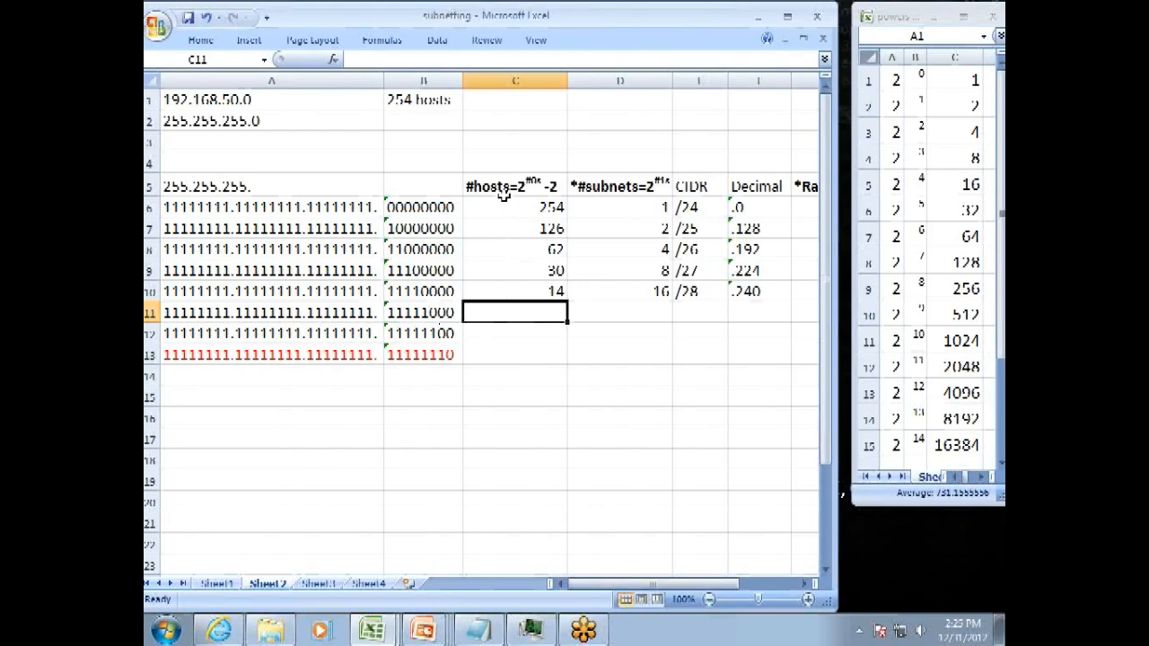
mouse_move(535, 192)
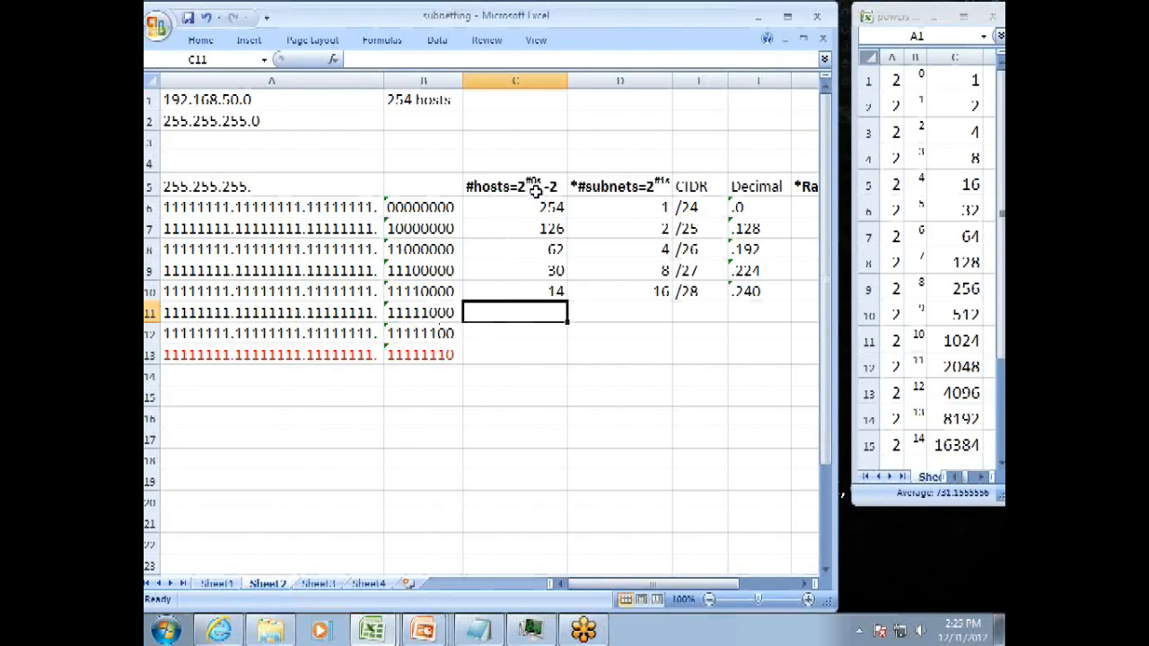
mouse_move(884, 190)
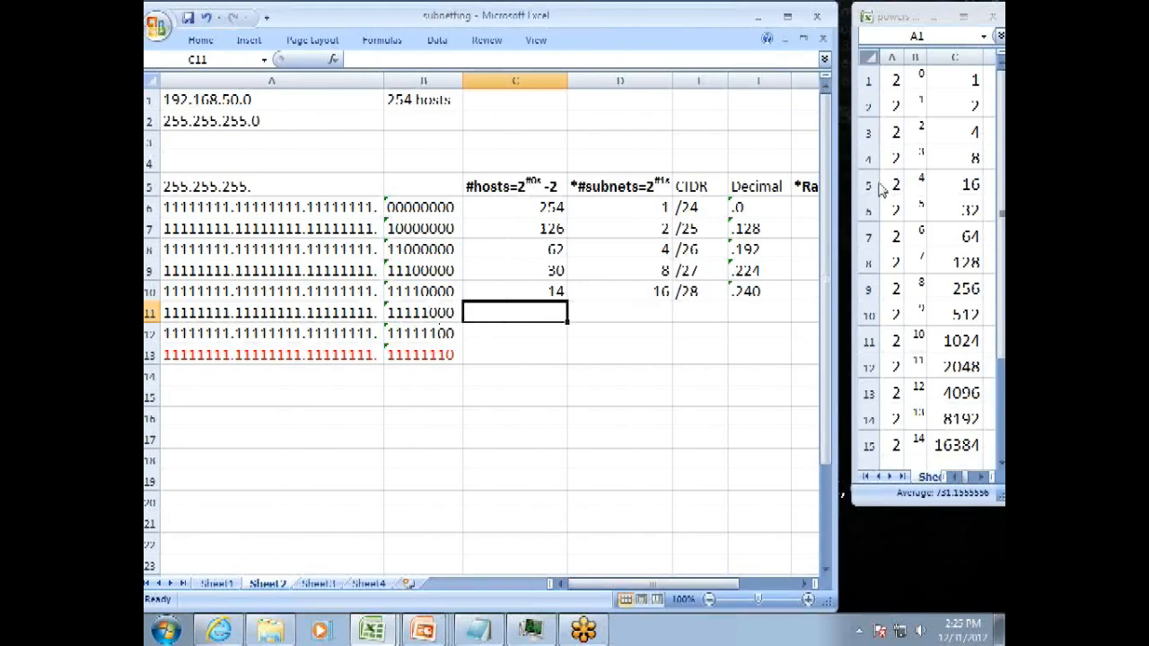
- Enter 32 subnets and CIDR /29 in the 11111000 row
click(516, 332)
text(6)
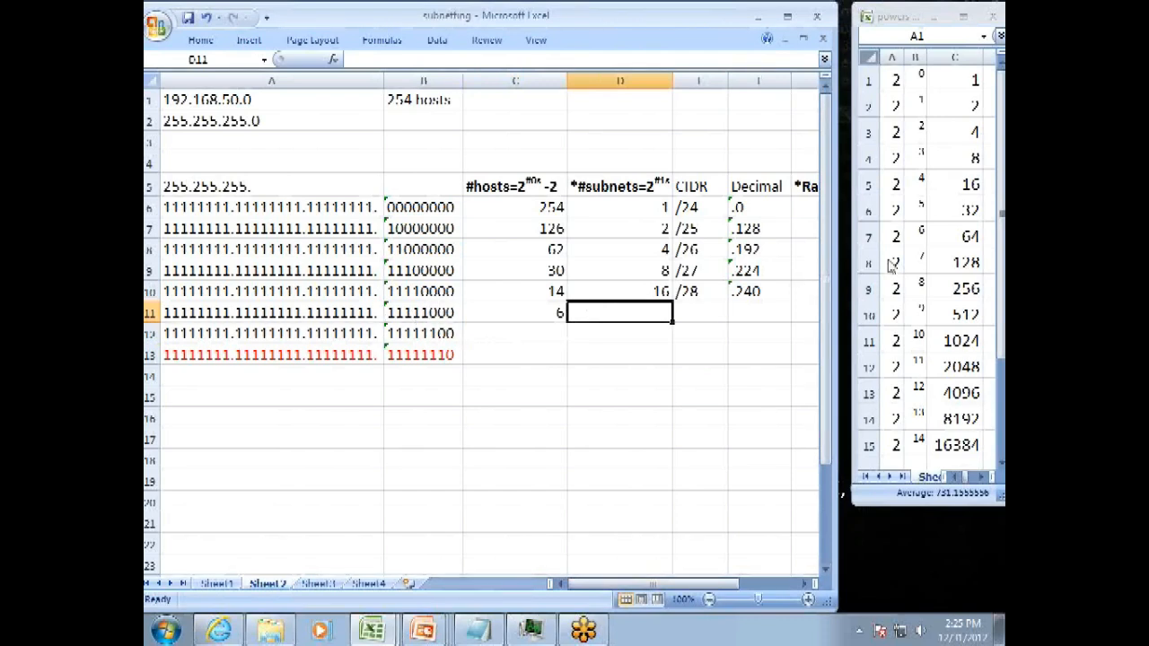
mouse_move(700, 312)
text(32)
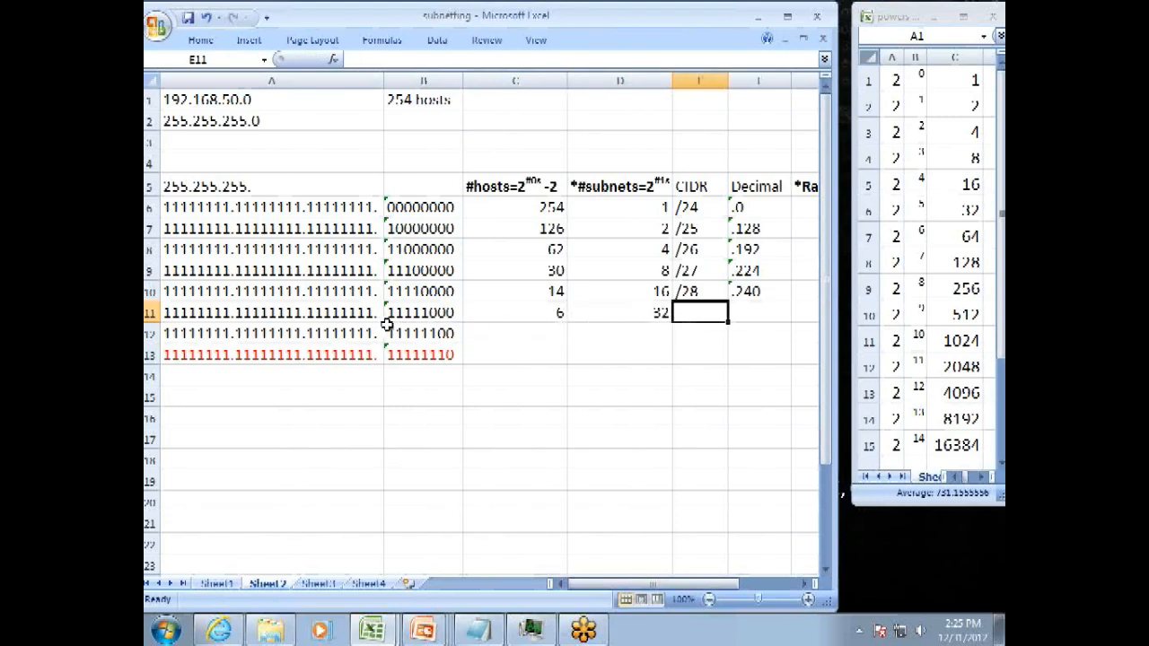
mouse_move(449, 183)
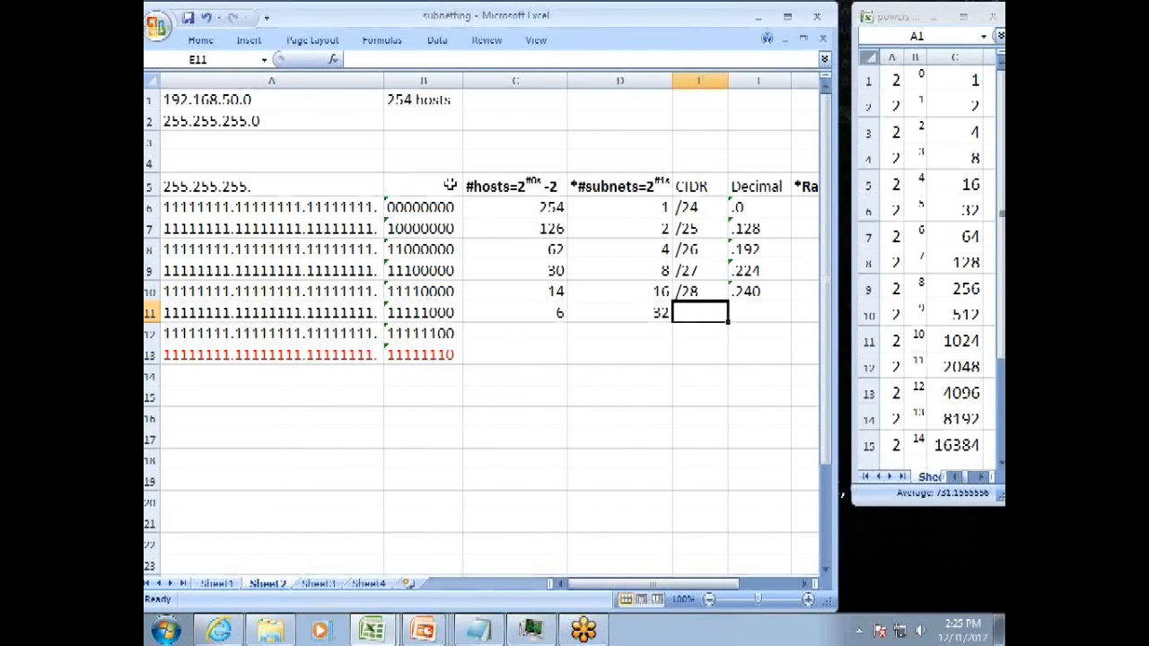
text(/2)
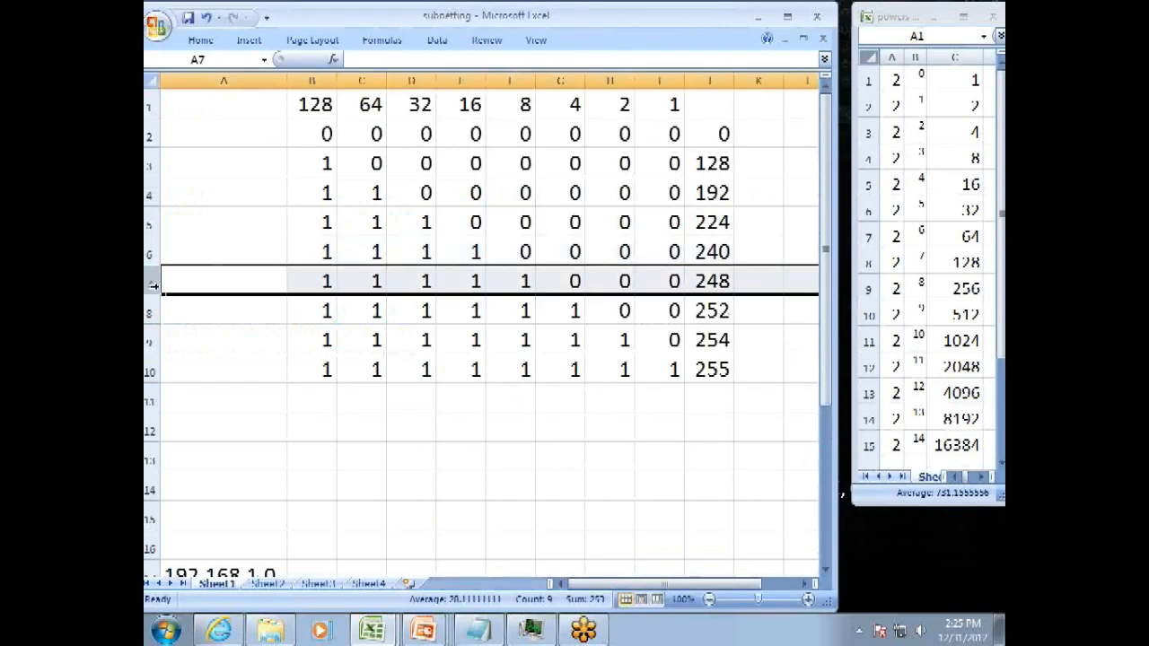
mouse_move(539, 301)
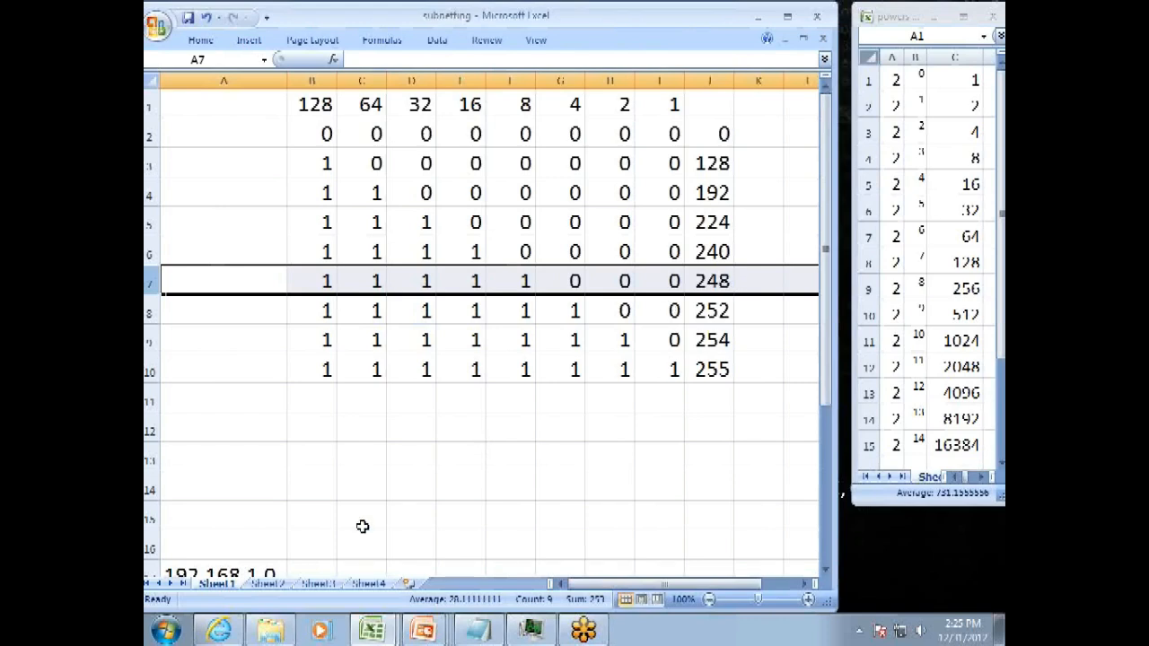
- Record decimal mask .248 for the /29 row after checking the binary table
click(266, 583)
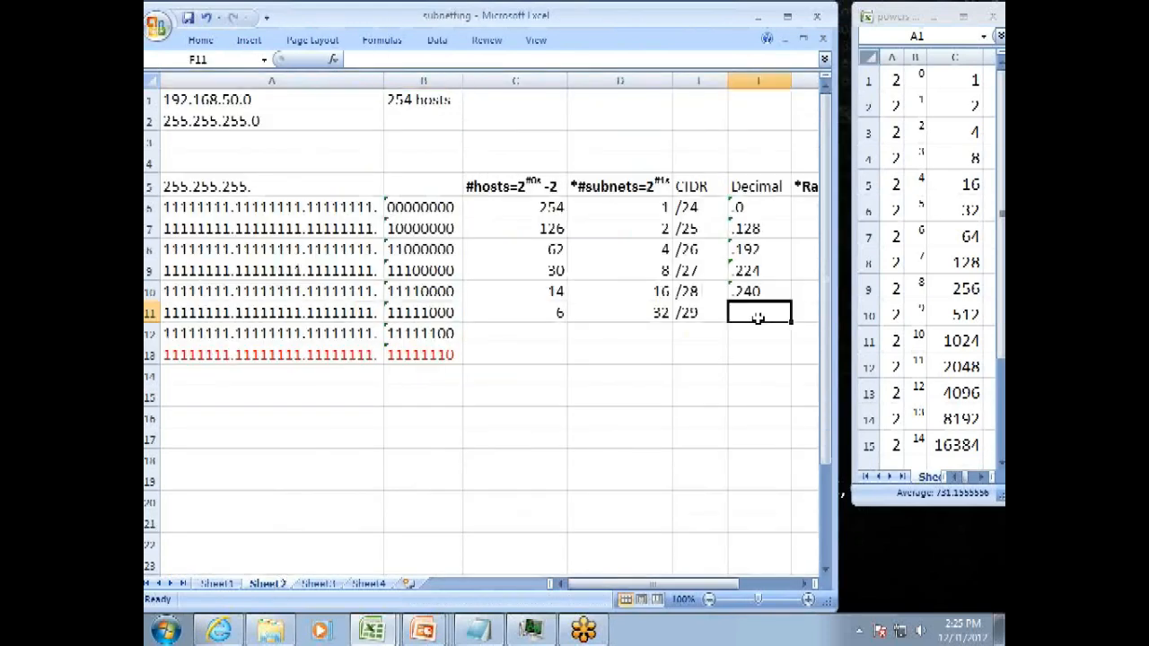
text(.248)
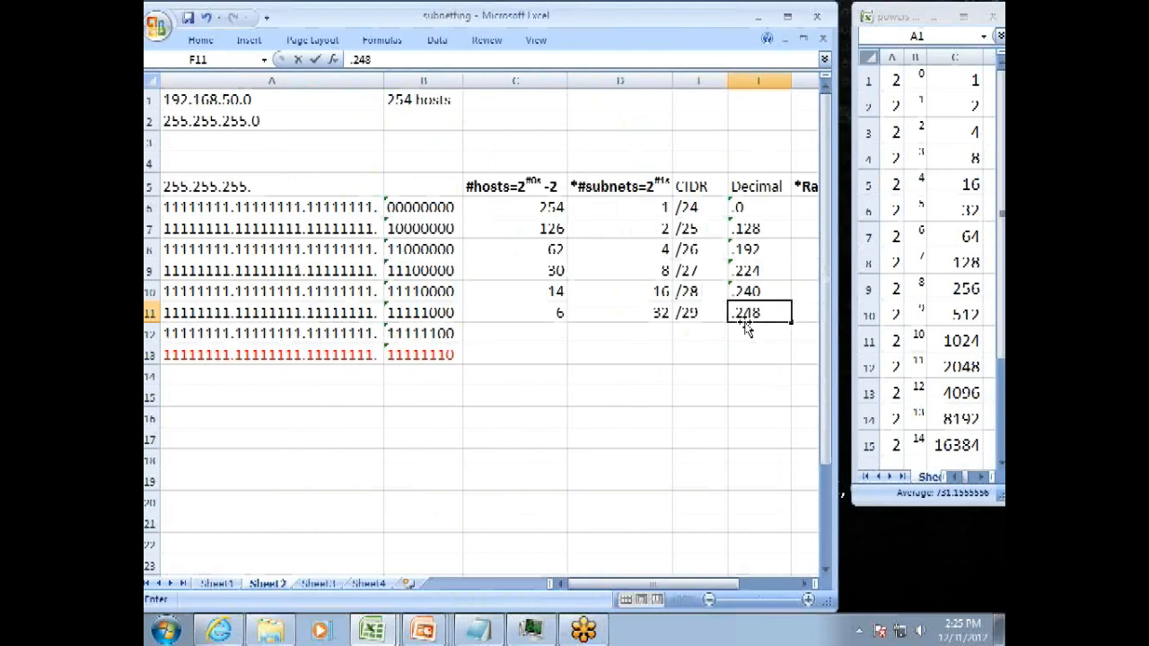
click(515, 332)
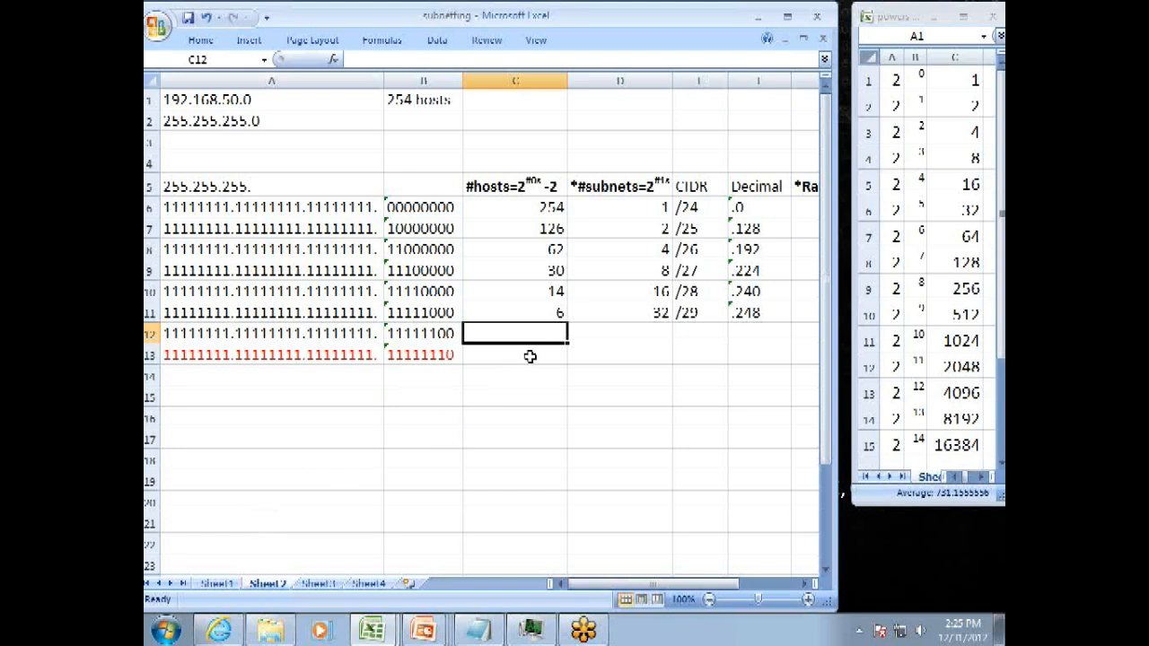
mouse_move(530, 201)
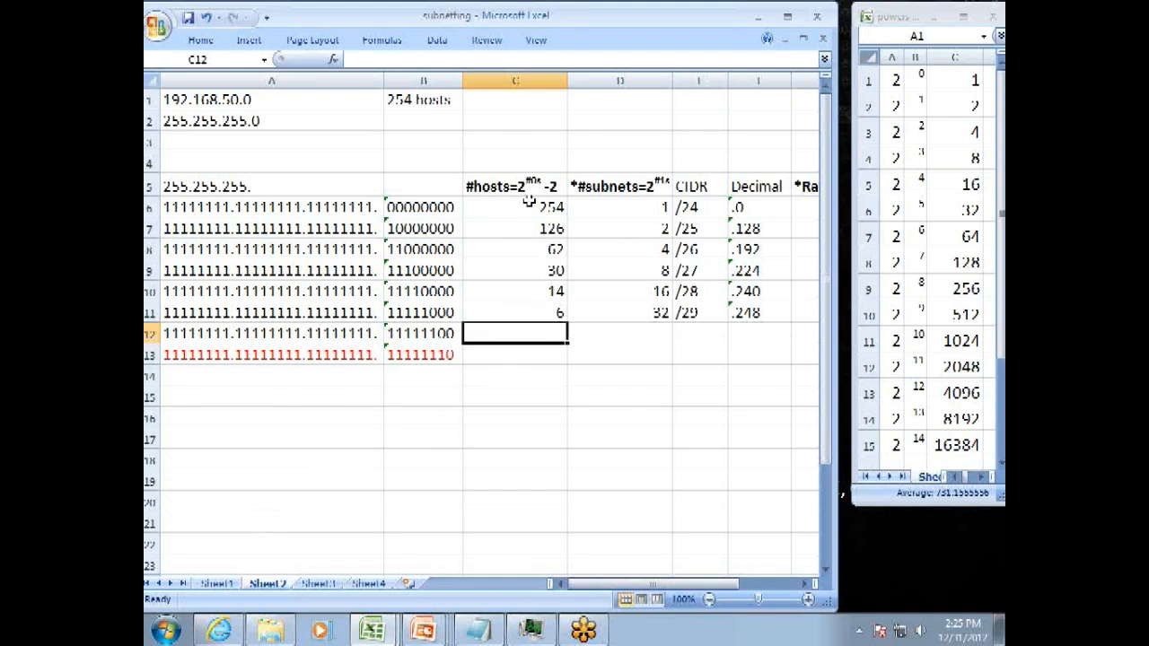
mouse_move(889, 158)
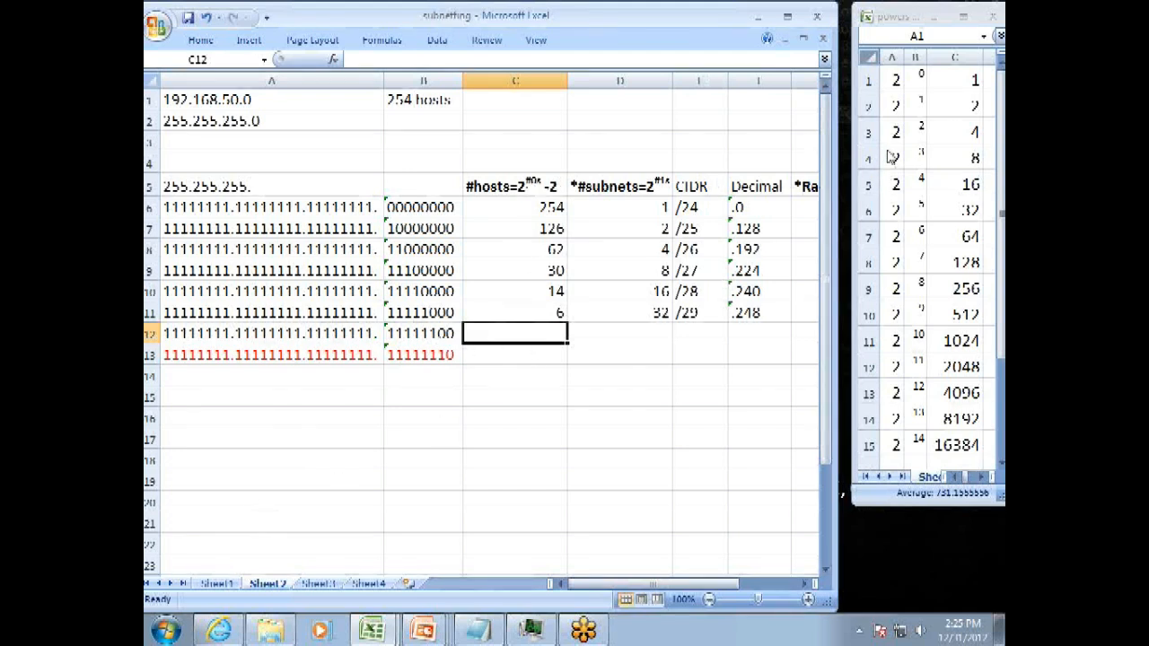
- Enter 2 hosts, 64 subnets and CIDR /30 in the 11111100 row
click(514, 354)
text(2)
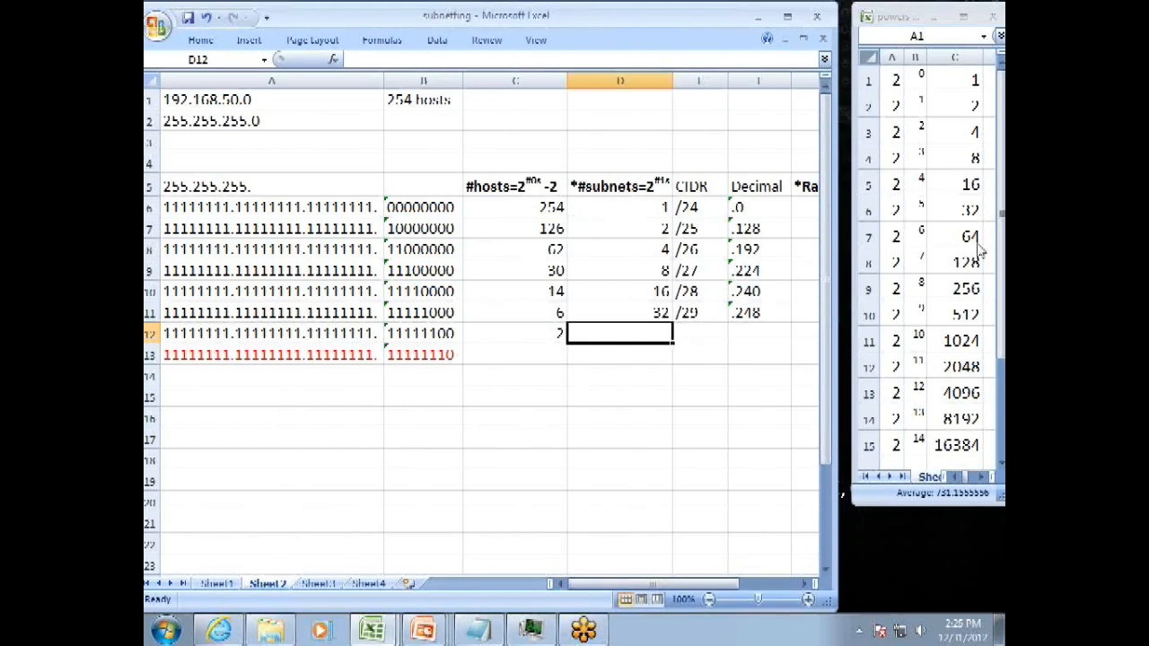
text(G)
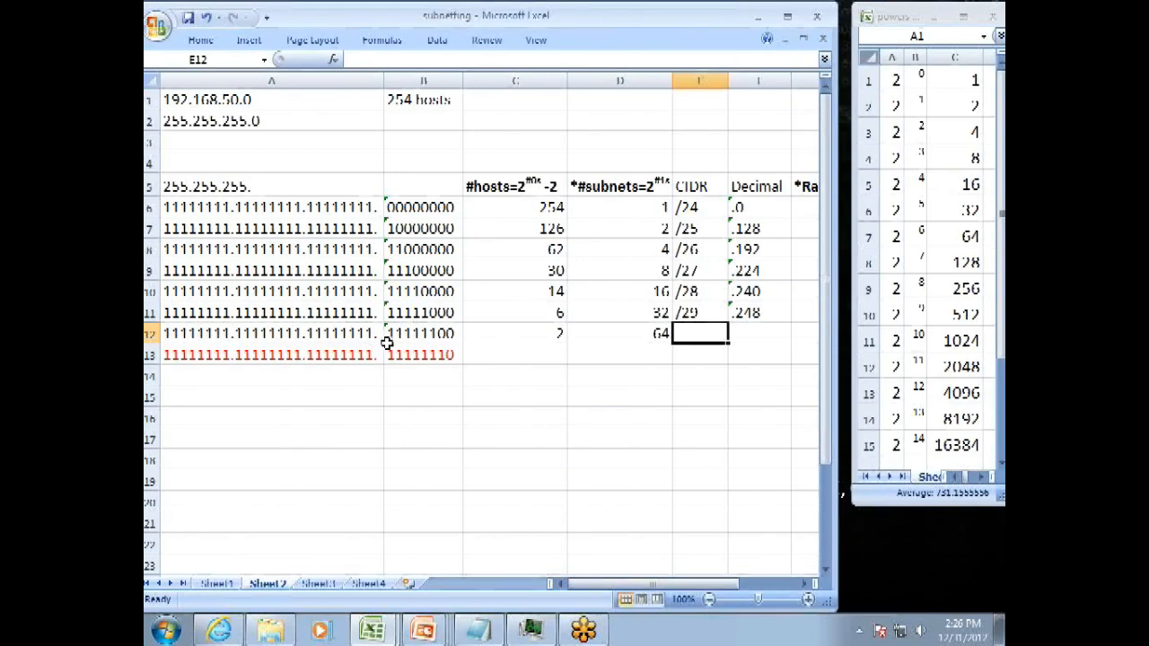
mouse_move(416, 346)
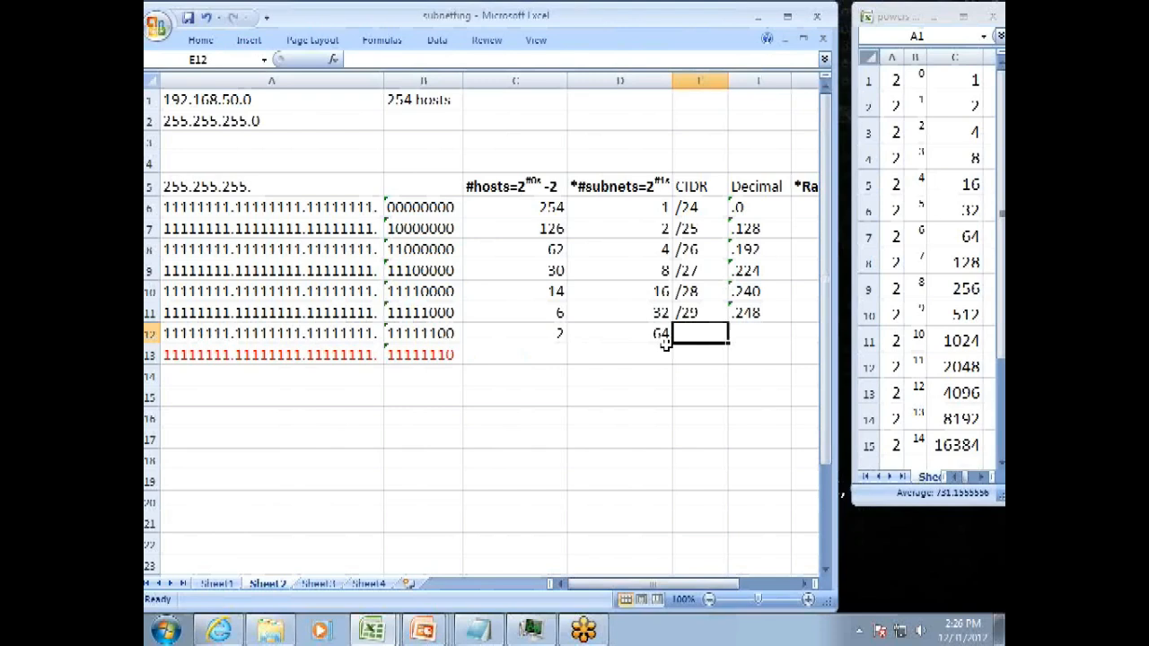
double_click(698, 332)
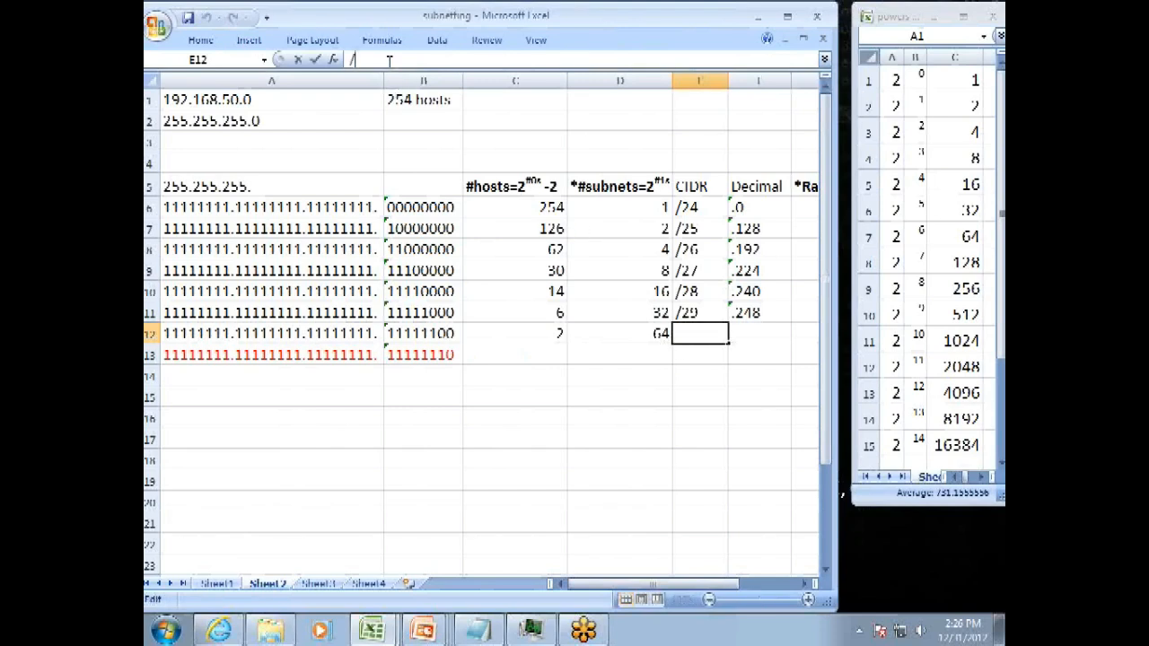
text(/30)
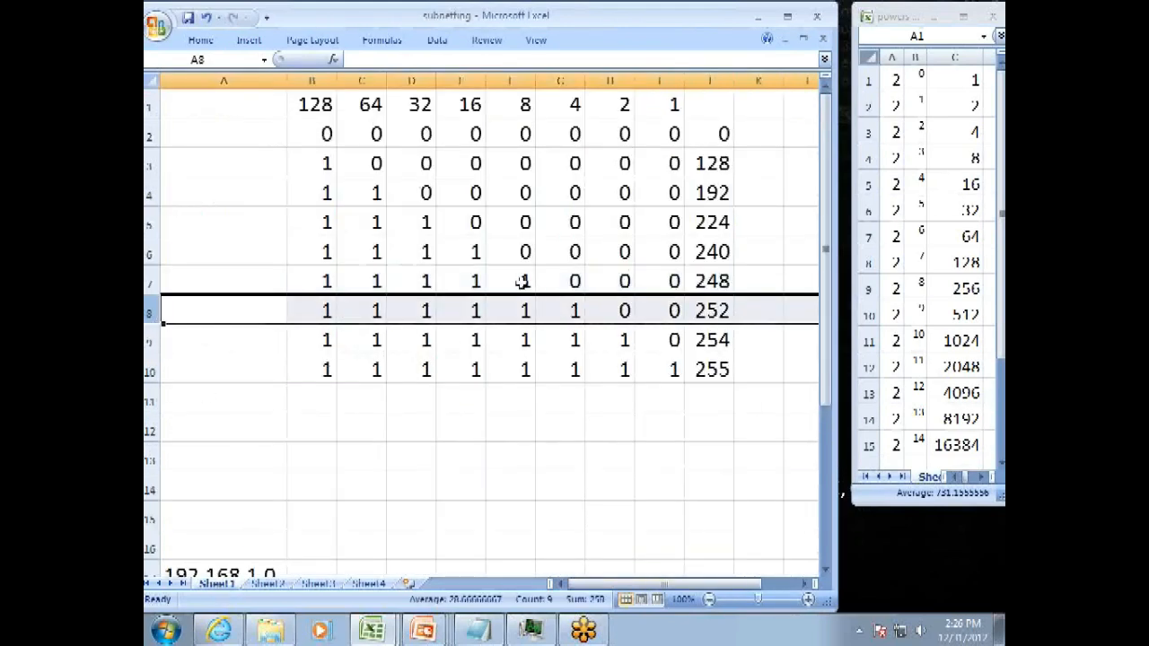
mouse_move(553, 296)
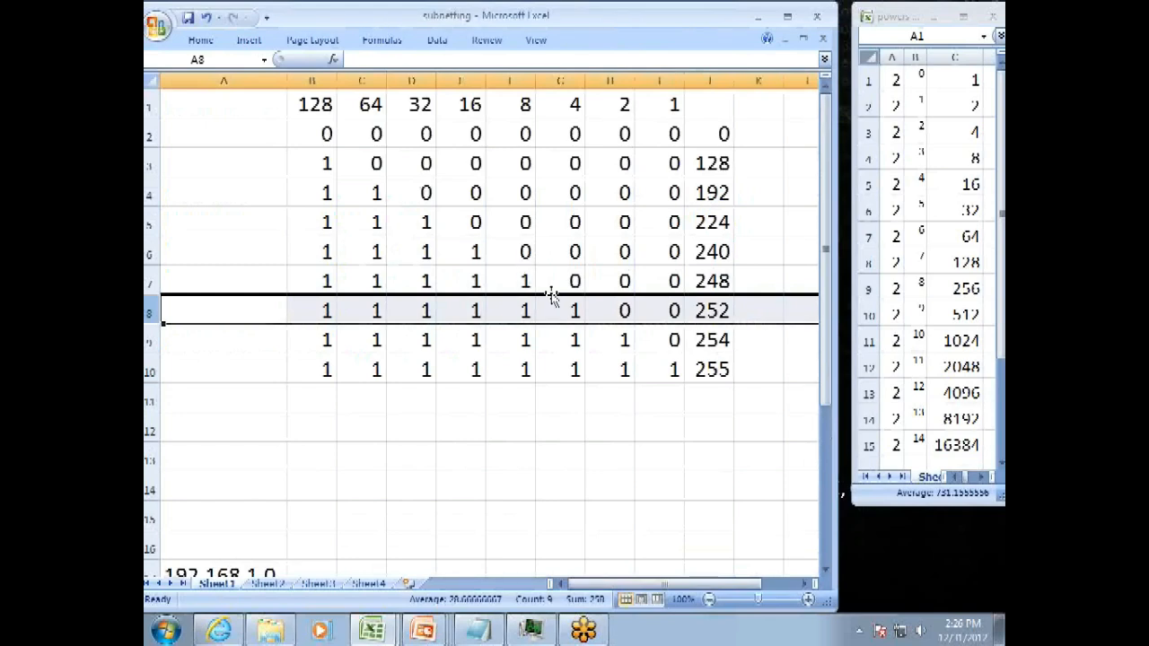
mouse_move(578, 327)
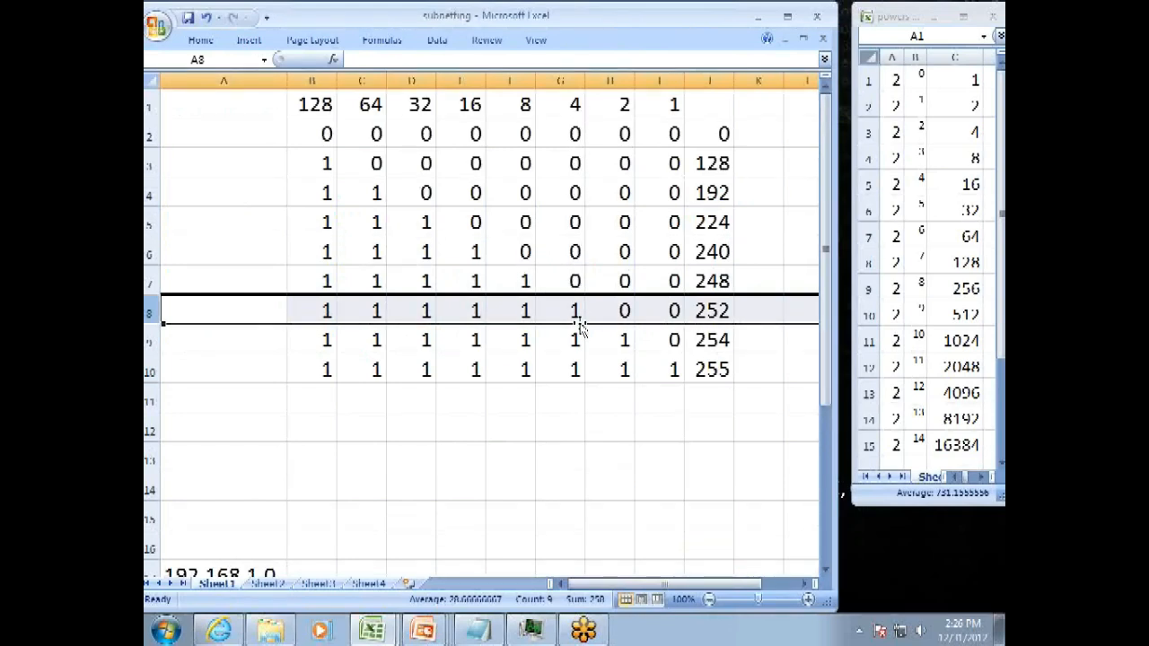
- Record decimal mask .252 for the /30 row and move to the final mask row
click(266, 583)
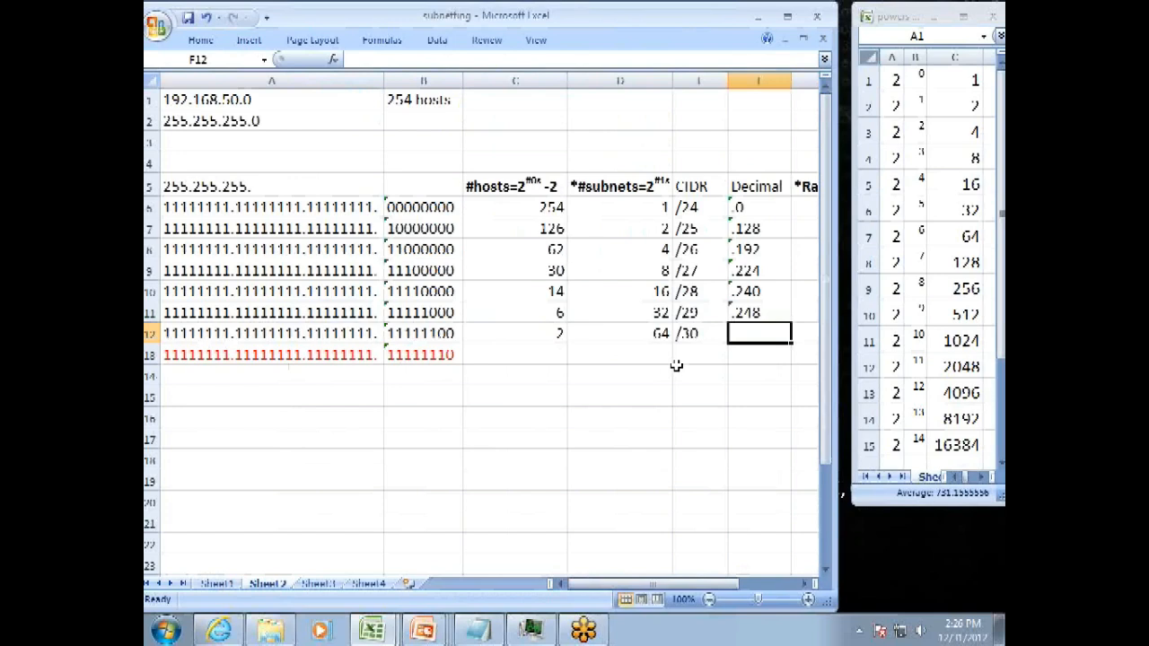
text(.252)
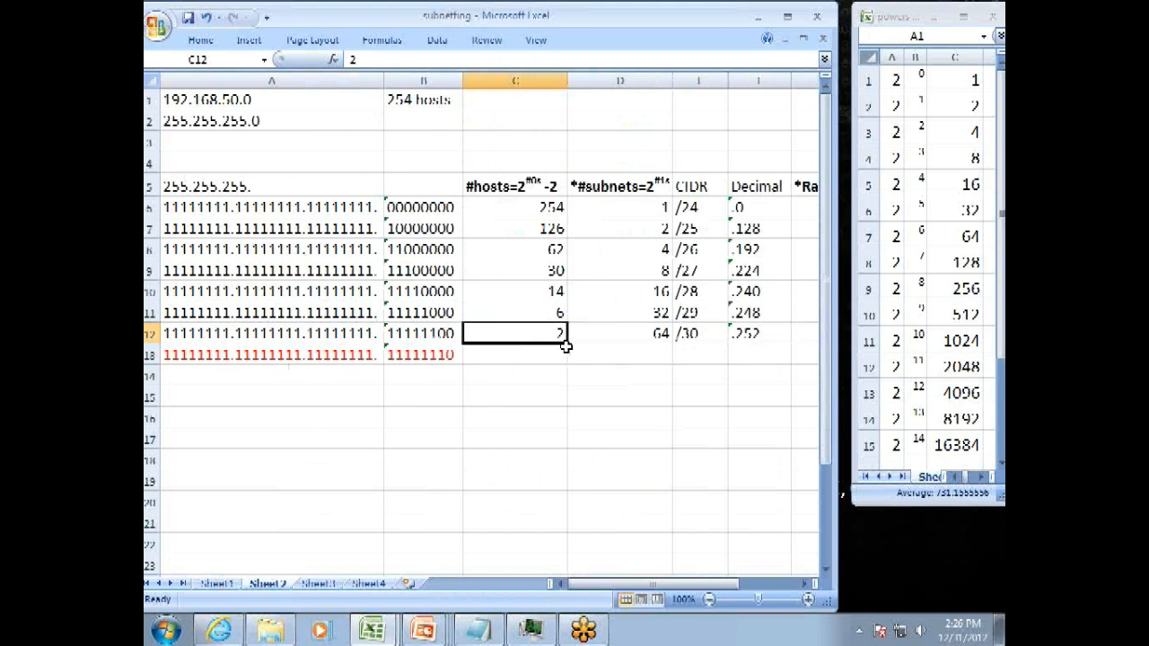
mouse_move(535, 362)
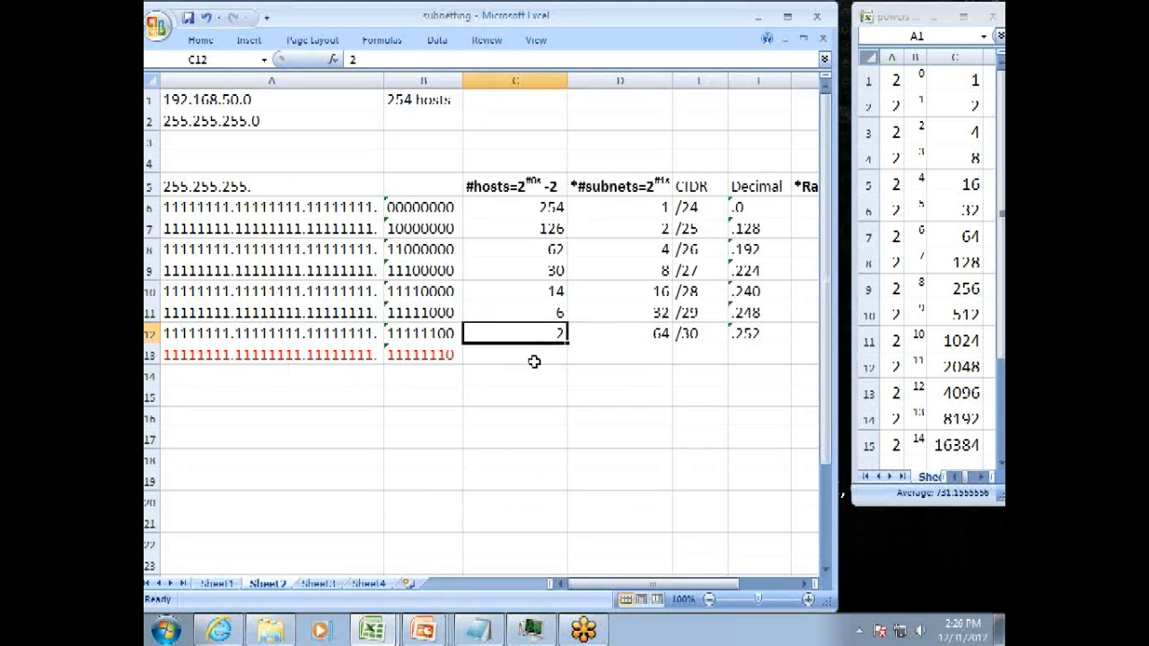
click(514, 354)
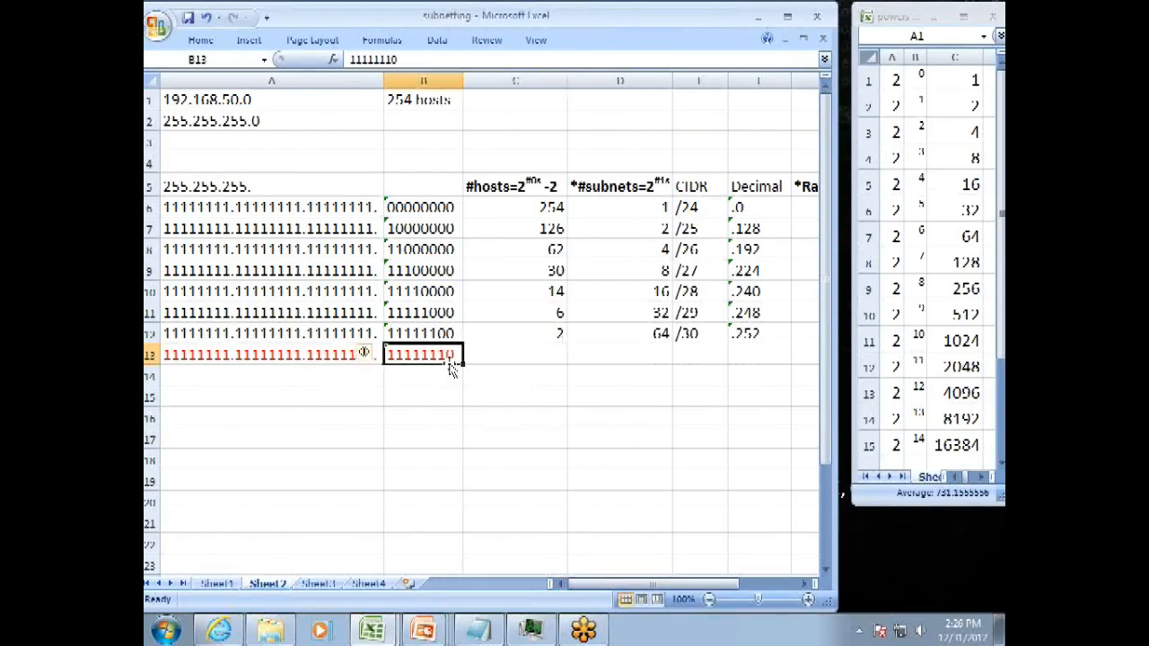
mouse_move(560, 251)
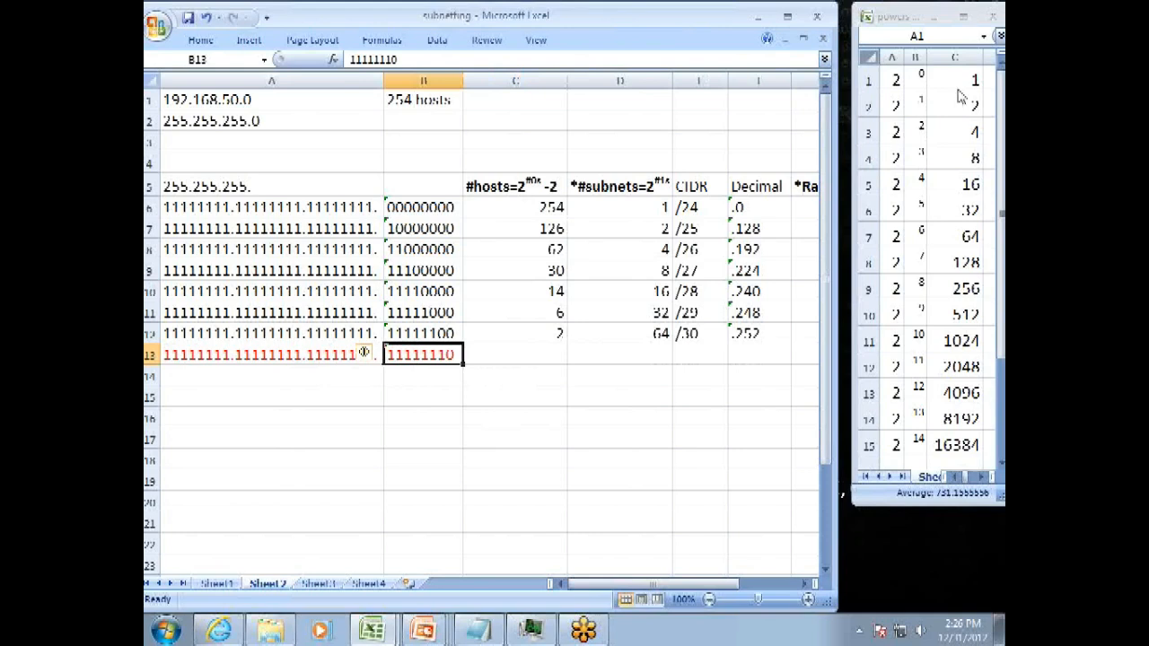
- Enter 0 hosts for the final 11111110 mask row
click(515, 353)
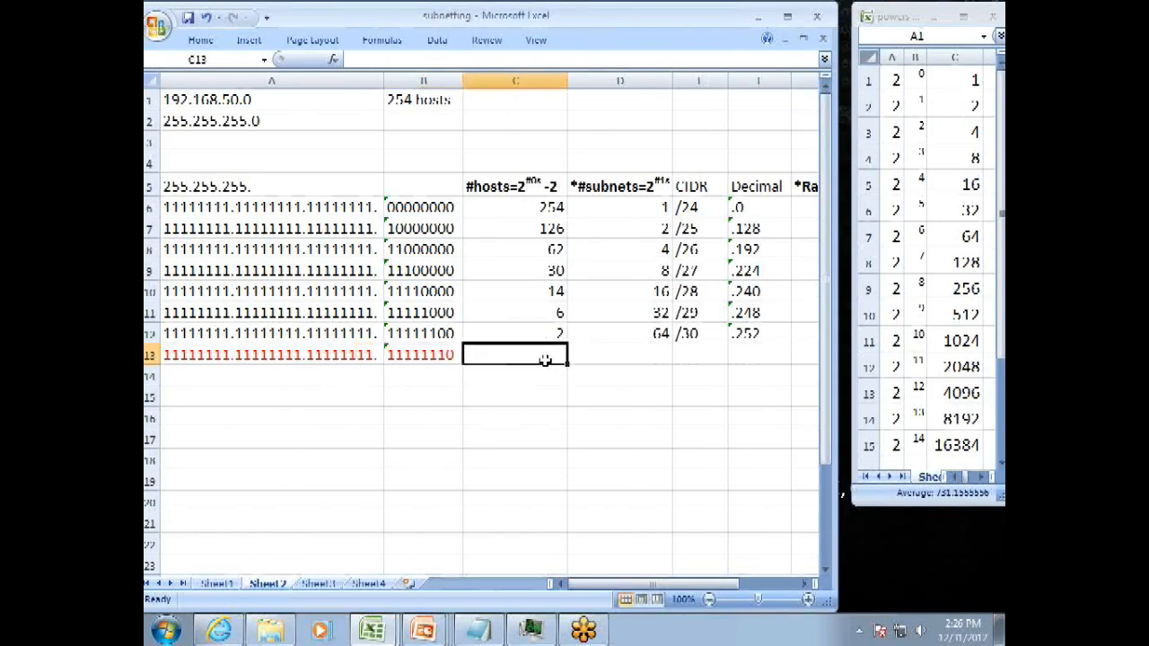
text(0)
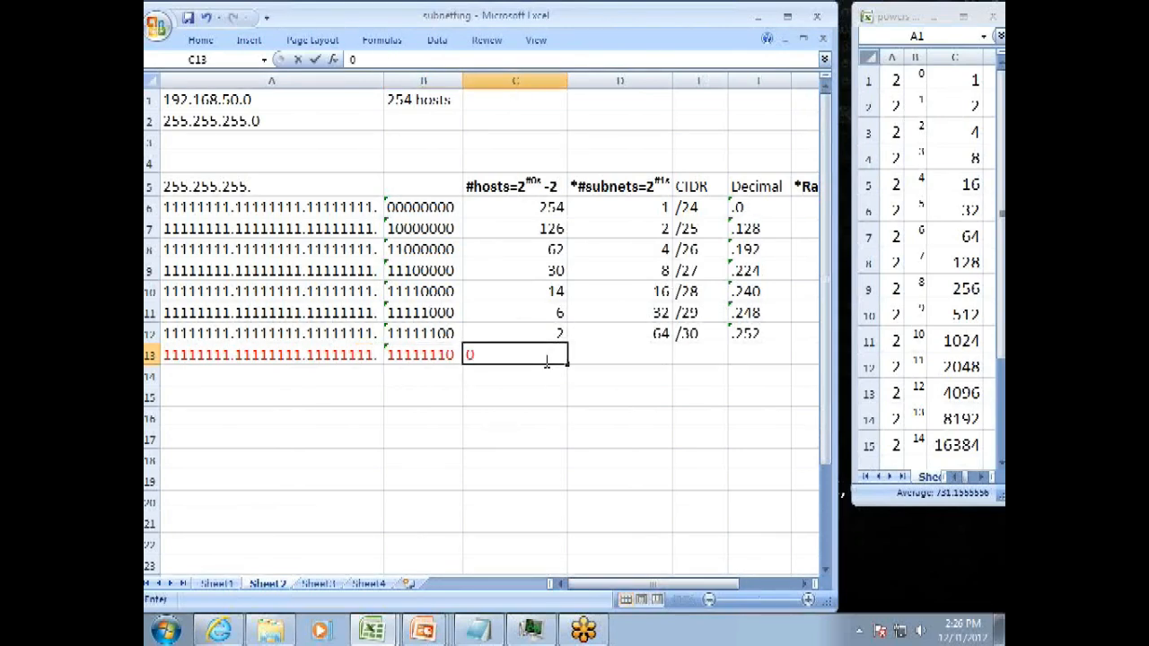